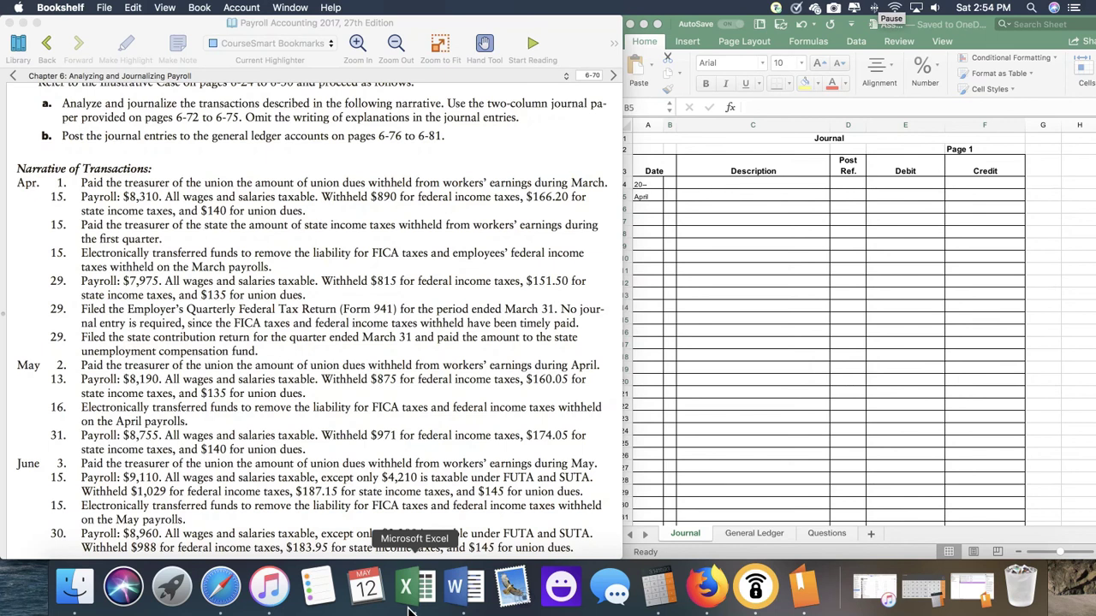
{"action": "mouse_move", "coordinate": [397, 363]}
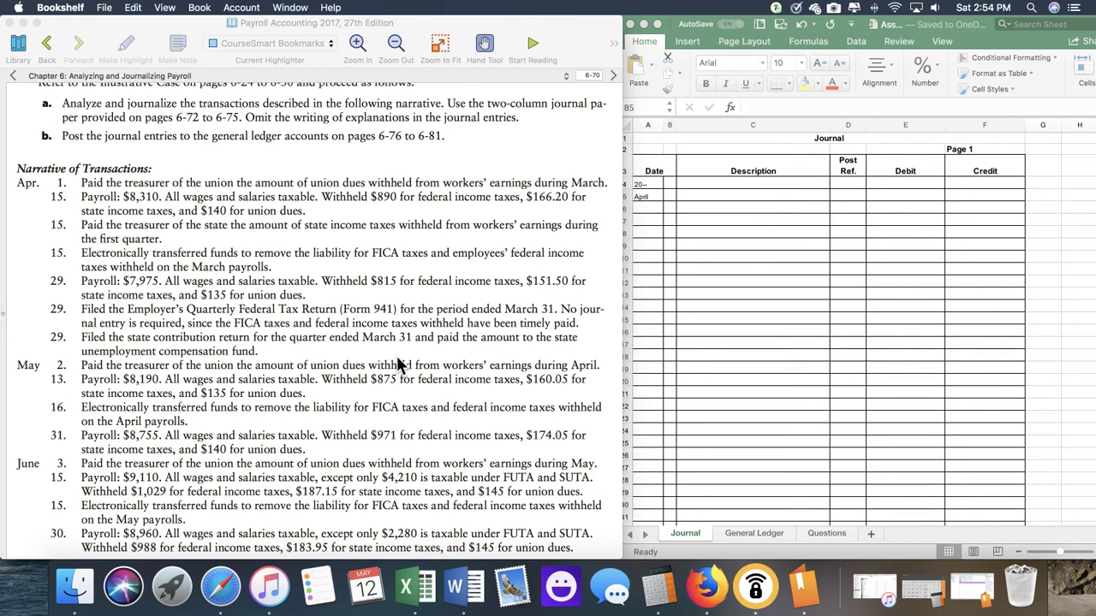
{"action": "mouse_move", "coordinate": [301, 200]}
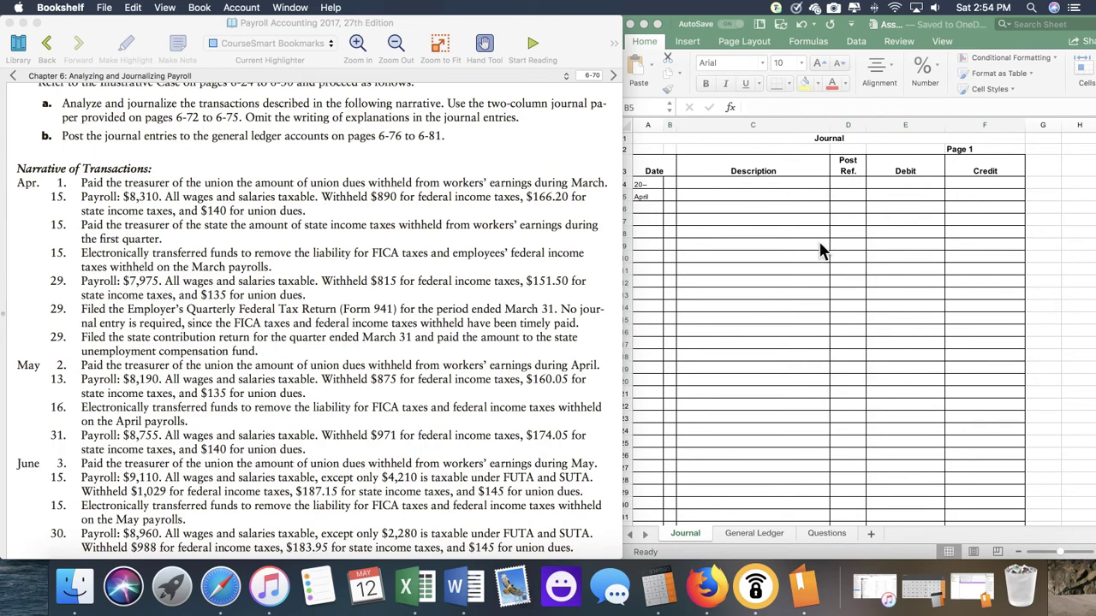
{"action": "mouse_move", "coordinate": [796, 365]}
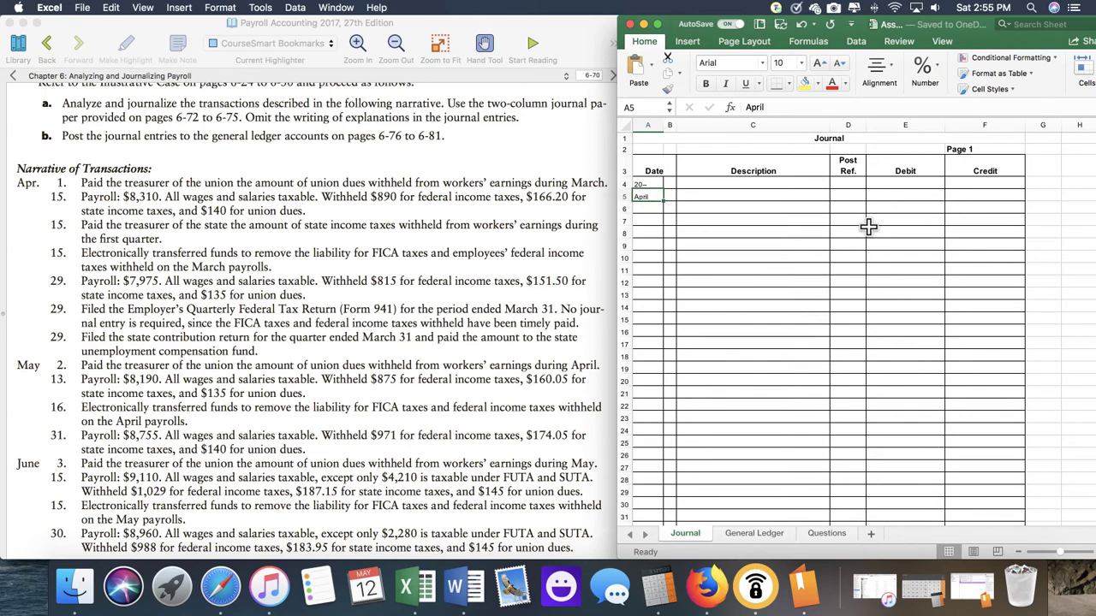
- Enter day 1 with the Union Dues Payable and Cash description lines
{"action": "left_click", "coordinate": [670, 197]}
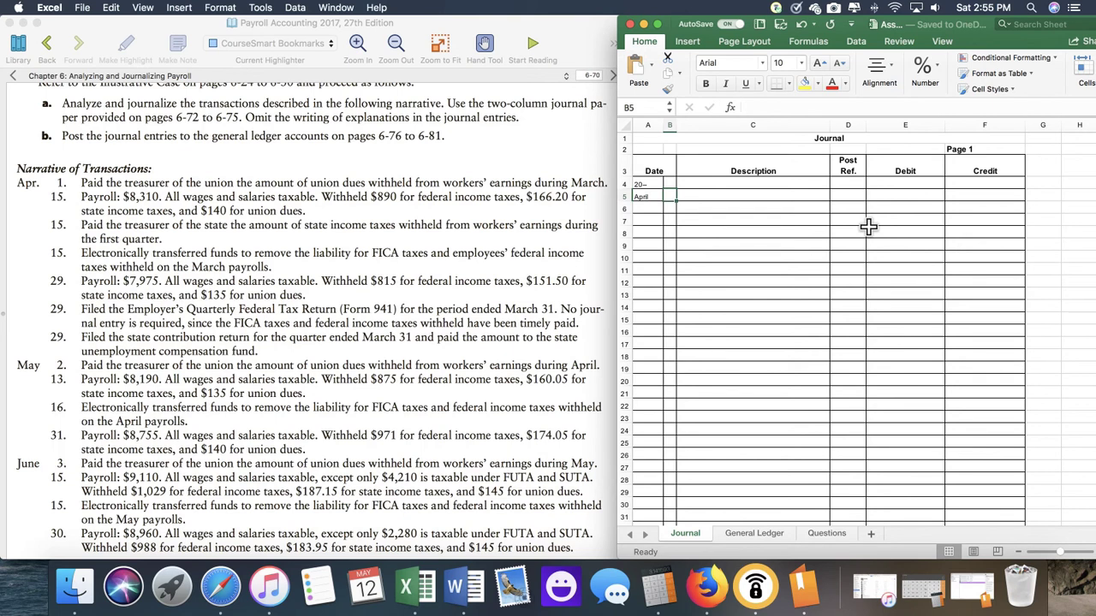
{"action": "type", "text": "1"}
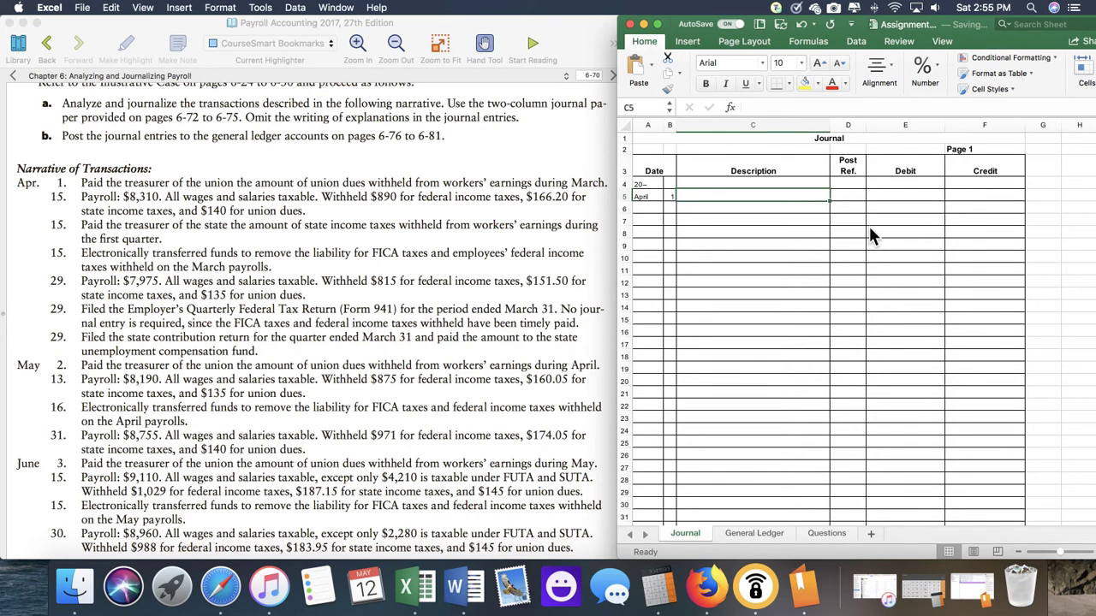
{"action": "type", "text": "Union Dues"}
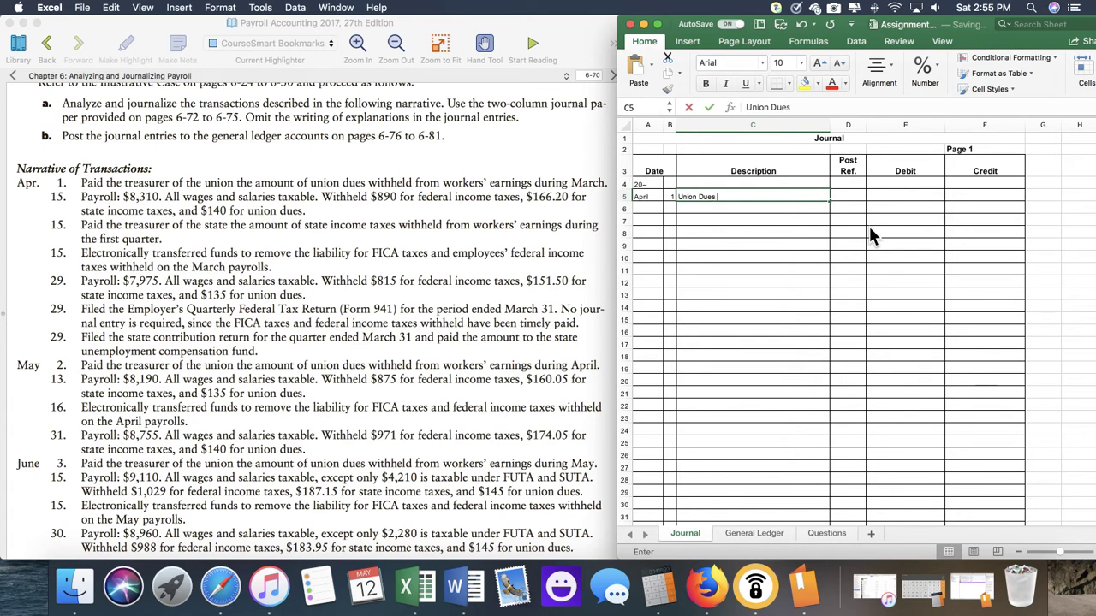
{"action": "key", "text": "Return"}
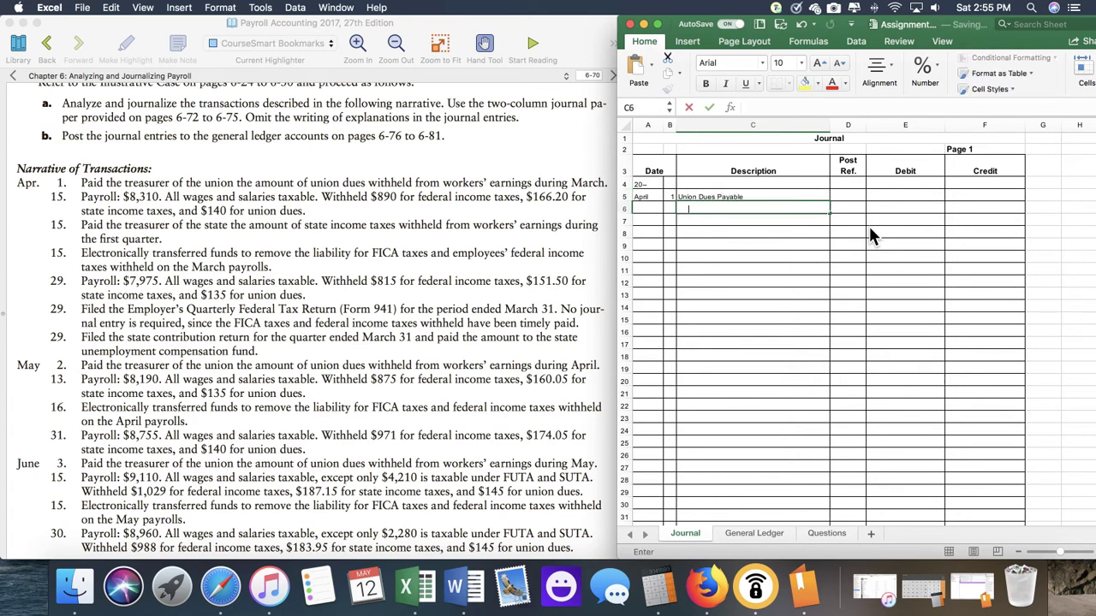
{"action": "type", "text": "Cash"}
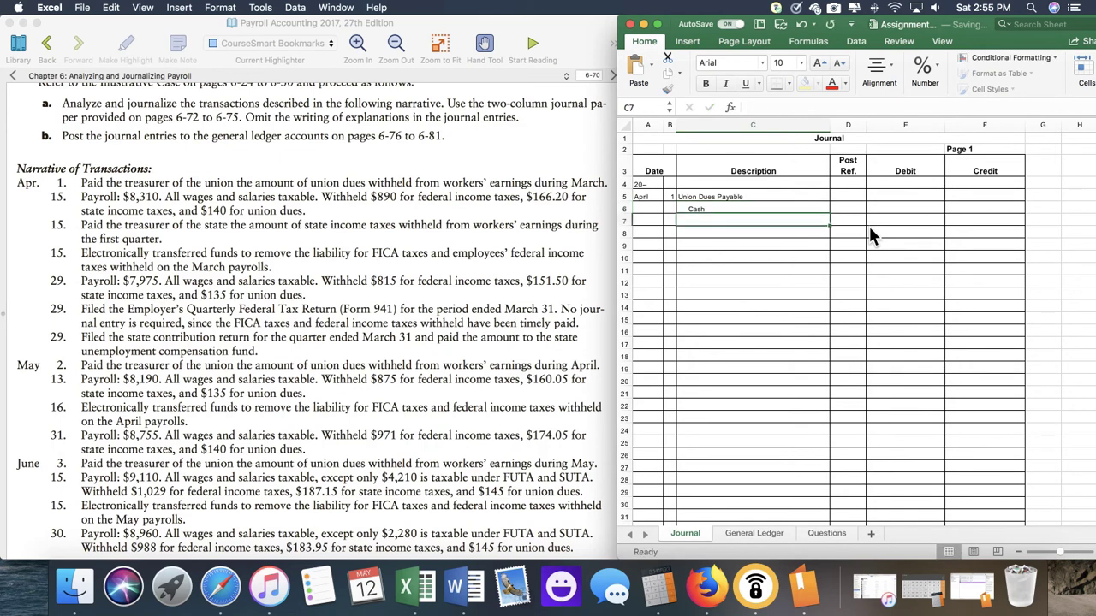
- Add post references 24 and 11 and move to the Union Dues Payable debit cell
{"action": "left_click", "coordinate": [848, 195]}
{"action": "type", "text": "28"}
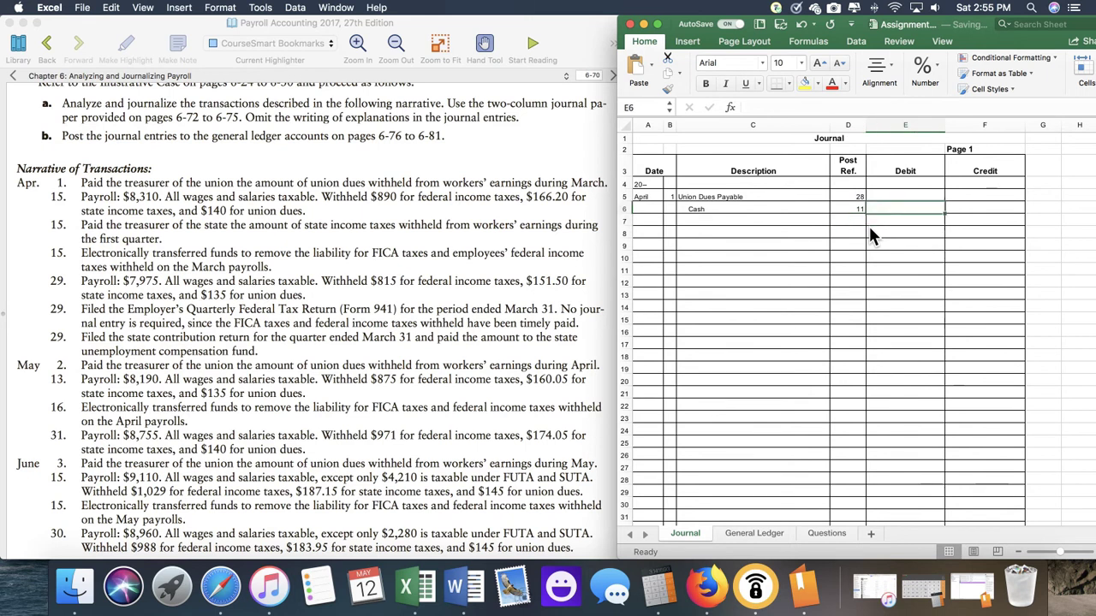
{"action": "left_click", "coordinate": [904, 197]}
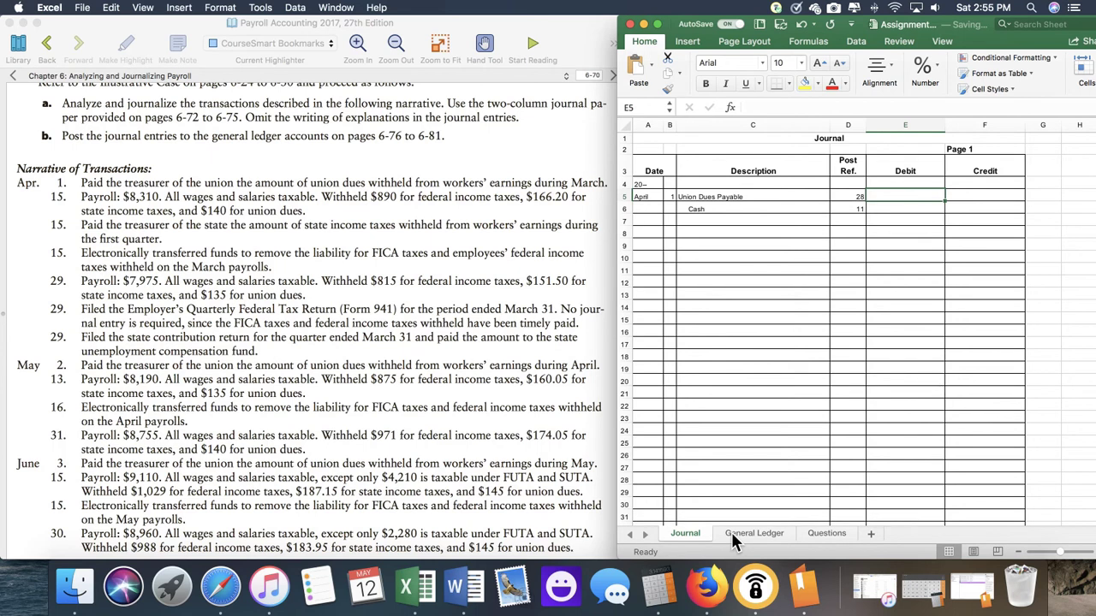
{"action": "left_click", "coordinate": [754, 532]}
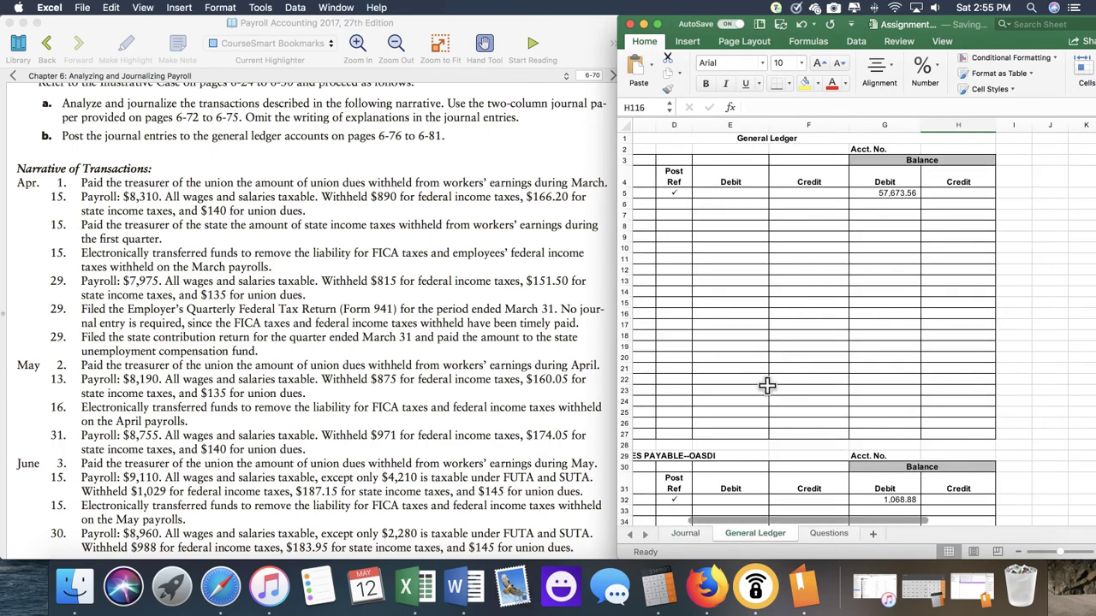
{"action": "scroll", "scroll_direction": "left", "scroll_amount": 3}
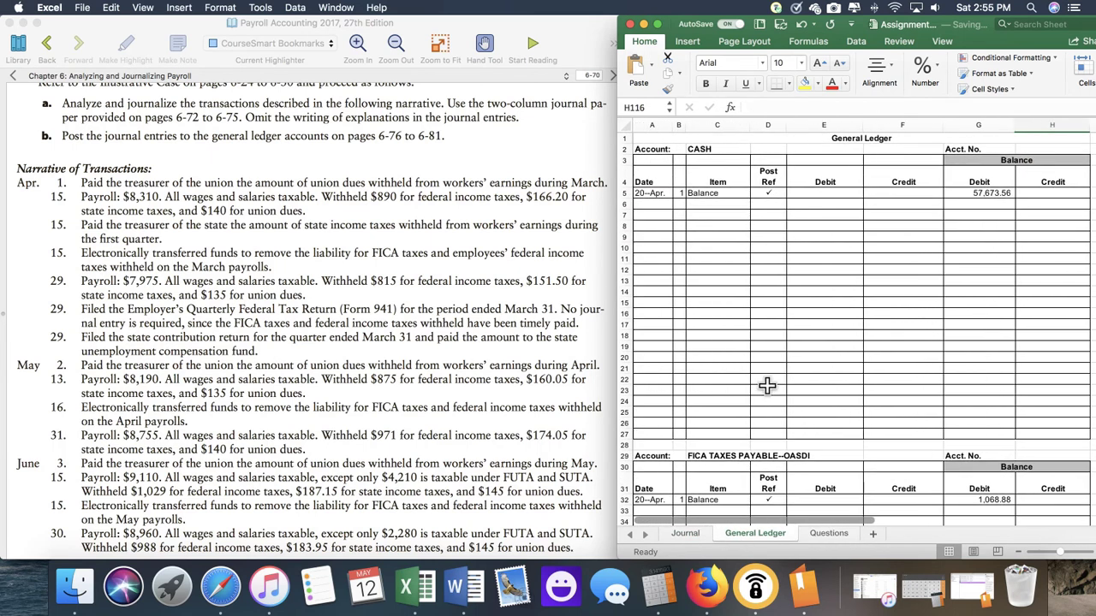
{"action": "scroll", "scroll_direction": "down", "scroll_amount": 3}
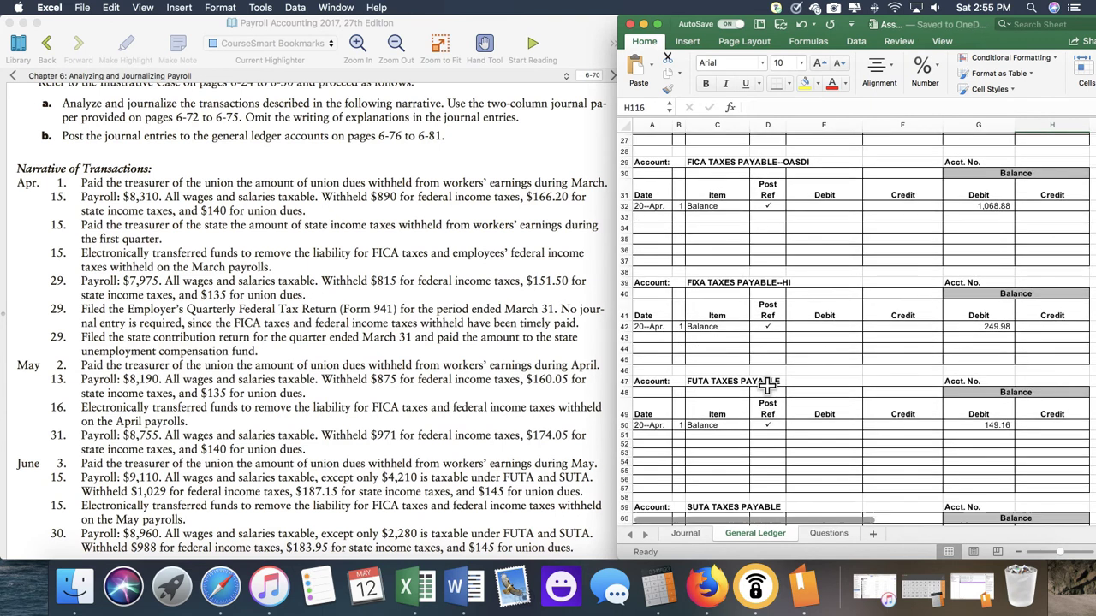
{"action": "scroll", "scroll_direction": "down", "scroll_amount": 3}
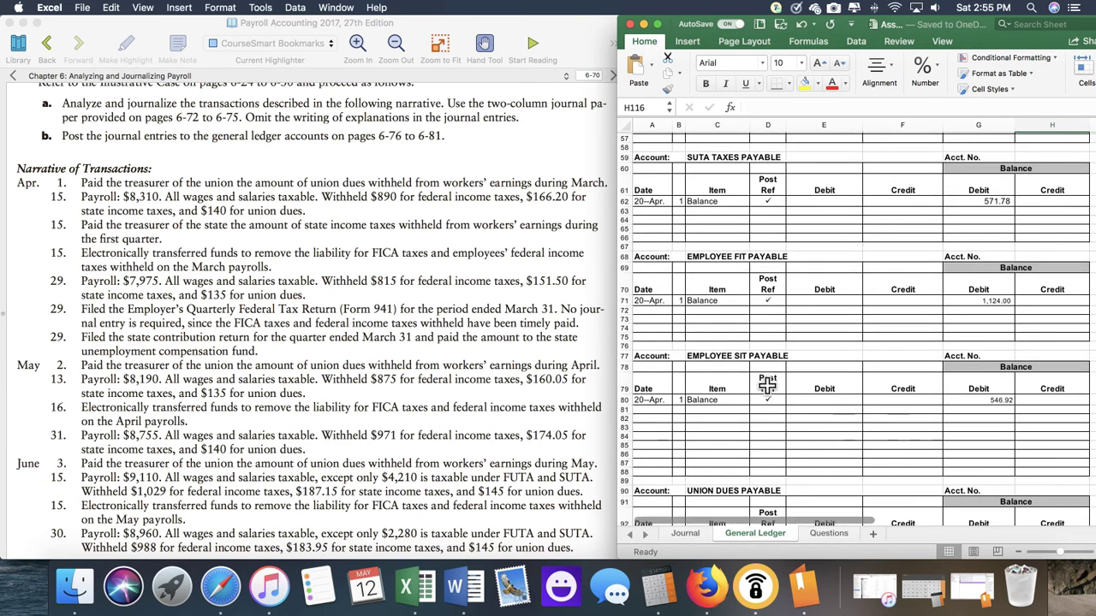
{"action": "scroll", "scroll_direction": "down", "scroll_amount": 3}
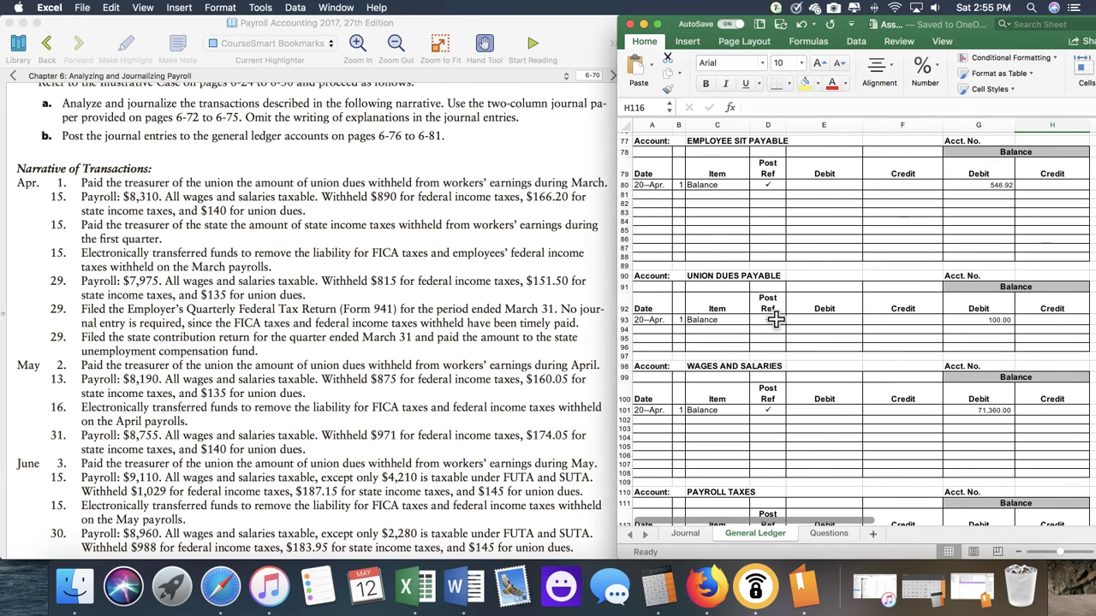
{"action": "left_click", "coordinate": [685, 533]}
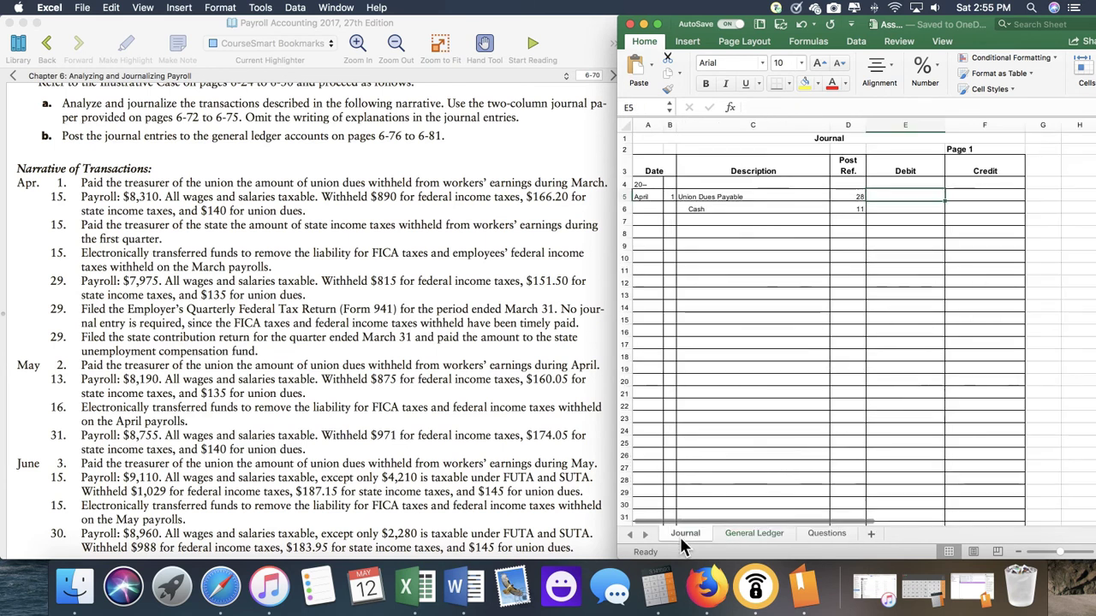
- Enter the union dues debit amount, then move to the day cell for the next entry
{"action": "type", "text": "200"}
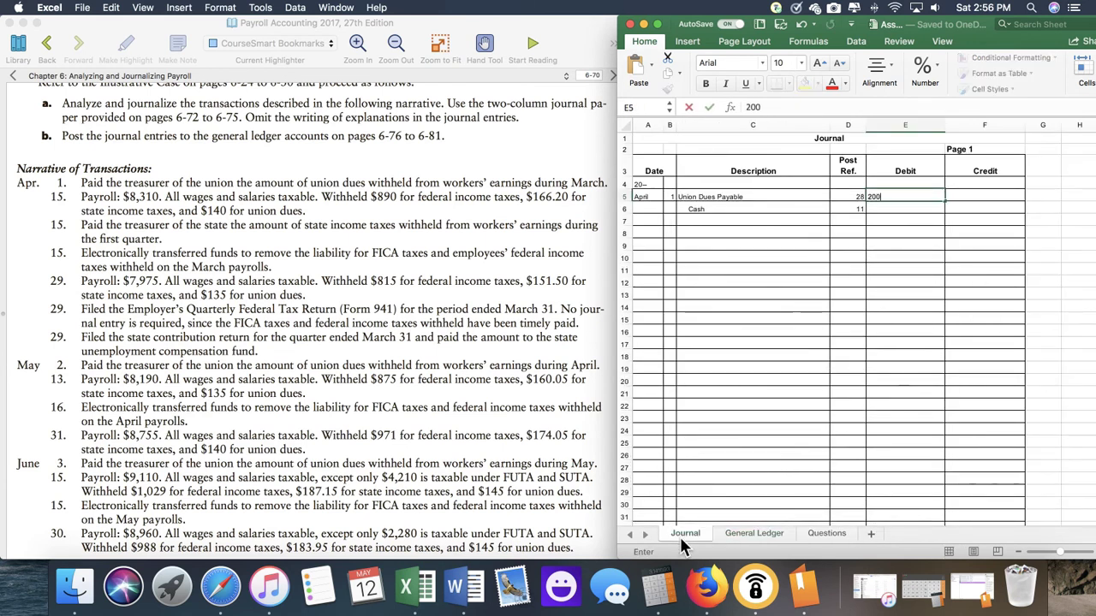
{"action": "key", "text": "Return"}
{"action": "type", "text": "100"}
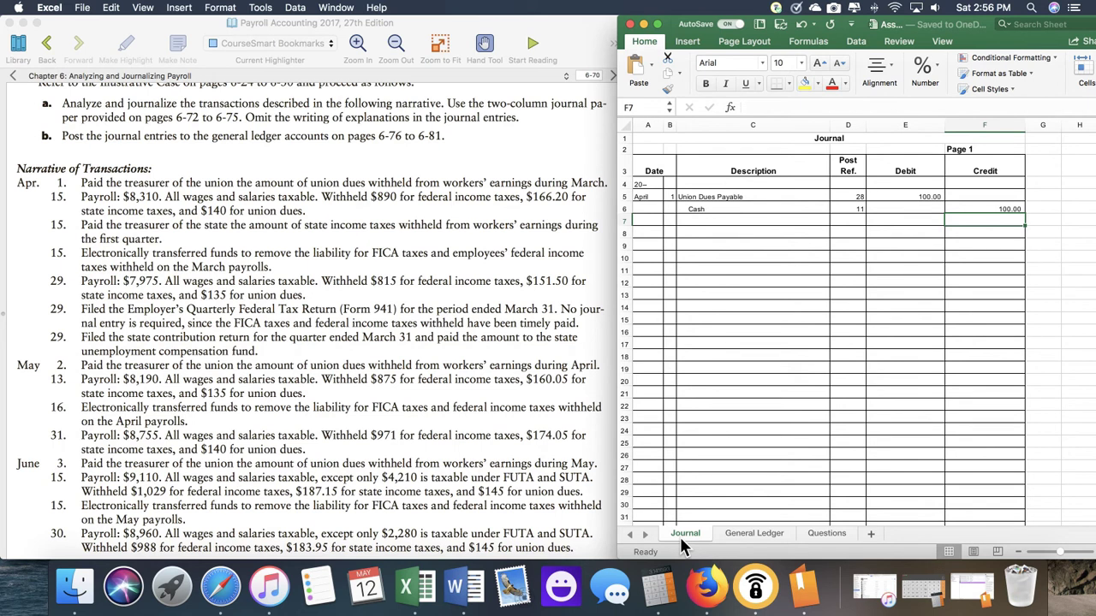
{"action": "left_click", "coordinate": [904, 219]}
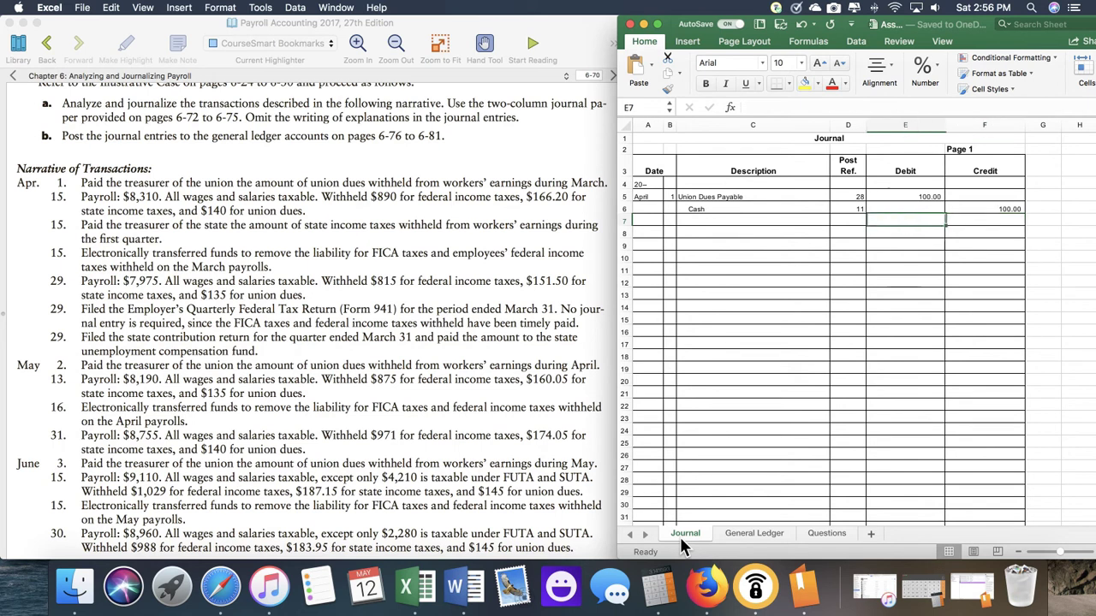
{"action": "left_click", "coordinate": [669, 233]}
{"action": "type", "text": "15"}
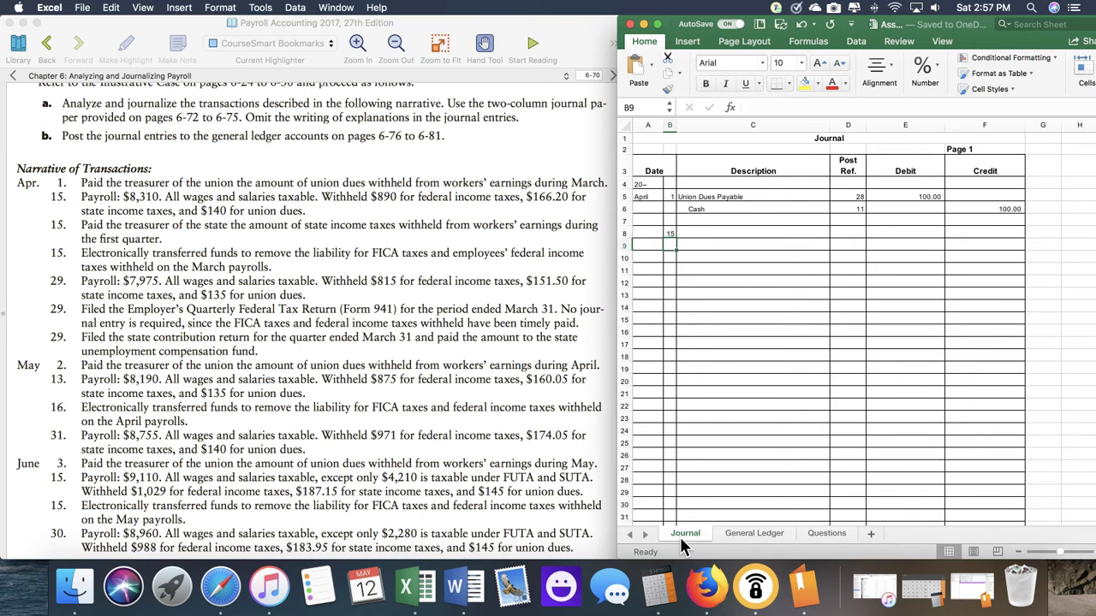
- Enter Wages and Salaries as the April 15 entry's debit description
{"action": "left_click", "coordinate": [753, 232]}
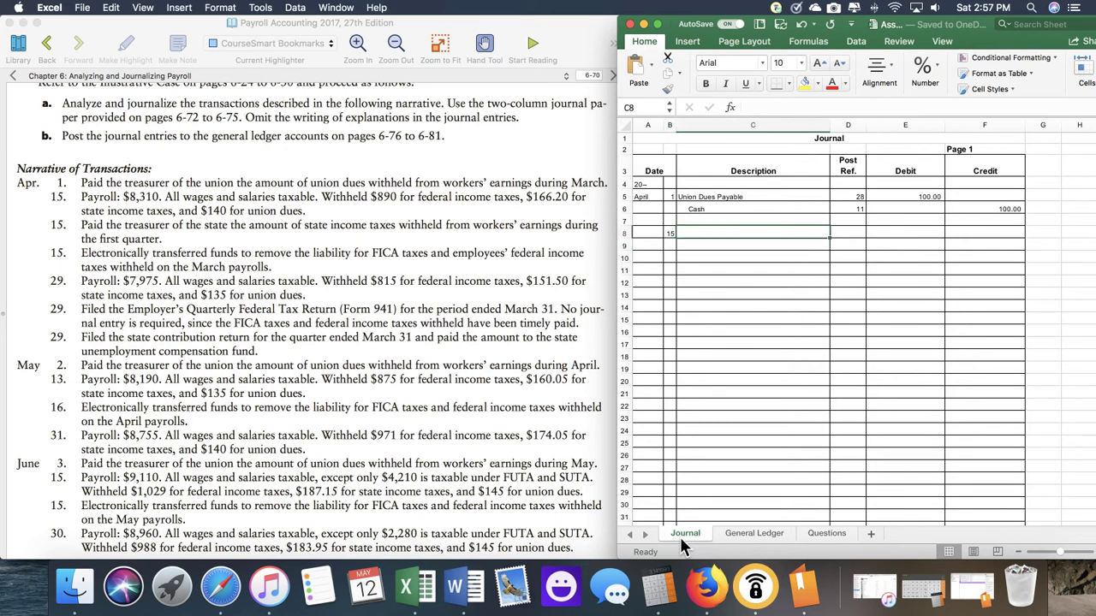
{"action": "type", "text": "Wage"}
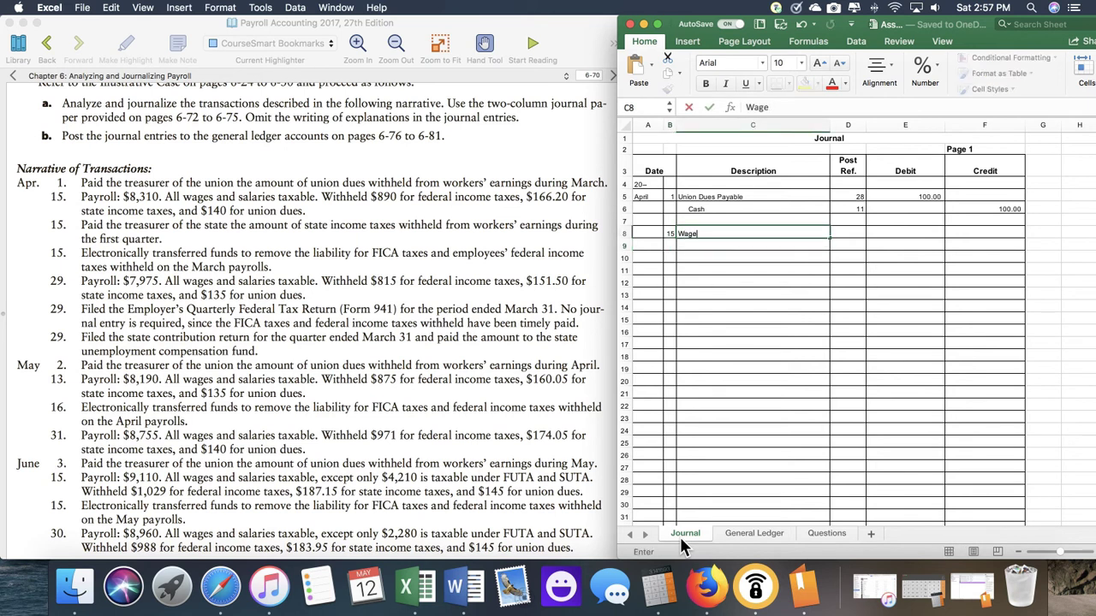
{"action": "type", "text": "s and Salarie"}
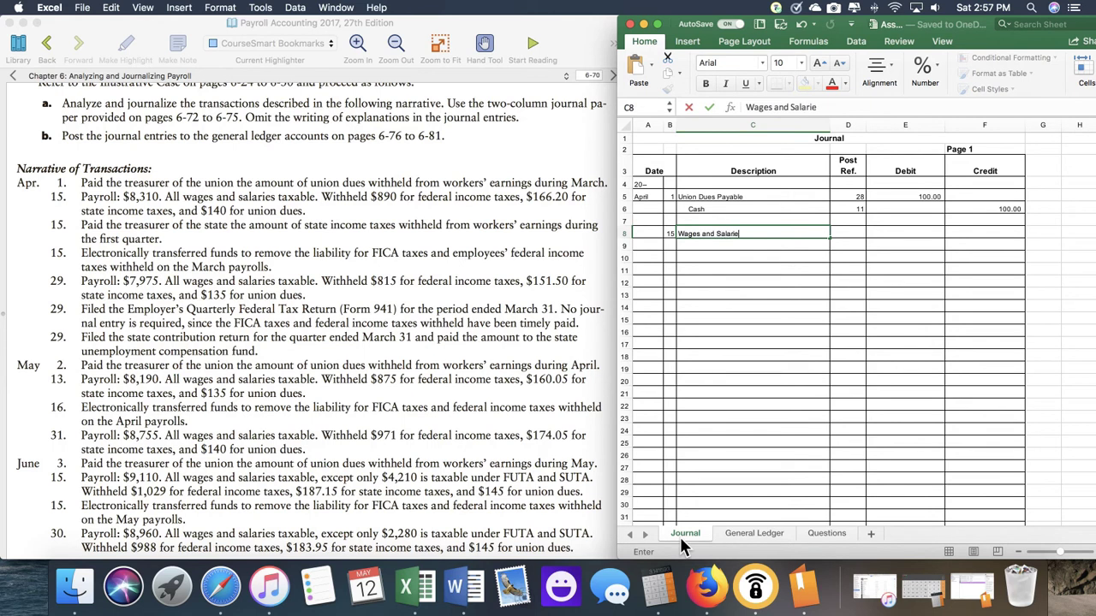
{"action": "type", "text": "s"}
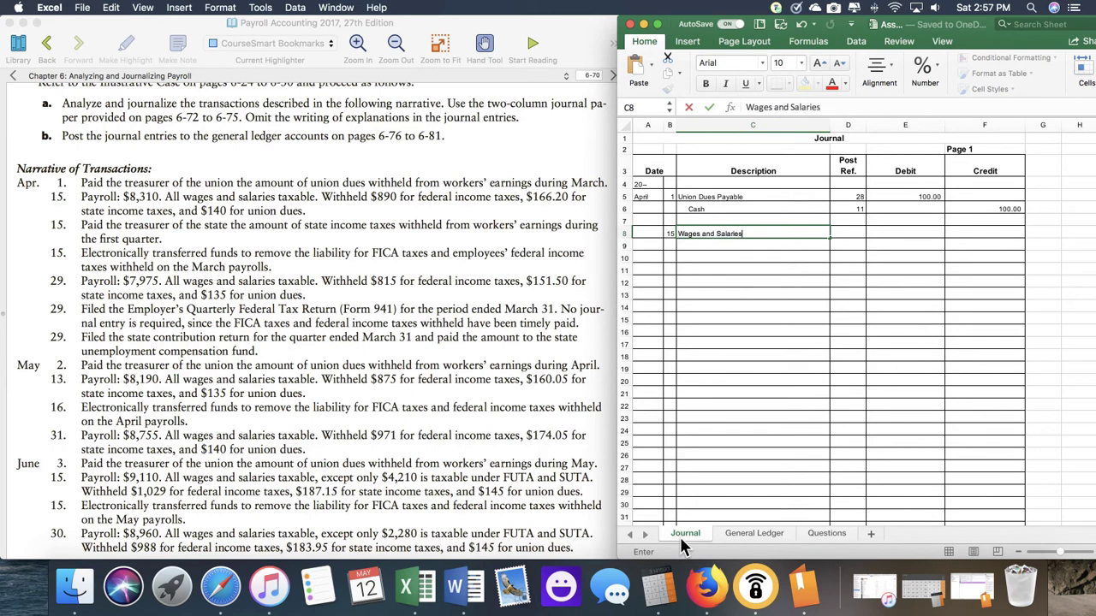
{"action": "key", "text": "Tab"}
{"action": "type", "text": "8,310"}
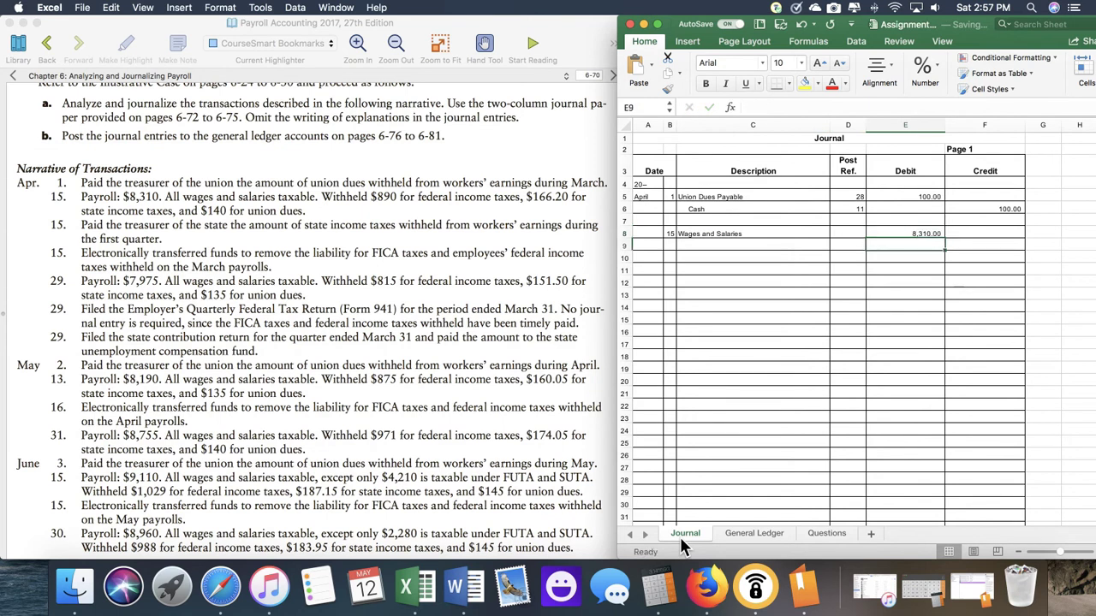
- Add the FICA Taxes Payable - OASDI and FICA Taxes Payable - HI credit lines
{"action": "left_click", "coordinate": [754, 247]}
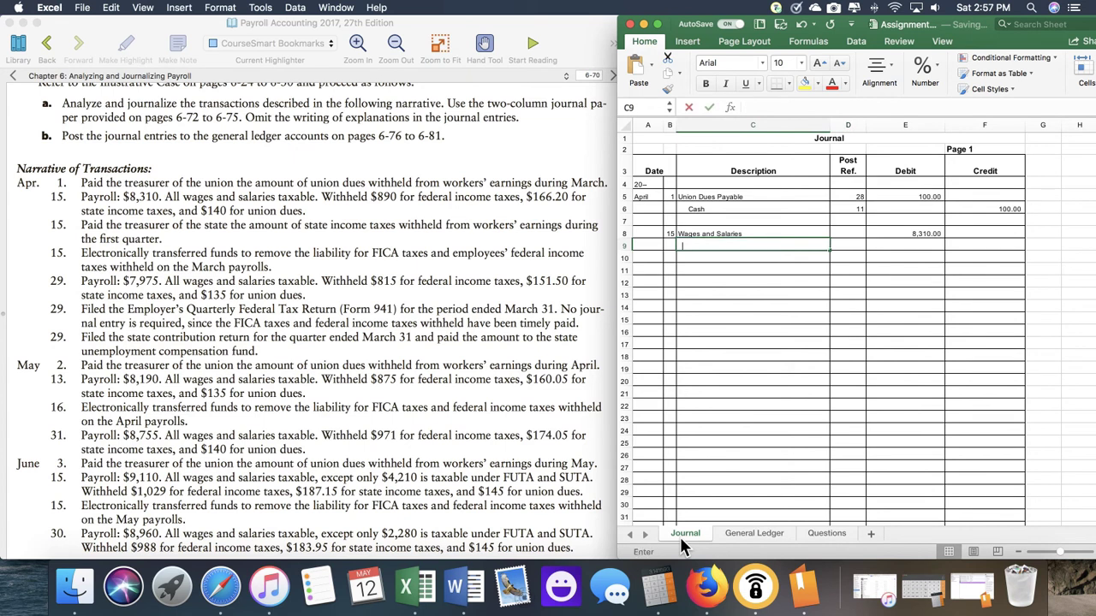
{"action": "type", "text": "FICA Tax"}
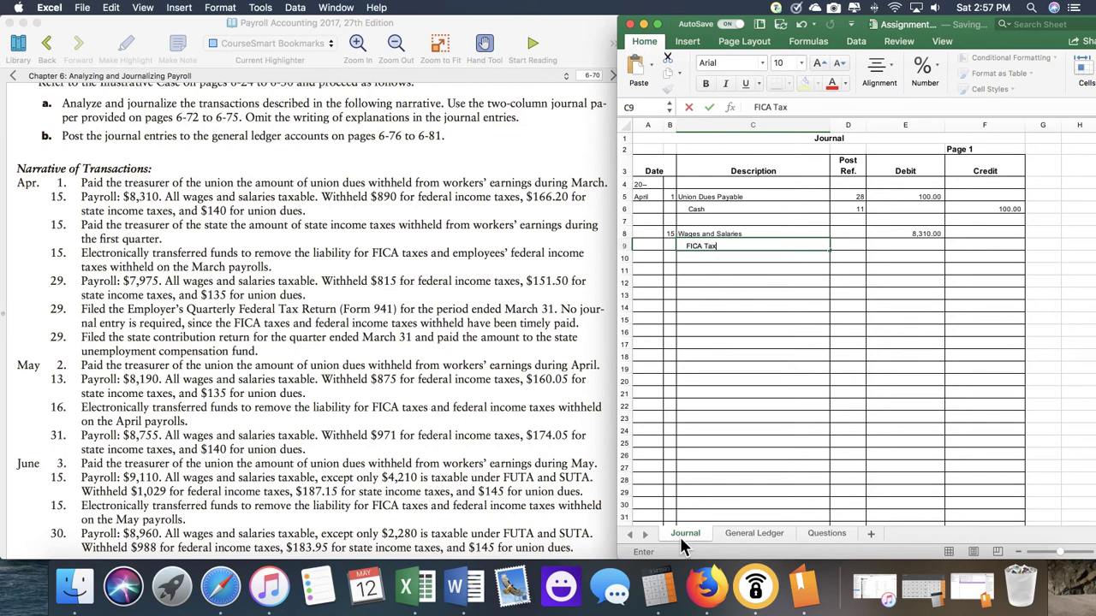
{"action": "type", "text": "es Payable -"}
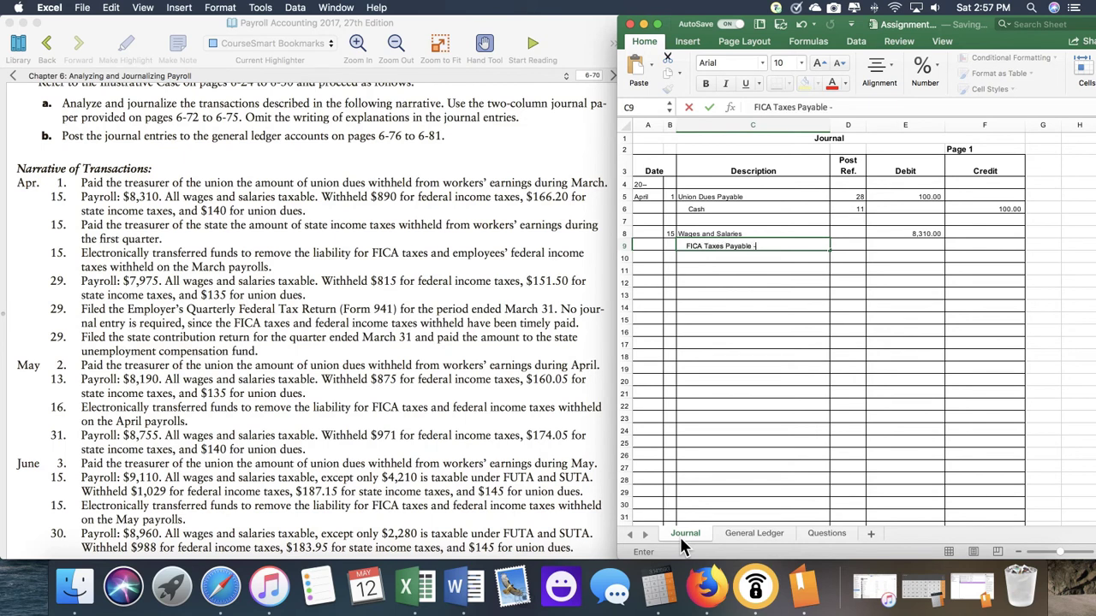
{"action": "type", "text": "OASDI"}
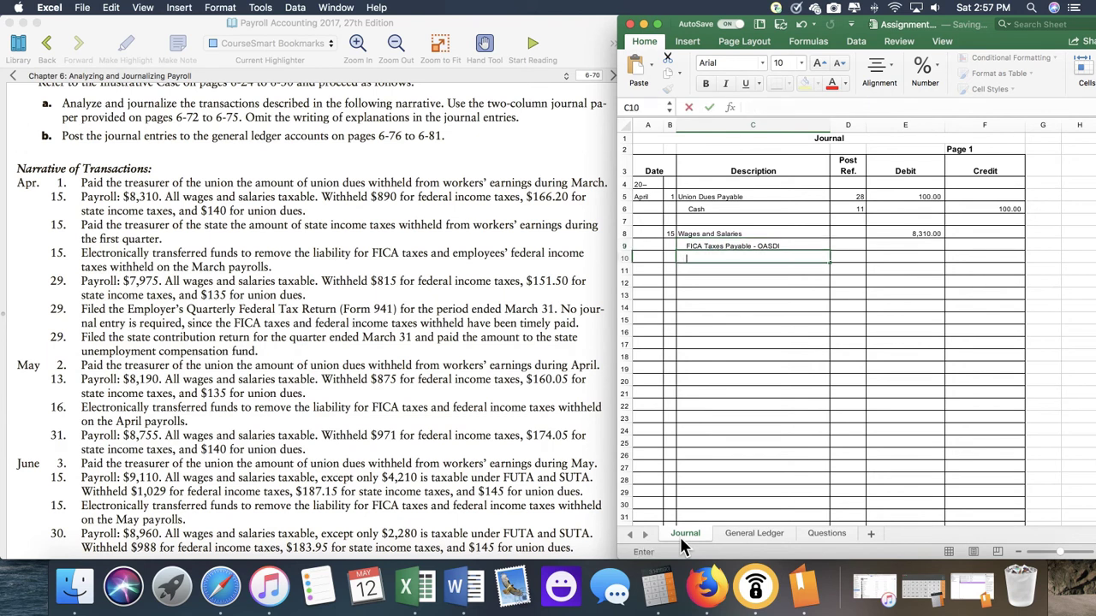
{"action": "type", "text": "FICA Taxes Payable - OASDI"}
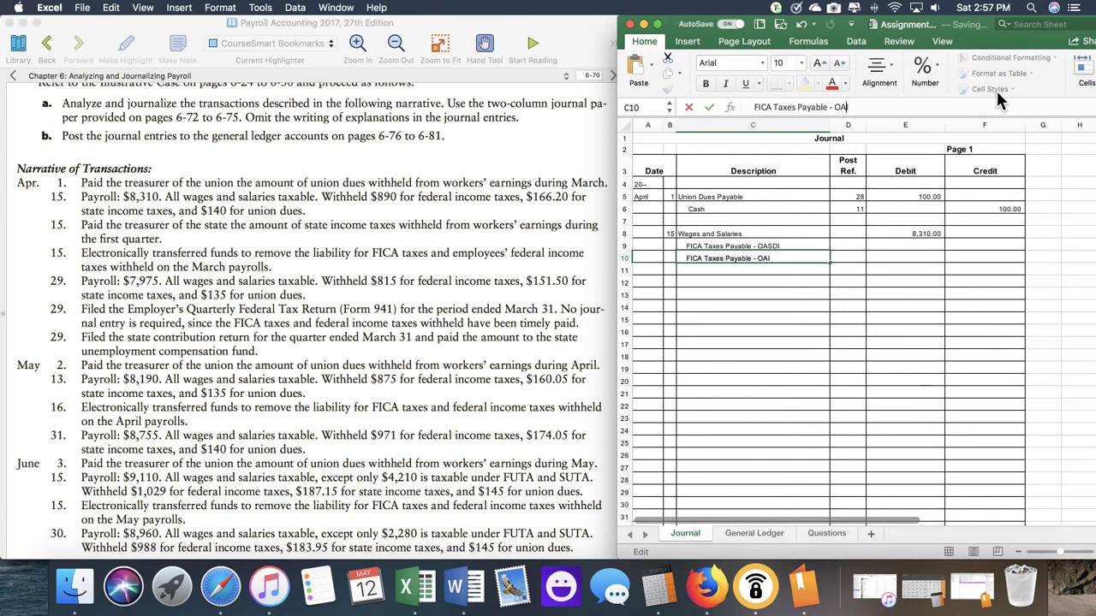
{"action": "type", "text": "HI"}
{"action": "key", "text": "Return"}
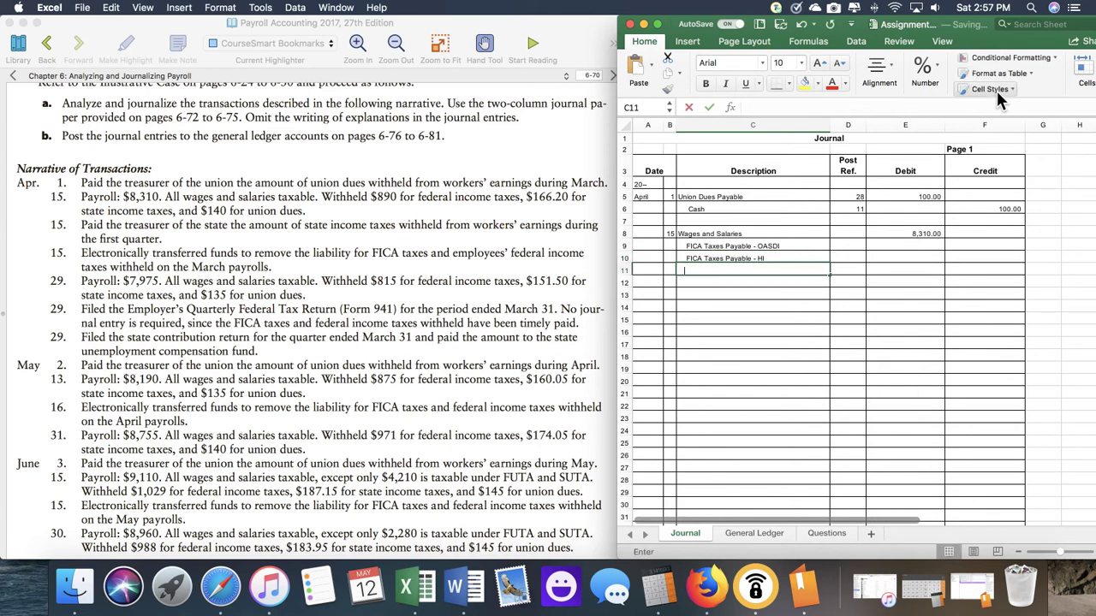
- Add the Employees FIT Payable, Employees SIT Payable and Union Dues Payable lines
{"action": "type", "text": "Employees FIT Payable"}
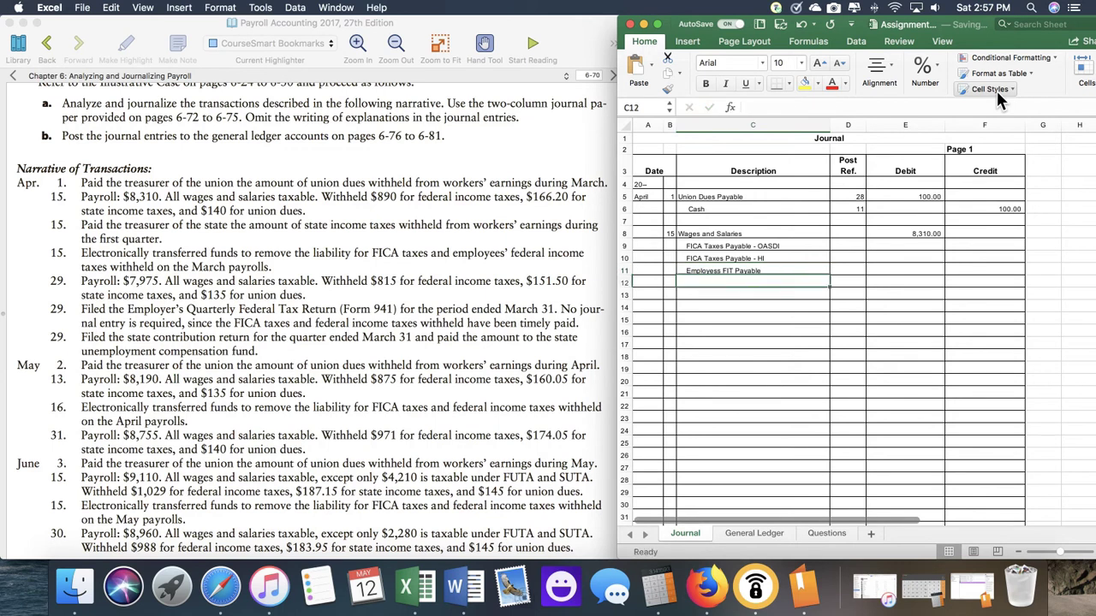
{"action": "type", "text": "Employees FIT Payable"}
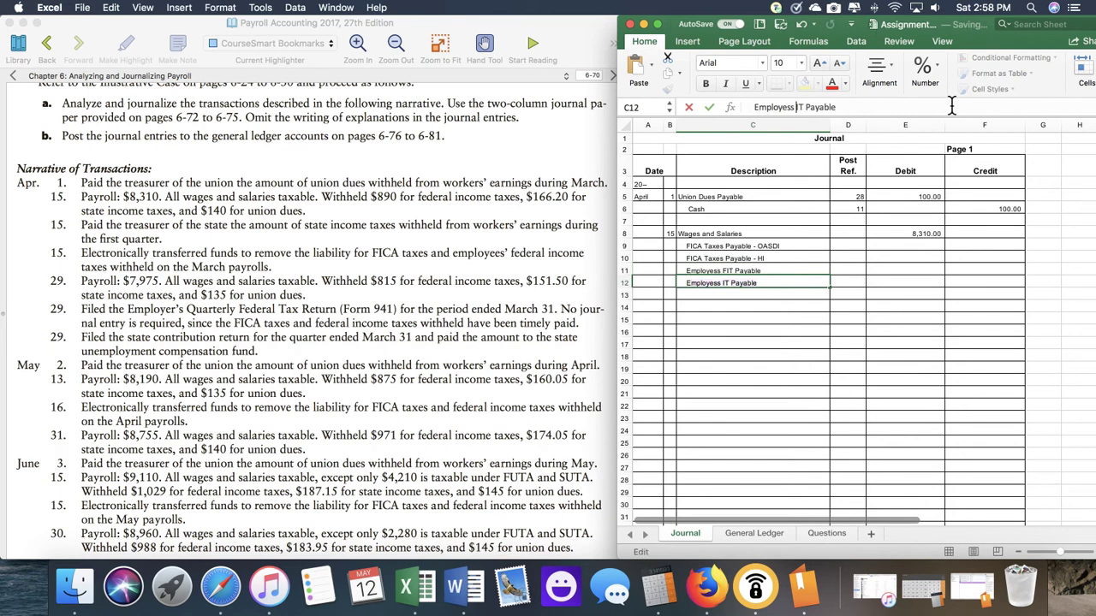
{"action": "key", "text": "Return"}
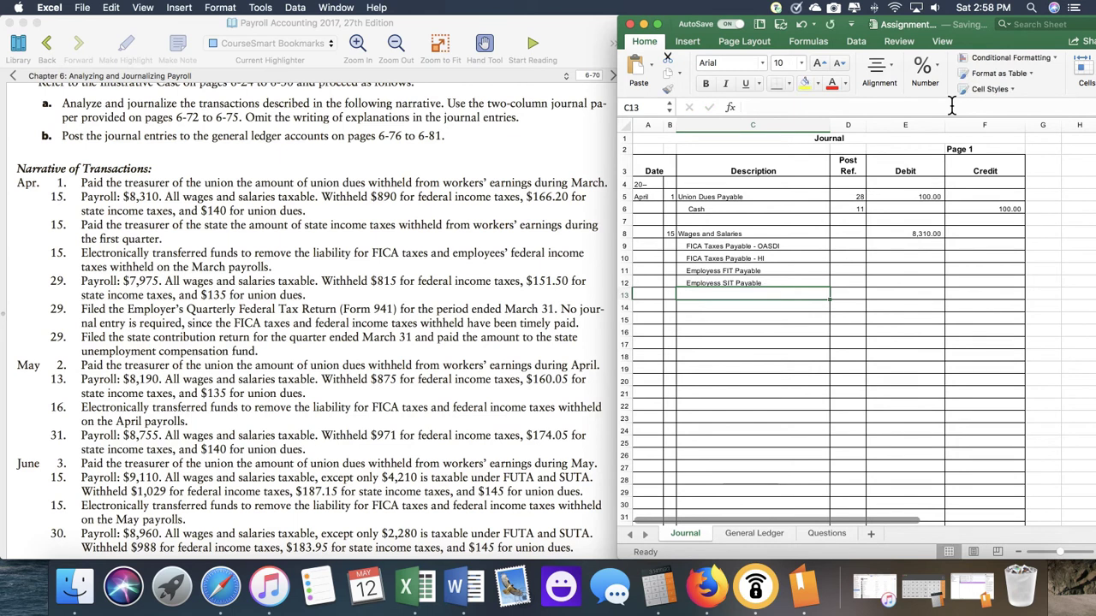
{"action": "type", "text": "U"}
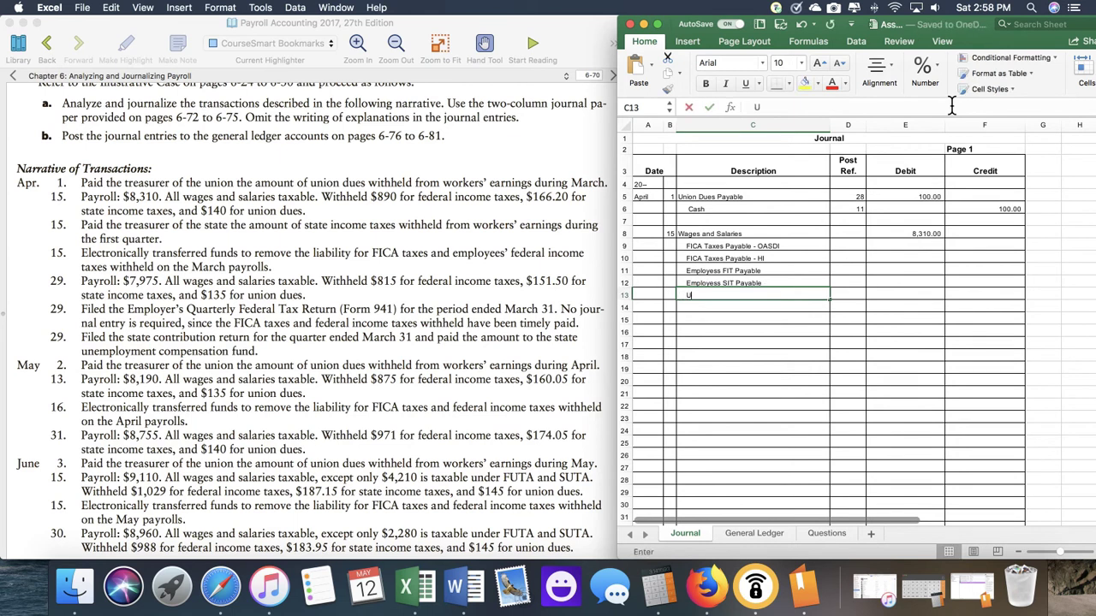
{"action": "type", "text": "nion Dues ay"}
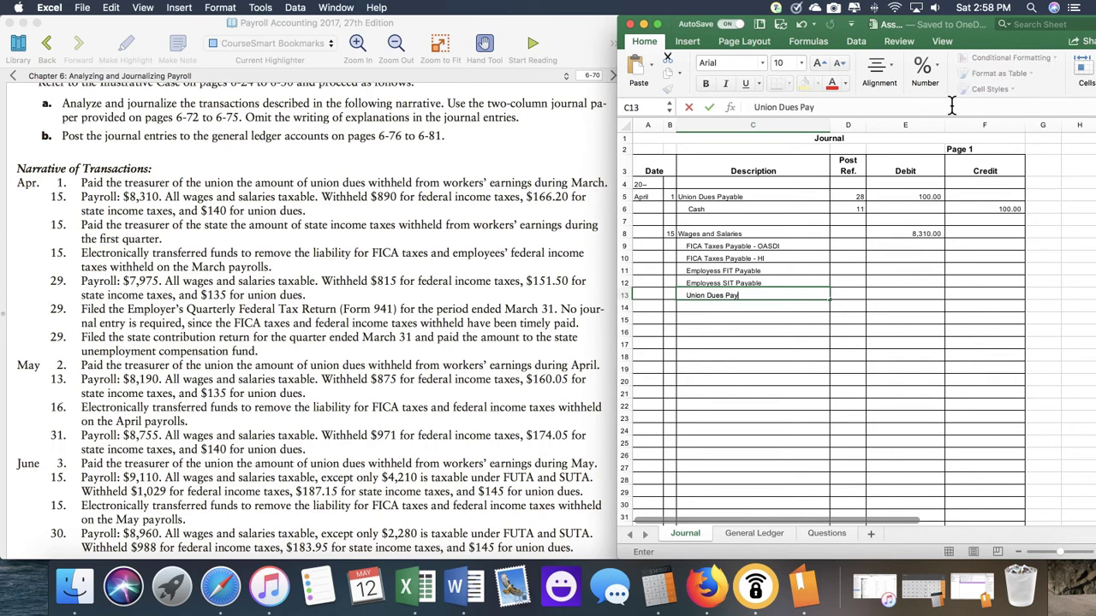
{"action": "key", "text": "Return"}
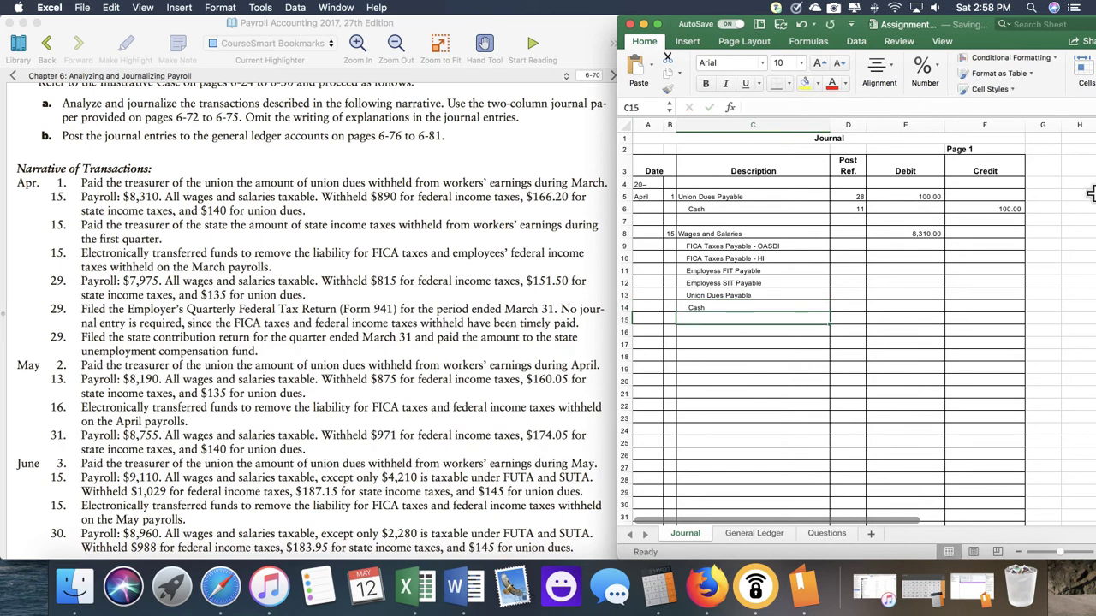
{"action": "mouse_move", "coordinate": [967, 309]}
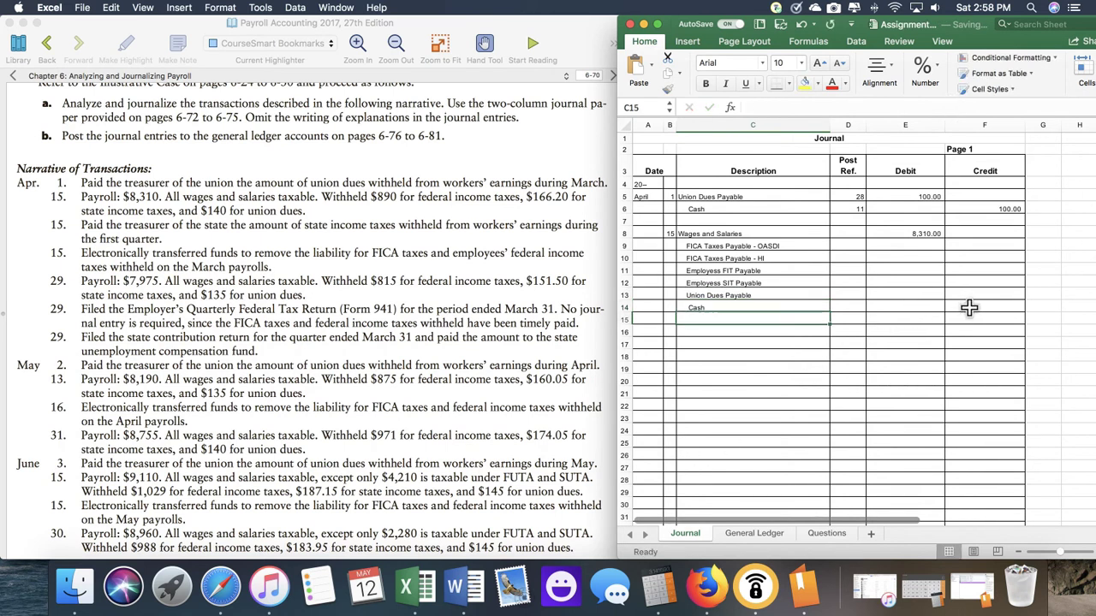
{"action": "mouse_move", "coordinate": [779, 267]}
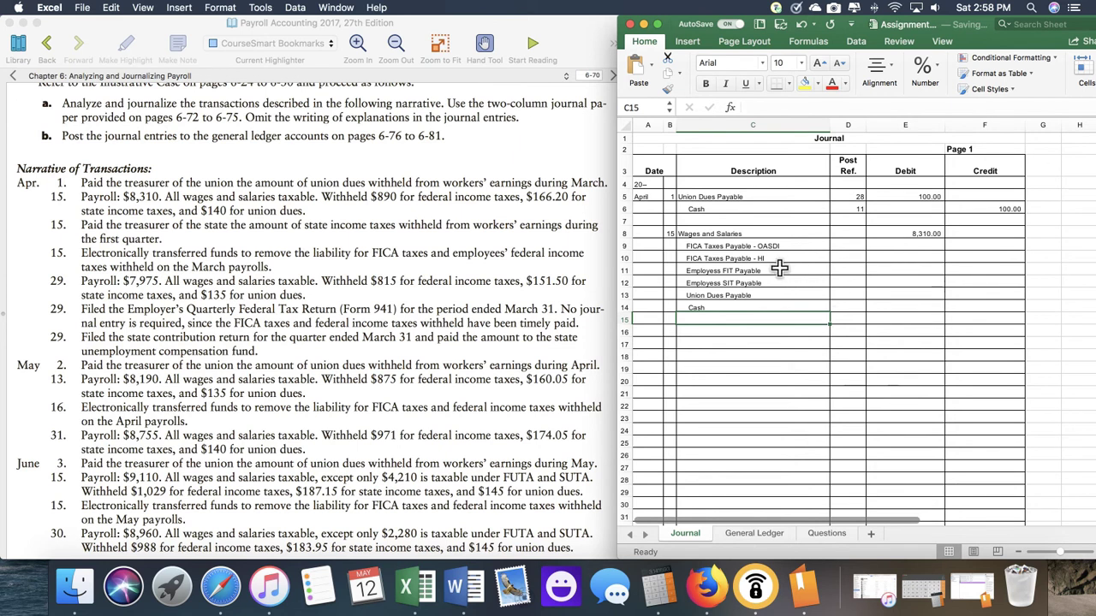
- Enter credits of 890.00 FIT, 166.20 SIT and 140.00 union dues
{"action": "left_click", "coordinate": [983, 270]}
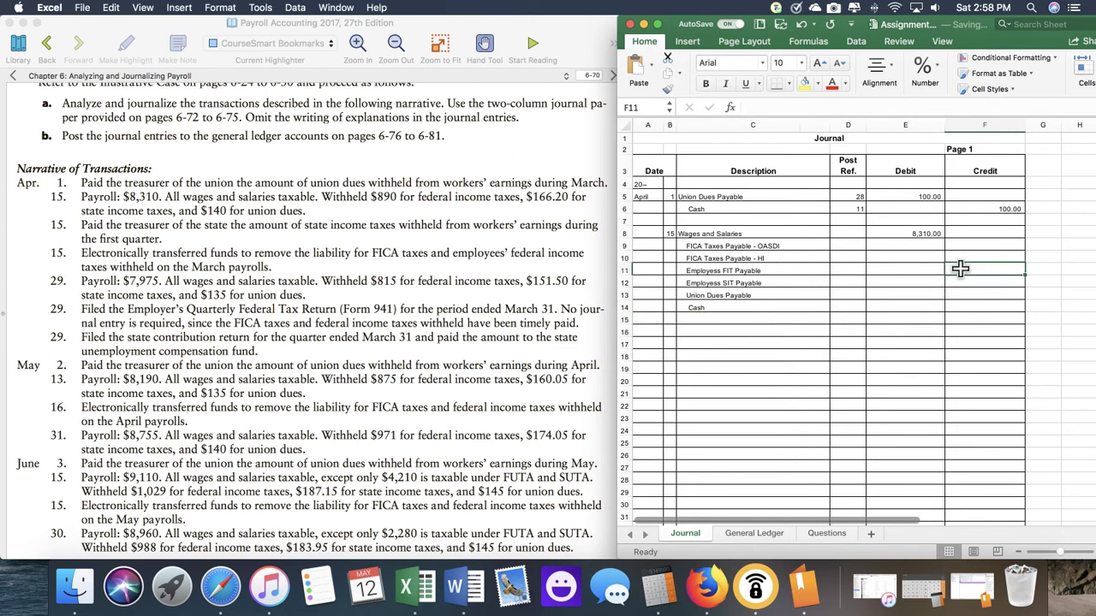
{"action": "type", "text": "890.00"}
{"action": "left_click", "coordinate": [984, 294]}
{"action": "type", "text": "140"}
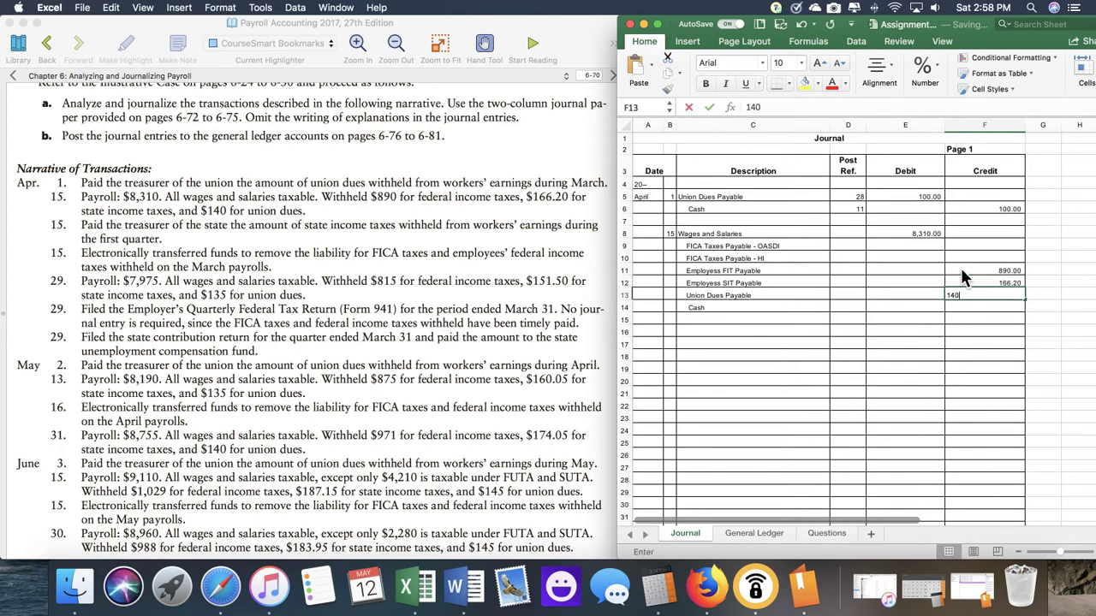
{"action": "key", "text": "Return"}
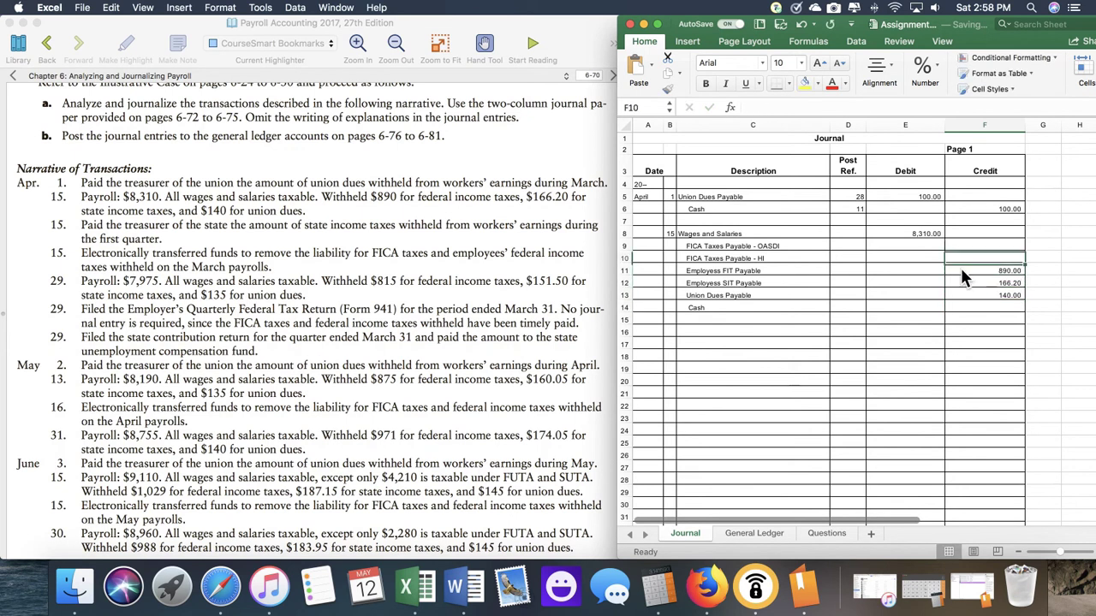
{"action": "left_click", "coordinate": [984, 247]}
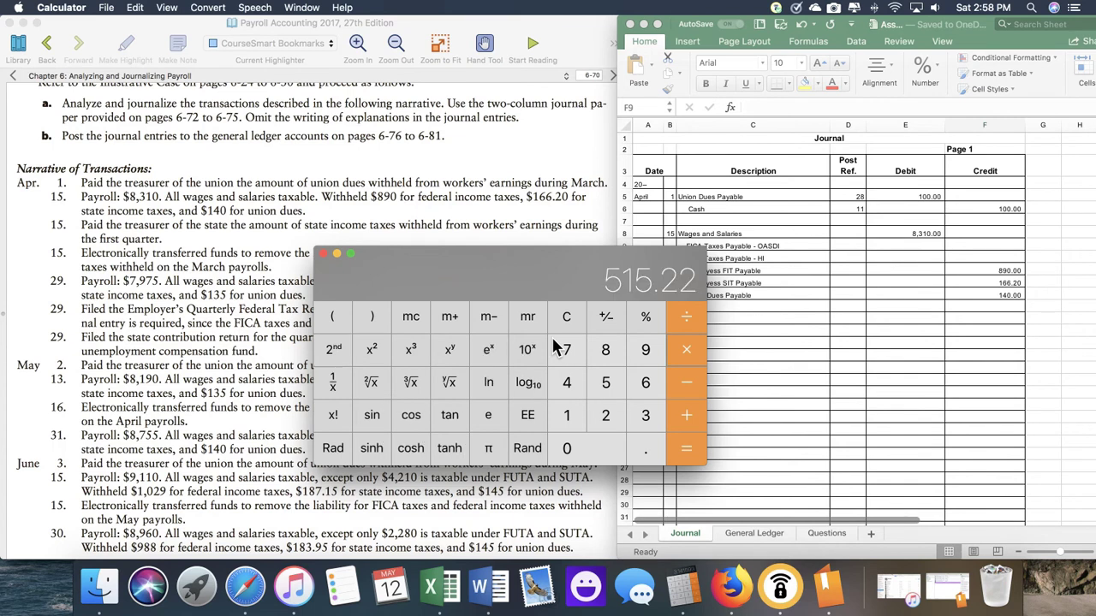
- Enter the Calculator-derived FICA credits 515.22 OASDI and 120.50 HI
{"action": "left_click", "coordinate": [982, 246]}
{"action": "type", "text": "515.22"}
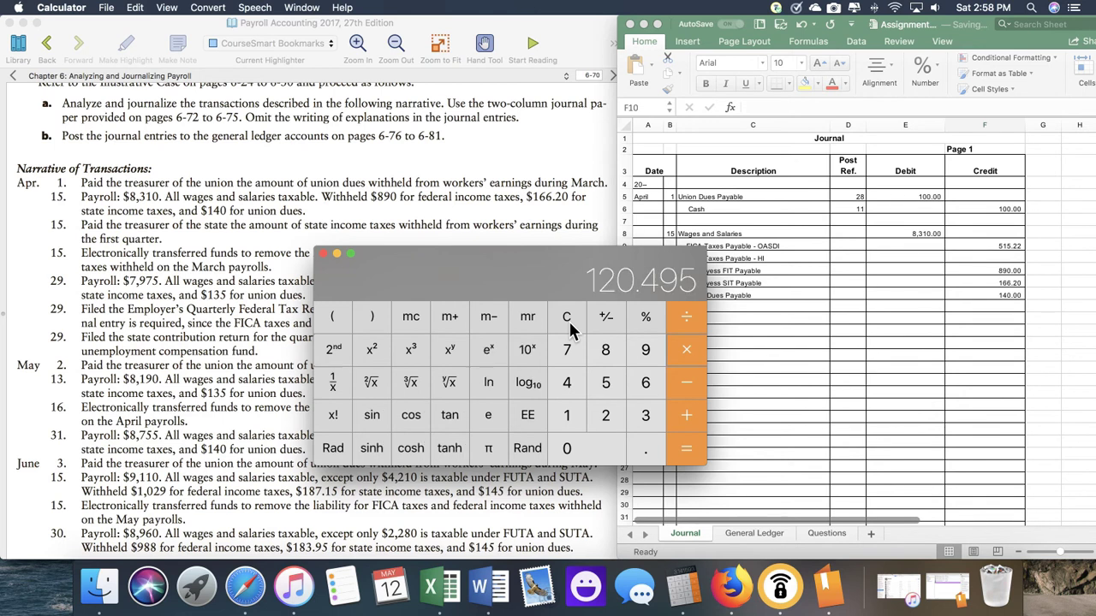
{"action": "left_click", "coordinate": [985, 256]}
{"action": "type", "text": "120.5"}
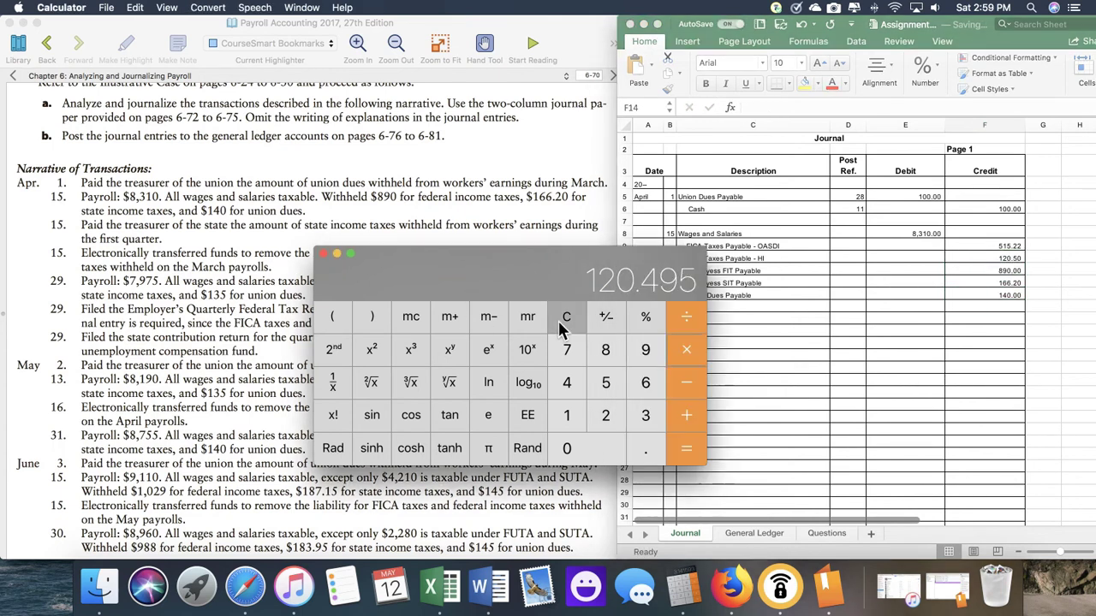
{"action": "left_click", "coordinate": [565, 315]}
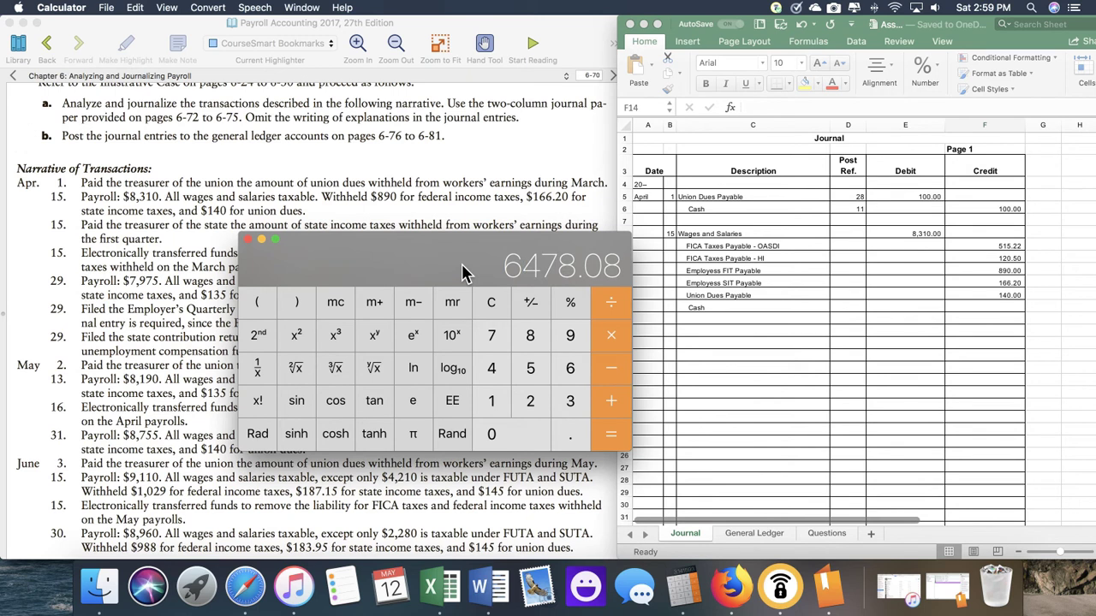
{"action": "mouse_move", "coordinate": [990, 325]}
{"action": "type", "text": "4"}
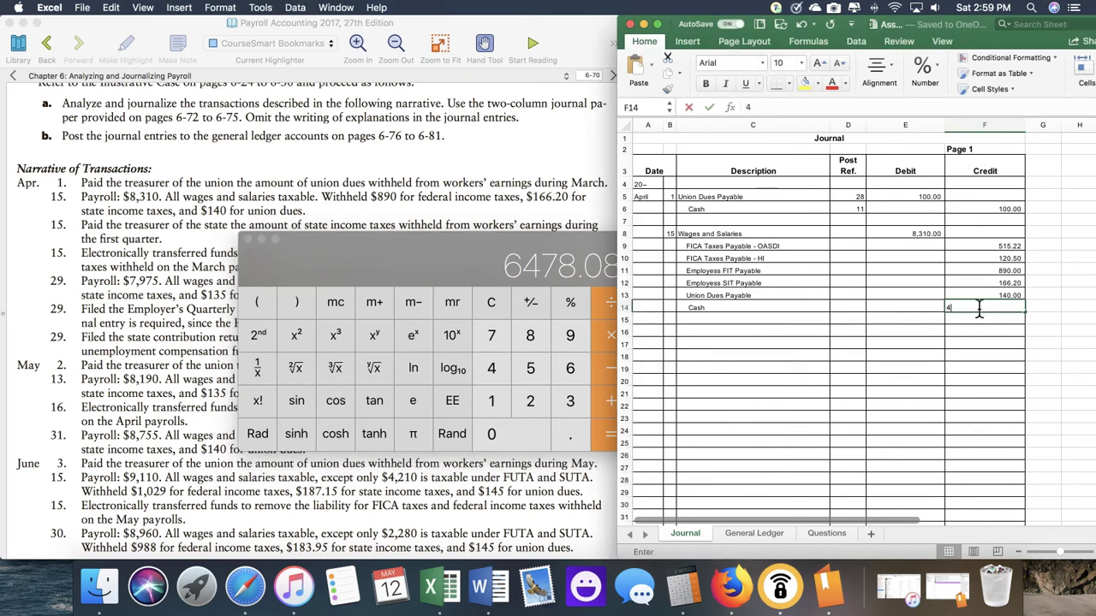
- Compute net pay and record 6,478.08 as the Cash credit
{"action": "type", "text": "67"}
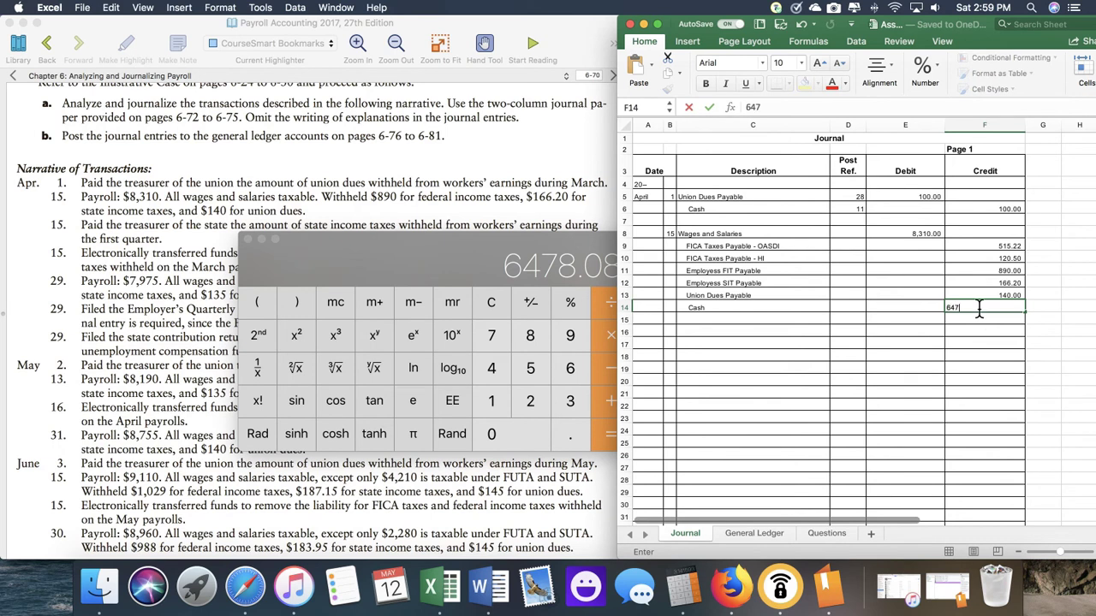
{"action": "type", "text": "8.09"}
{"action": "key", "text": "Return"}
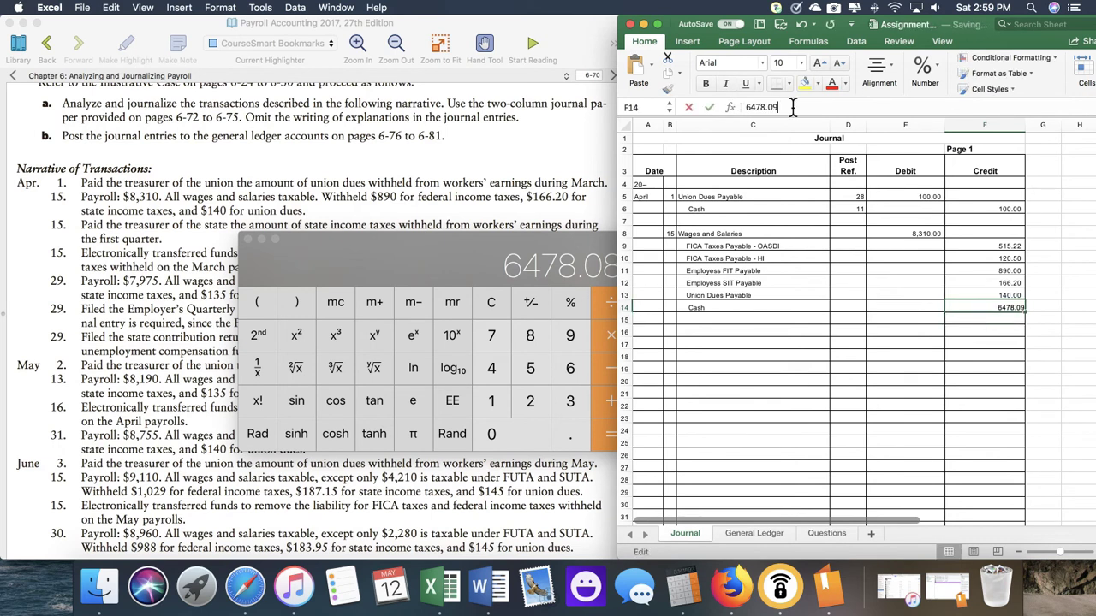
{"action": "key", "text": "Return"}
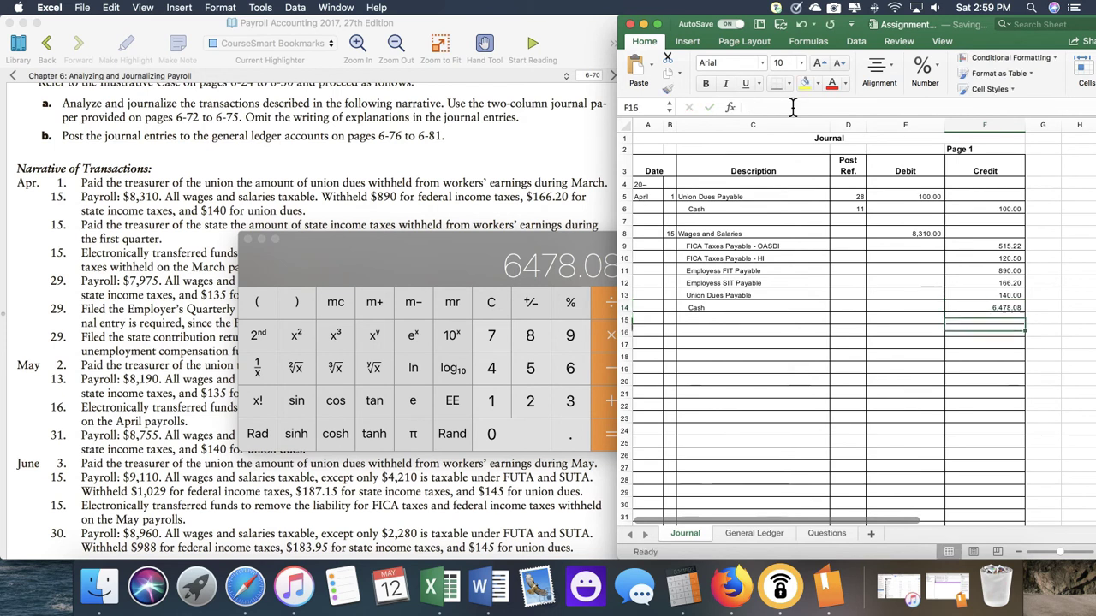
- Start the day 15 employer entry with the Payroll Taxes debit line
{"action": "left_click", "coordinate": [670, 332]}
{"action": "type", "text": "15"}
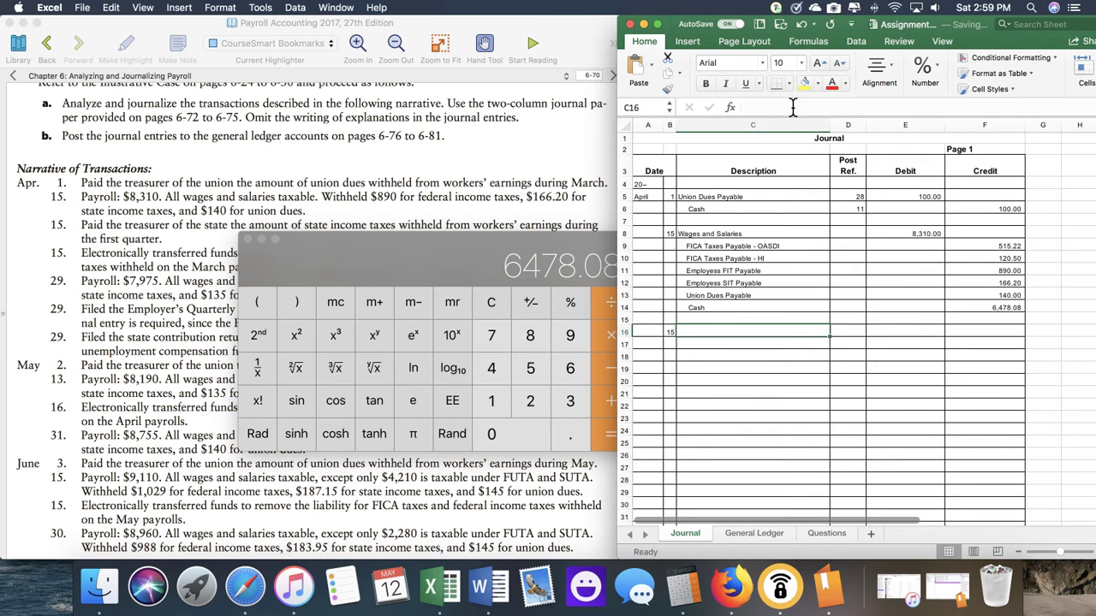
{"action": "type", "text": "Payrol"}
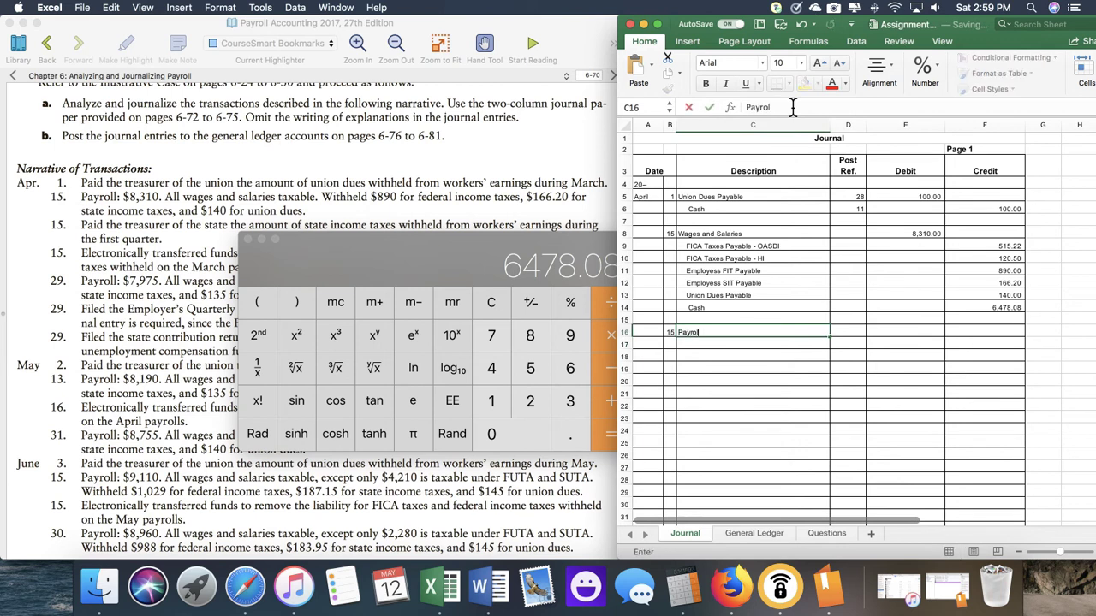
{"action": "type", "text": "Taxees"}
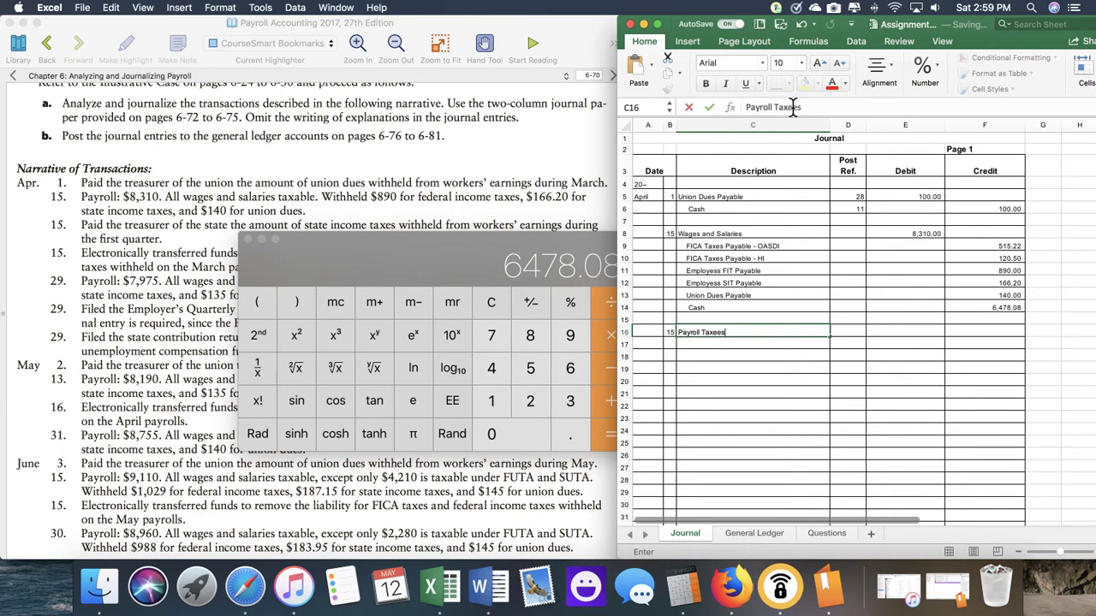
{"action": "key", "text": "Return"}
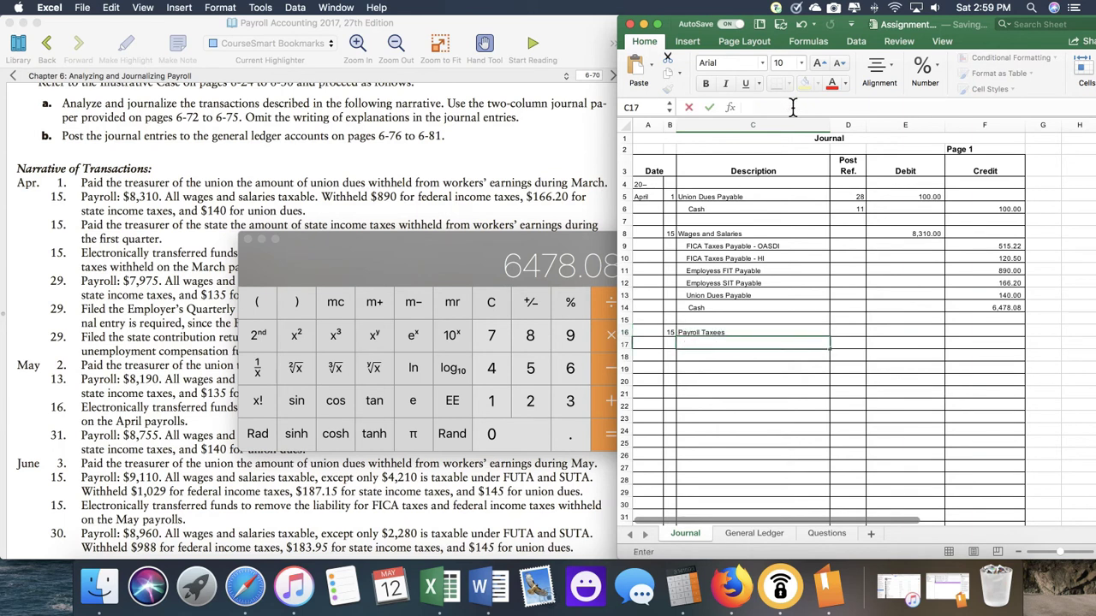
- Add FICA Taxes Payable - OASDI, FICA Taxes Payable - HI and FUTA lines below it
{"action": "type", "text": "FICA Taxes"}
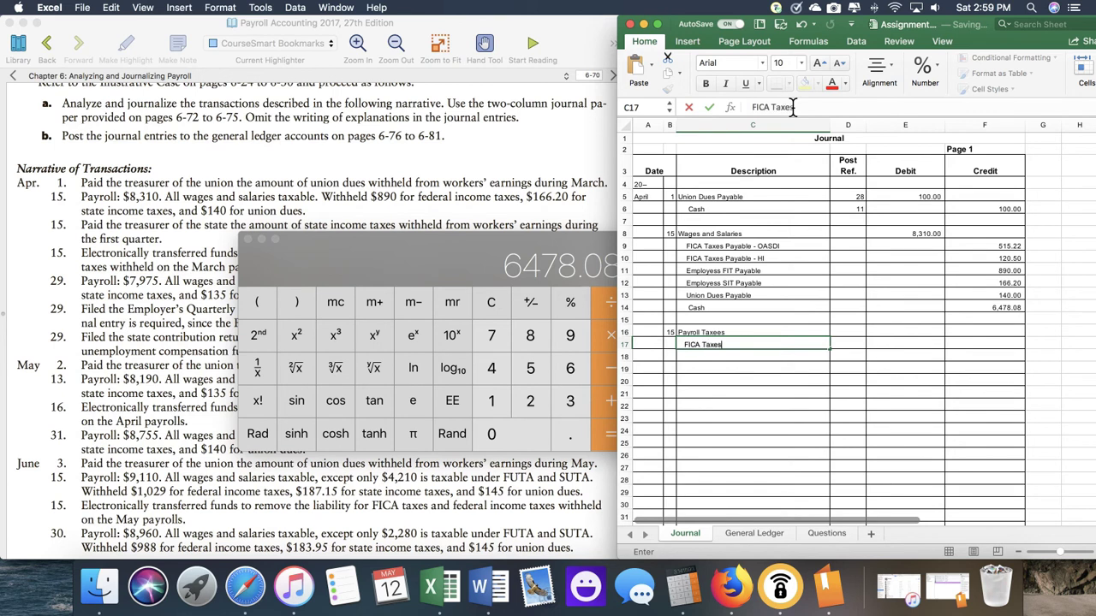
{"action": "type", "text": "Payable - OAS"}
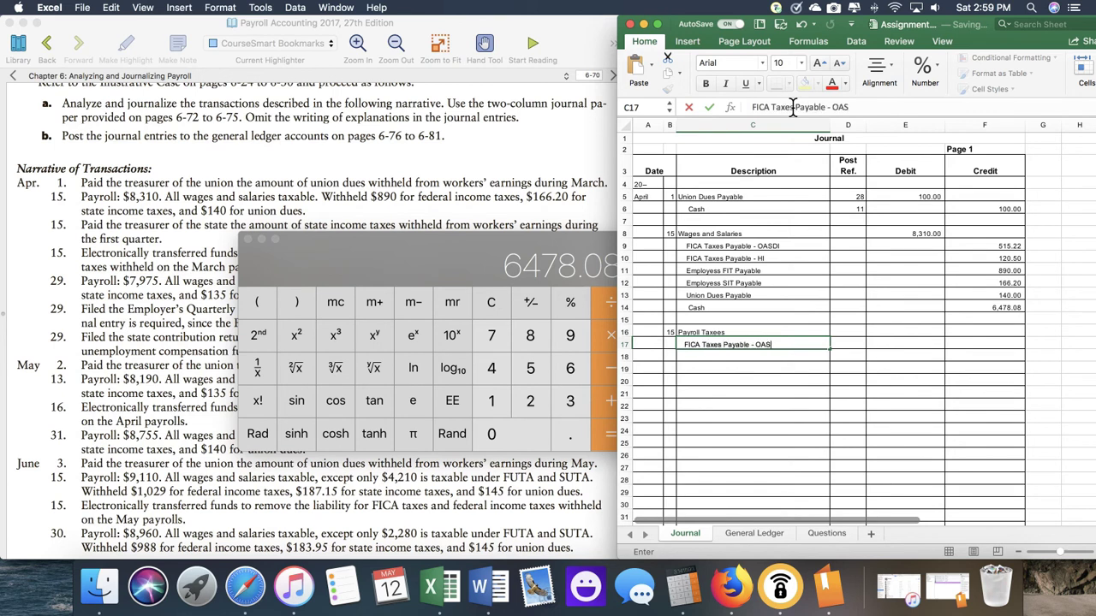
{"action": "key", "text": "Return"}
{"action": "type", "text": "FICA Taxes Payable - HI"}
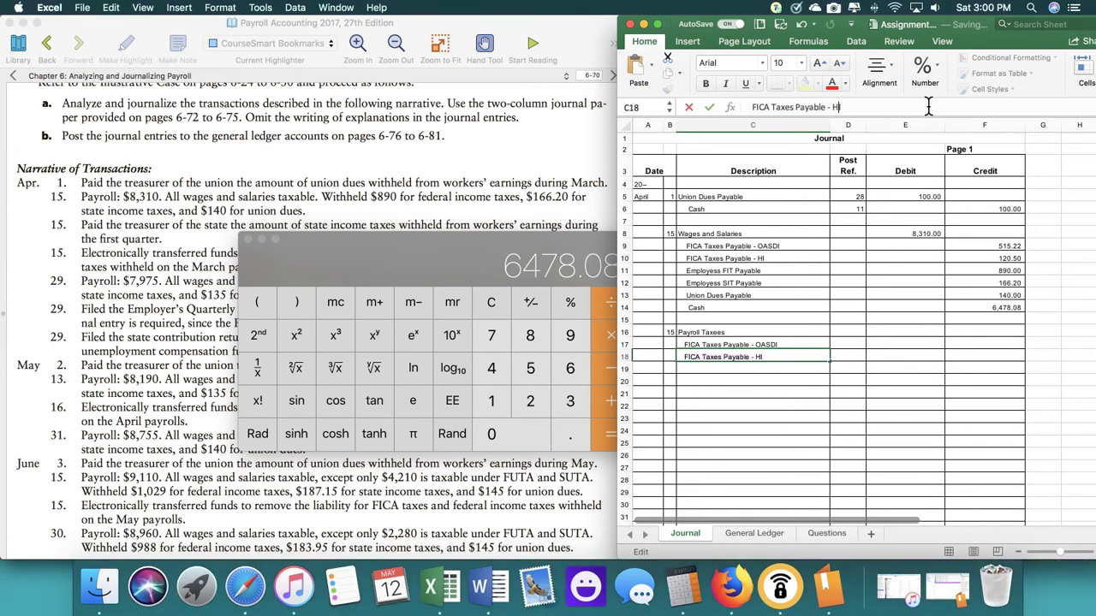
{"action": "key", "text": "Return"}
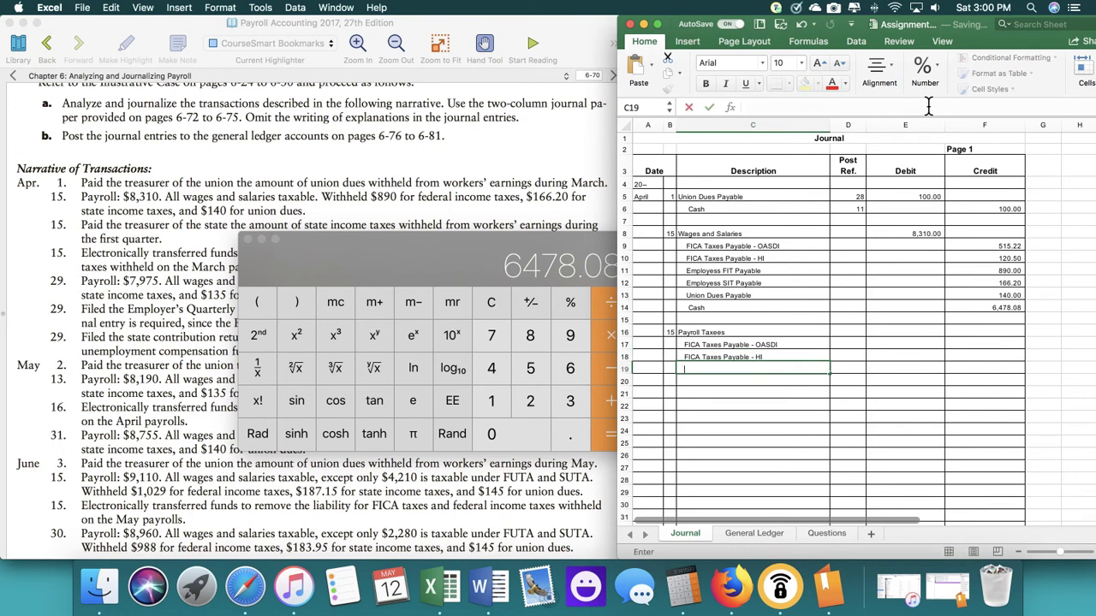
{"action": "type", "text": "FUTA Taxes Payable"}
{"action": "left_click", "coordinate": [751, 382]}
{"action": "type", "text": "SUTA Taxes Payable"}
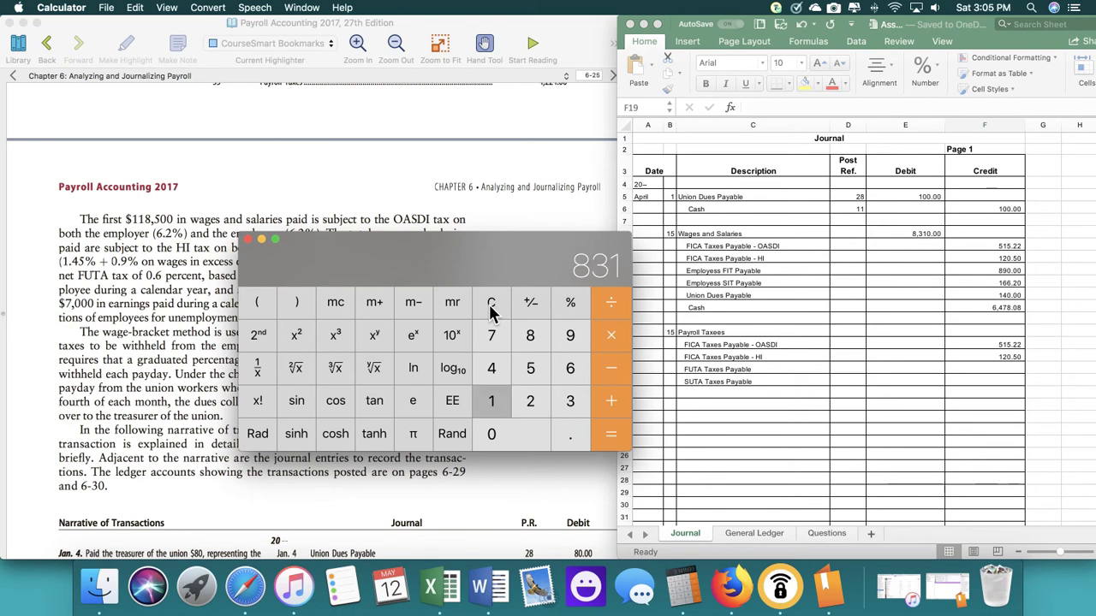
- Work out the FUTA tax in Calculator and record the 49.86 credit
{"action": "left_click", "coordinate": [490, 301]}
{"action": "type", "text": "49."}
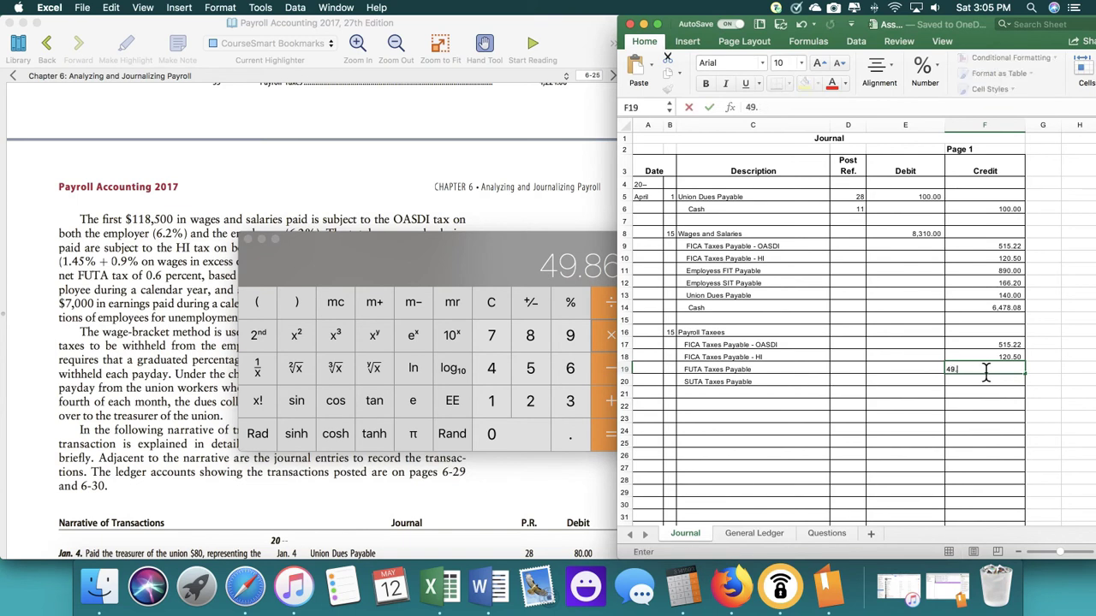
{"action": "key", "text": "Return"}
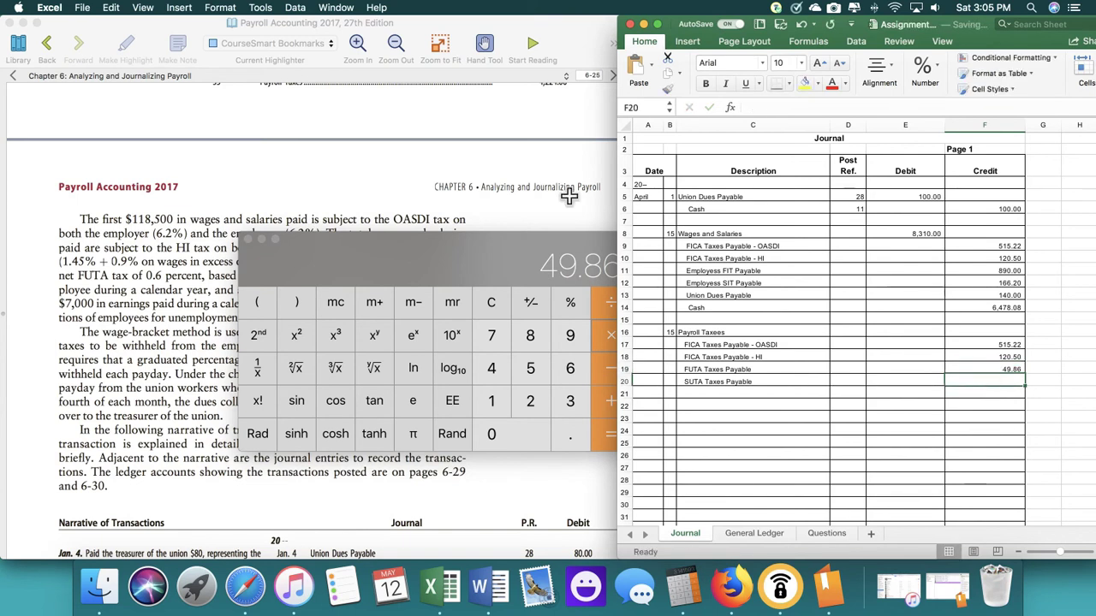
{"action": "left_click", "coordinate": [428, 260]}
{"action": "type", "text": "199"}
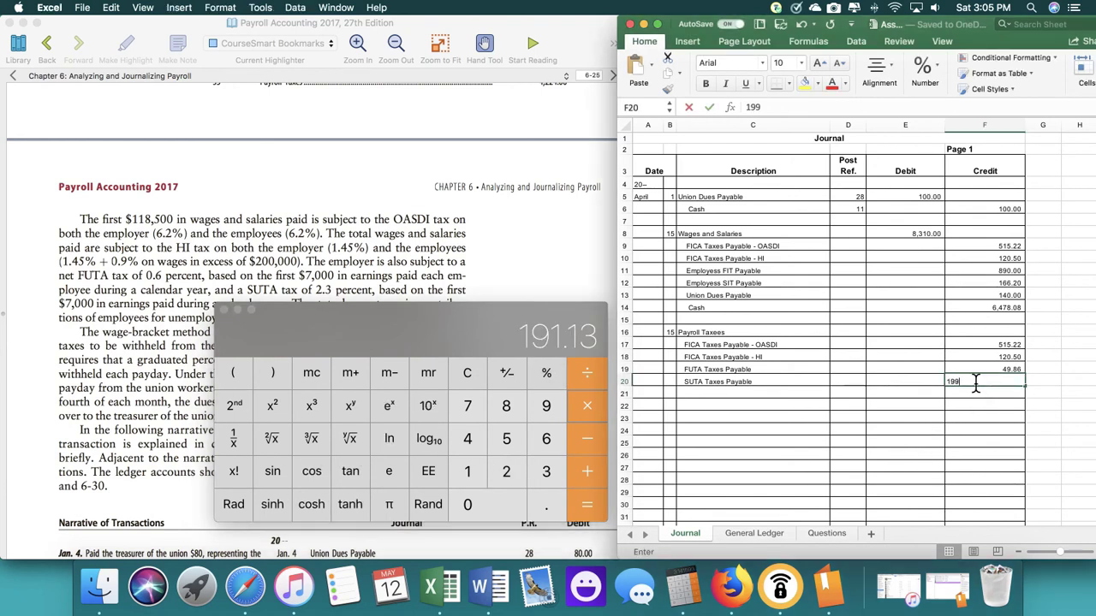
- Record 191.13 as the SUTA Taxes Payable credit
{"action": "type", "text": "191."}
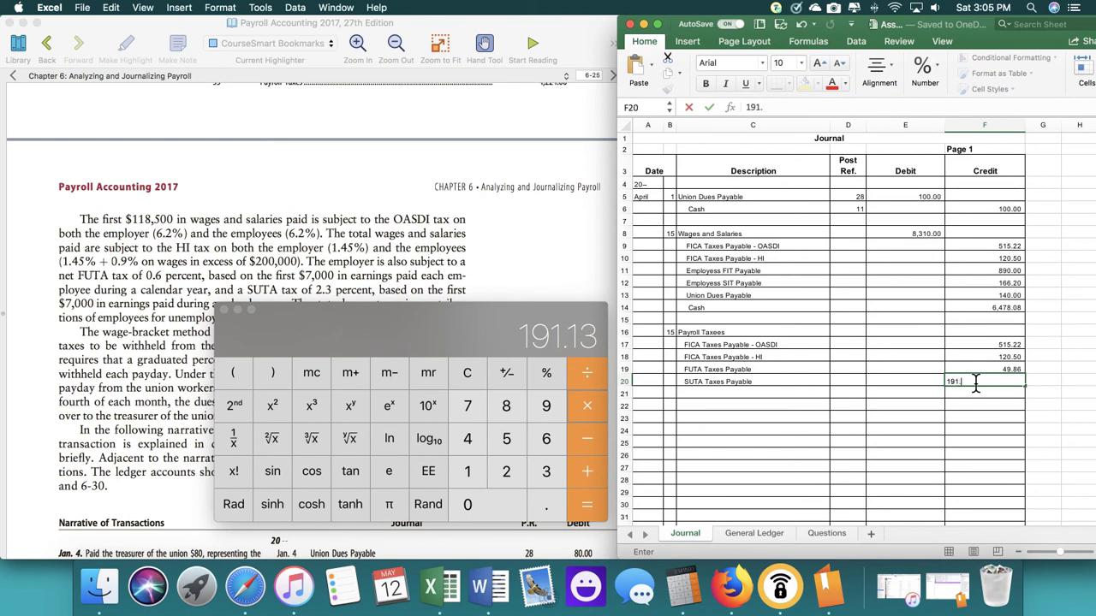
{"action": "key", "text": "Return"}
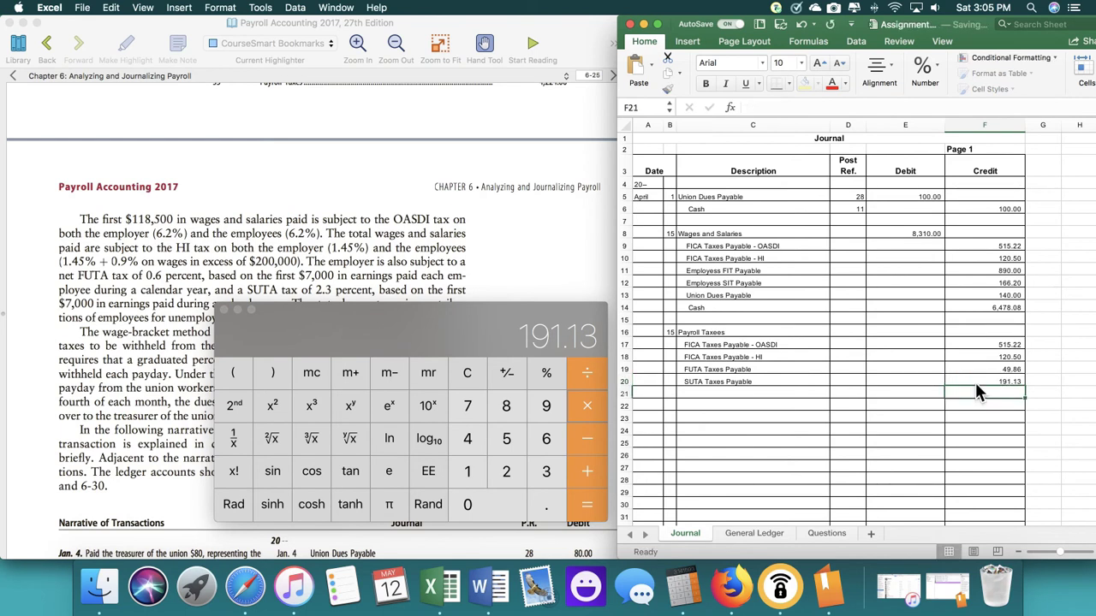
{"action": "left_click", "coordinate": [904, 332]}
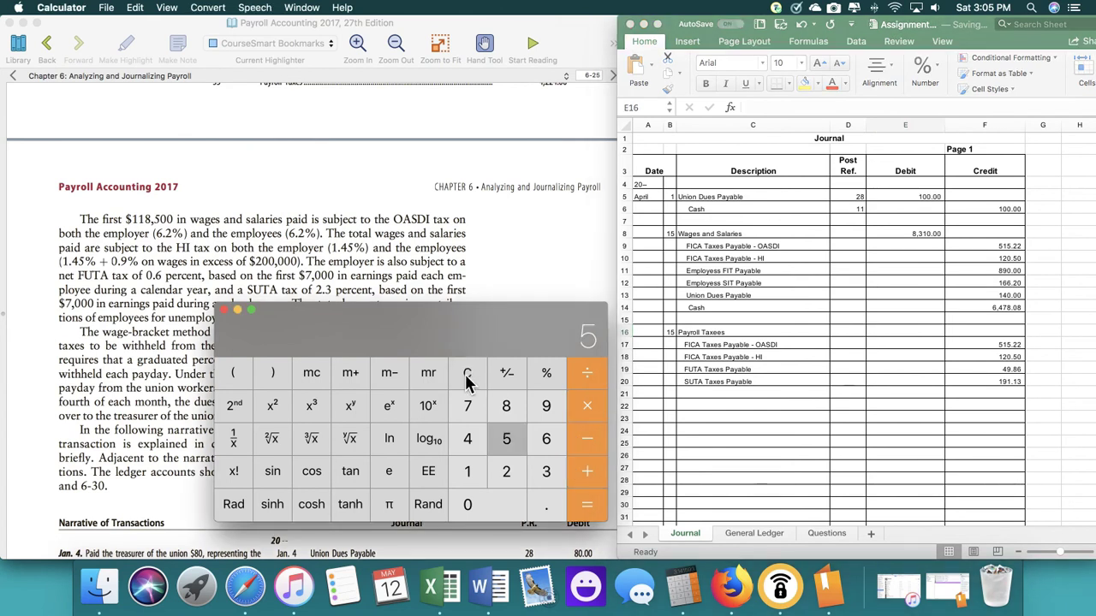
- Total the payroll taxes in Calculator and enter 876.71 as the Payroll Taxes debit
{"action": "left_click", "coordinate": [233, 404]}
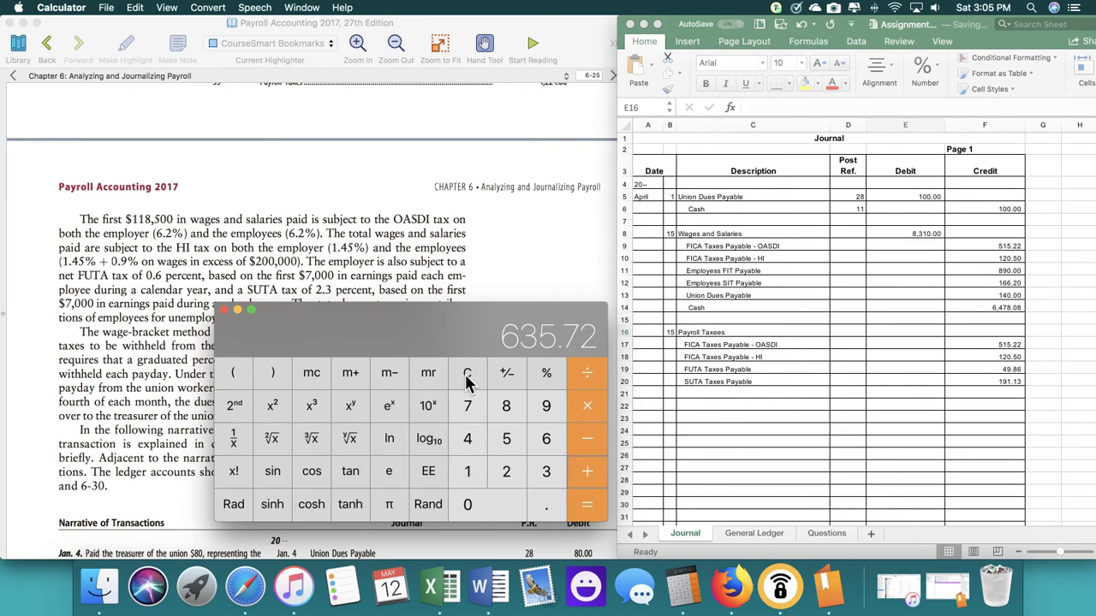
{"action": "left_click", "coordinate": [467, 374]}
{"action": "type", "text": "8"}
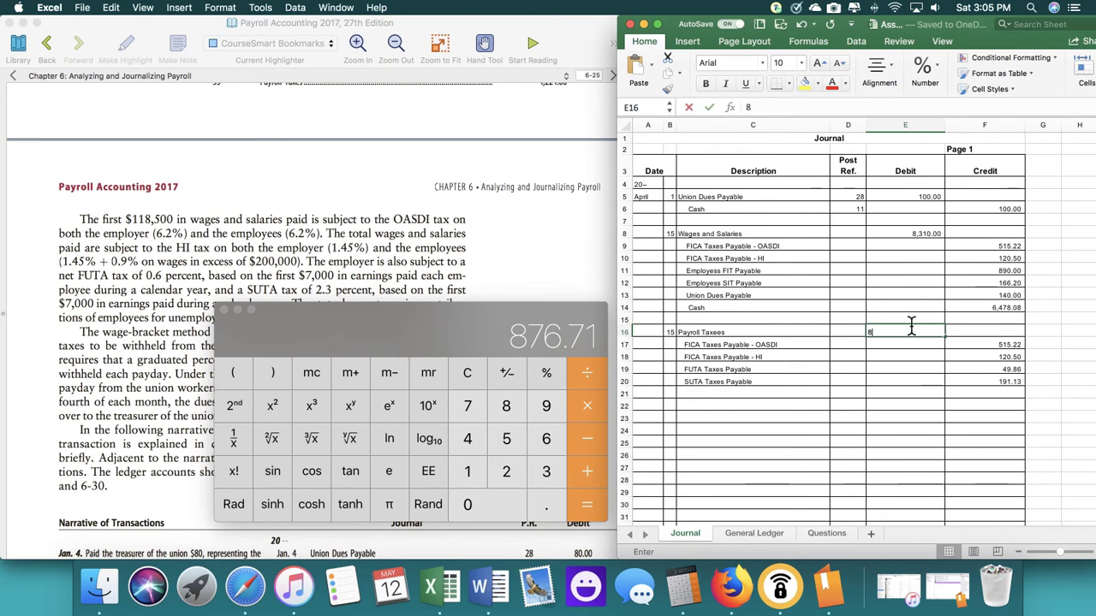
{"action": "type", "text": "76.71"}
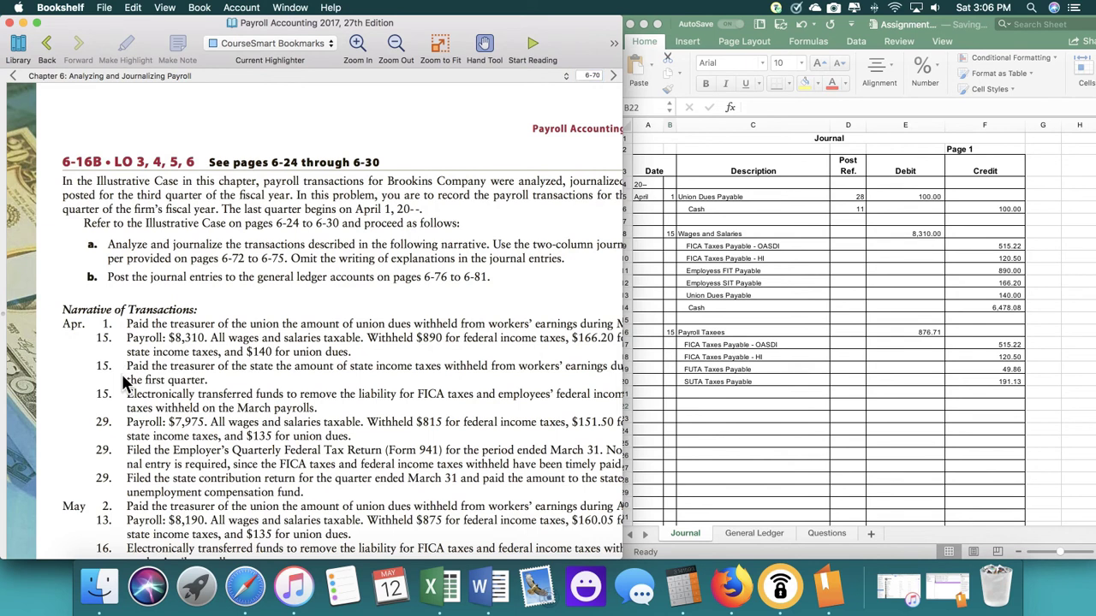
{"action": "mouse_move", "coordinate": [265, 362]}
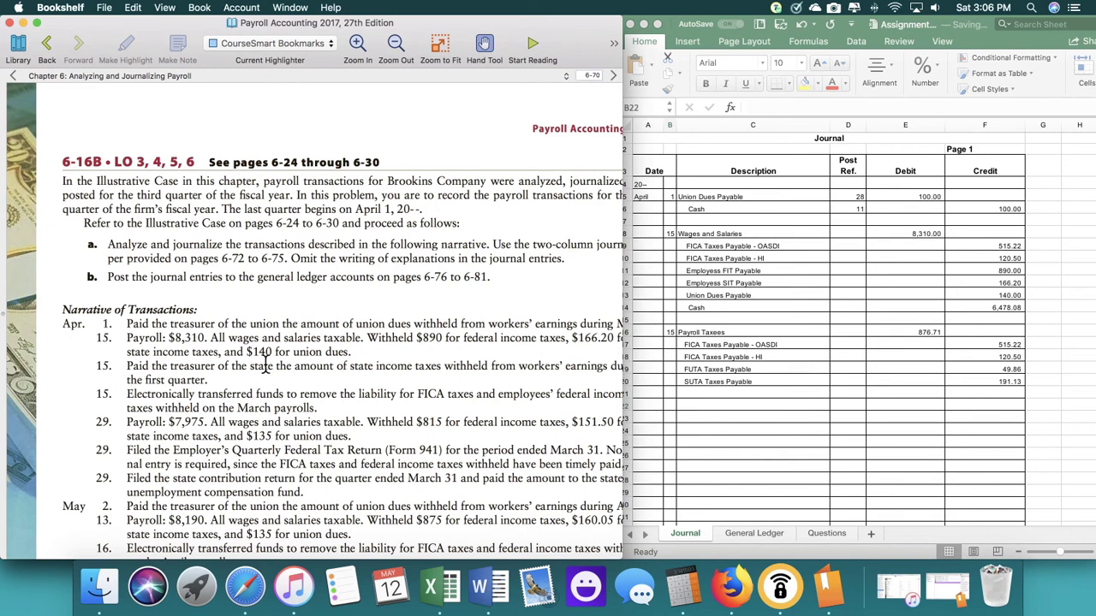
{"action": "mouse_move", "coordinate": [310, 388]}
{"action": "type", "text": "15"}
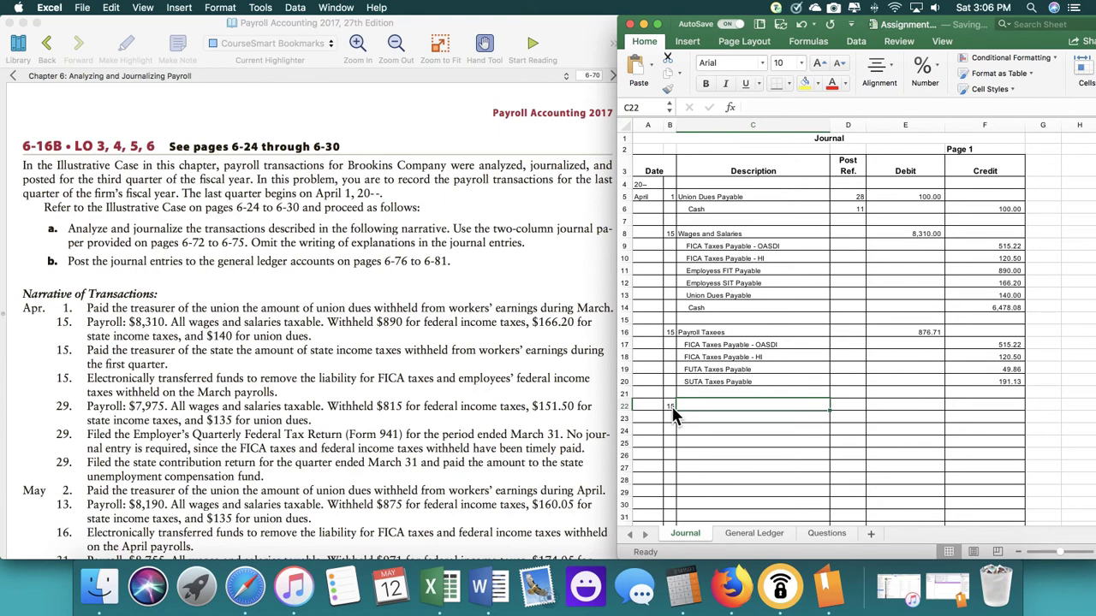
- Enter the Employees SIT Payable and Cash lines for the April 15 entry
{"action": "type", "text": "Employees S"}
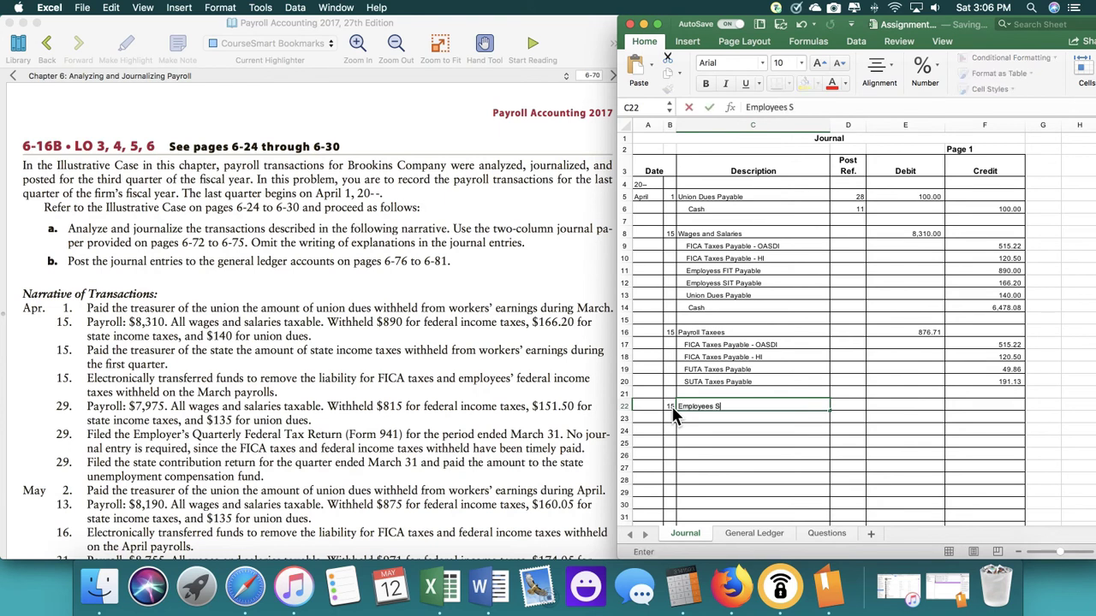
{"action": "type", "text": "IT Payable"}
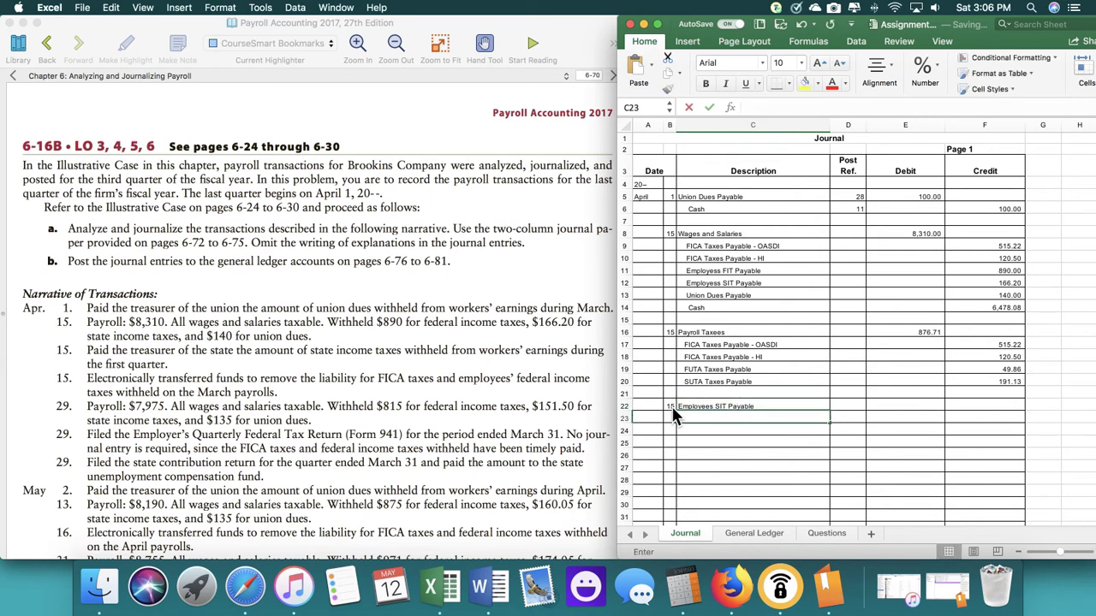
{"action": "type", "text": "Cas"}
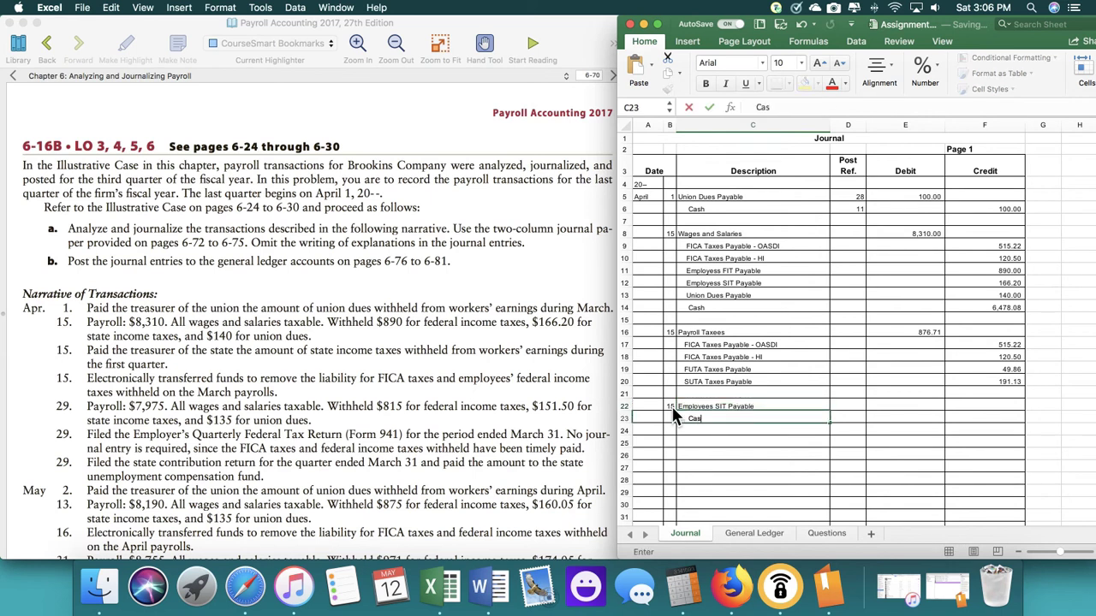
{"action": "key", "text": "Return"}
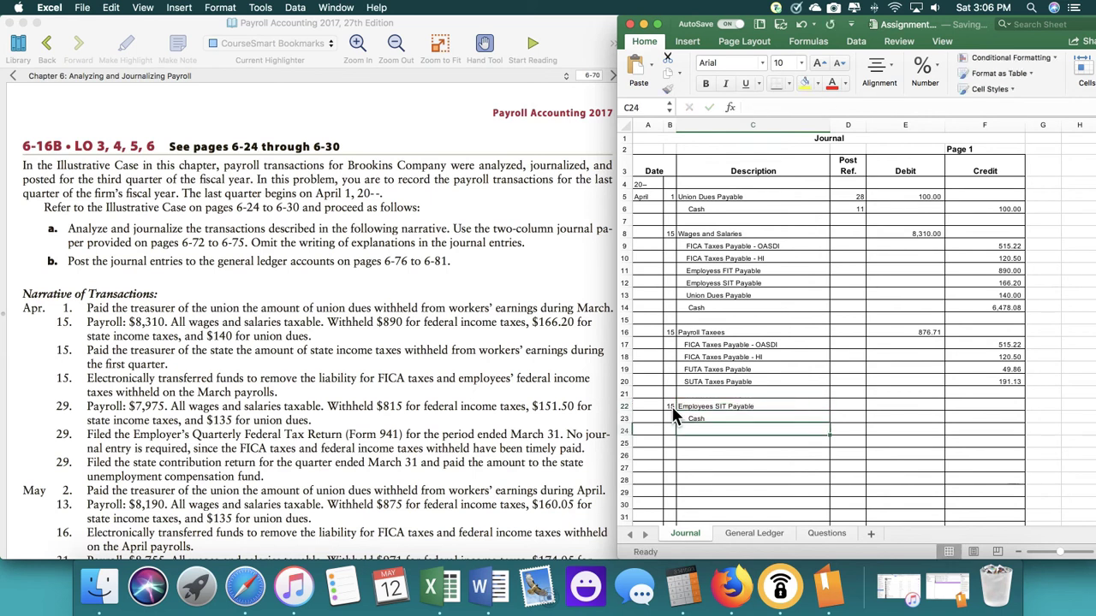
- Check the General Ledger for the Employee SIT Payable balance of 546.92
{"action": "left_click", "coordinate": [904, 406]}
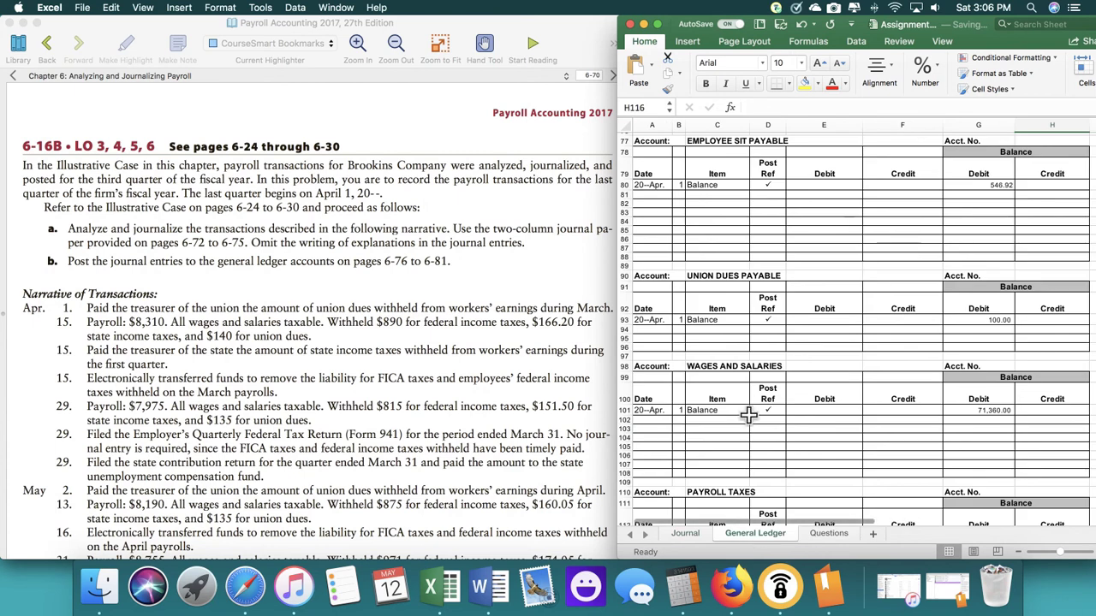
{"action": "scroll", "scroll_direction": "down", "scroll_amount": 3}
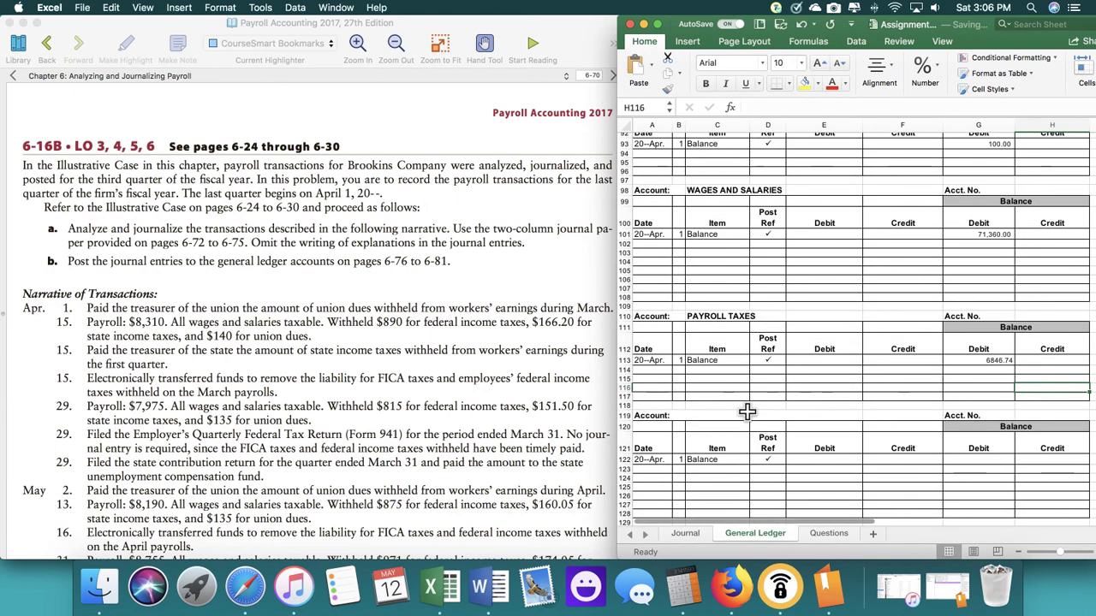
{"action": "scroll", "scroll_direction": "up", "scroll_amount": 3}
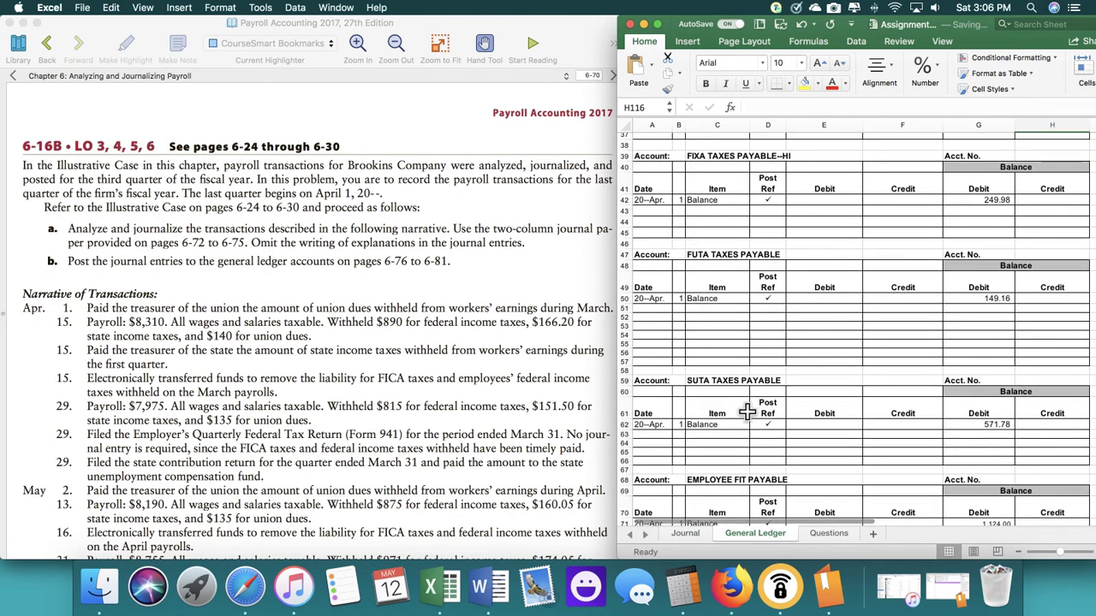
{"action": "scroll", "scroll_direction": "down", "scroll_amount": 3}
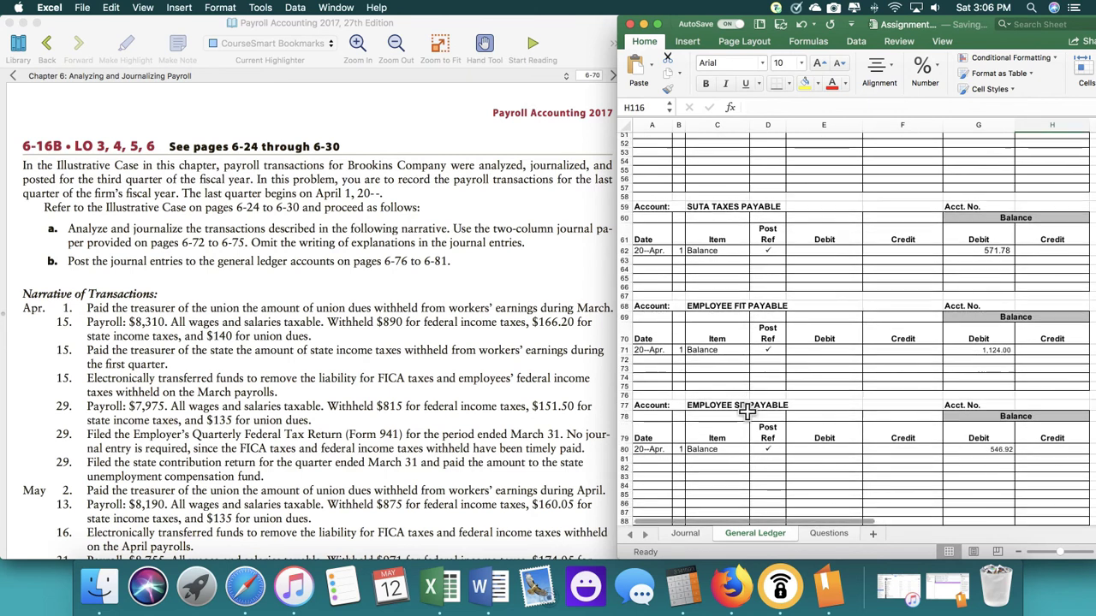
{"action": "scroll", "scroll_direction": "down", "scroll_amount": 3}
{"action": "type", "text": "56"}
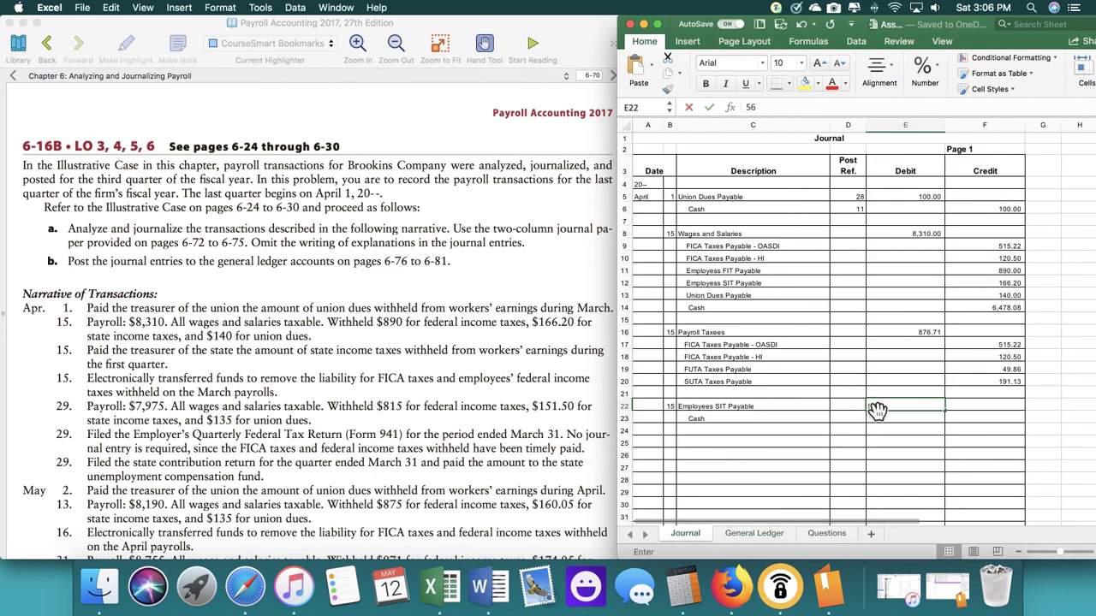
- Correct the SIT debit to 546.92 and enter 546.92 as the Cash credit
{"action": "key", "text": "Return"}
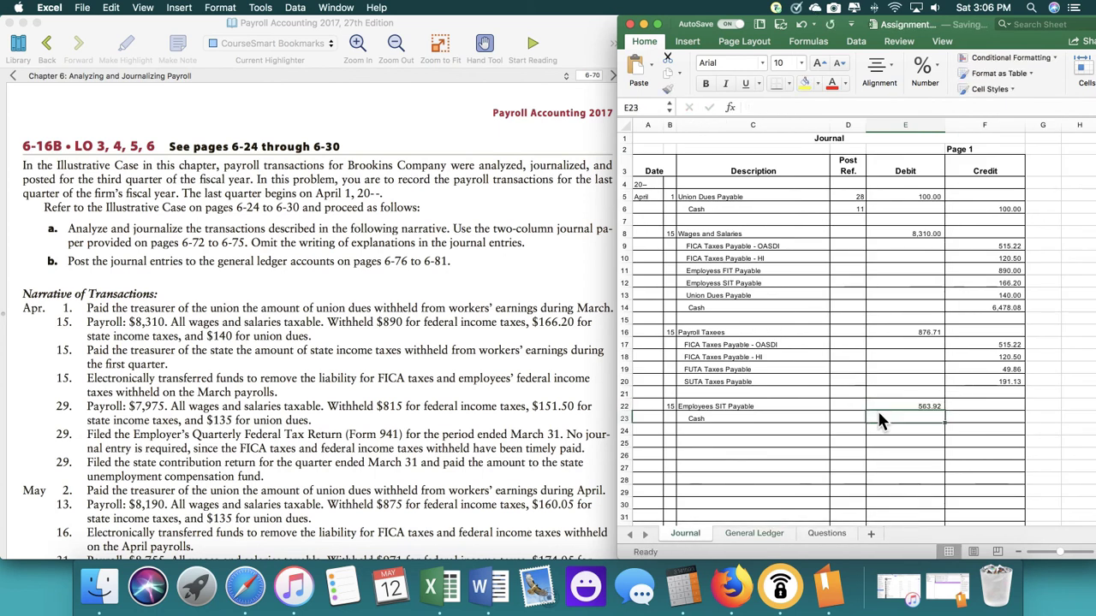
{"action": "left_click", "coordinate": [904, 405]}
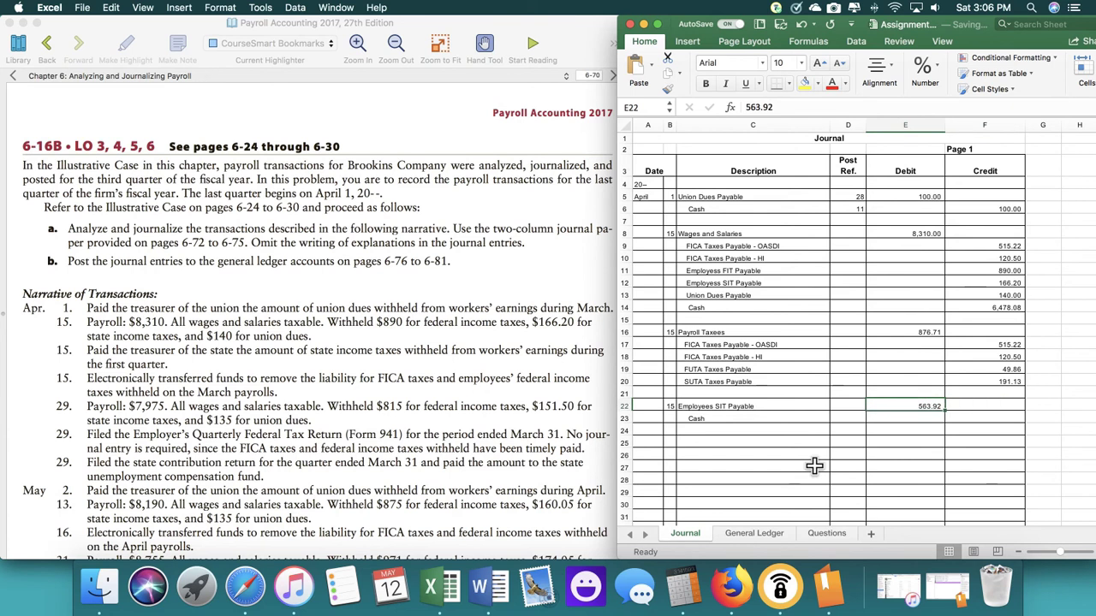
{"action": "type", "text": "54"}
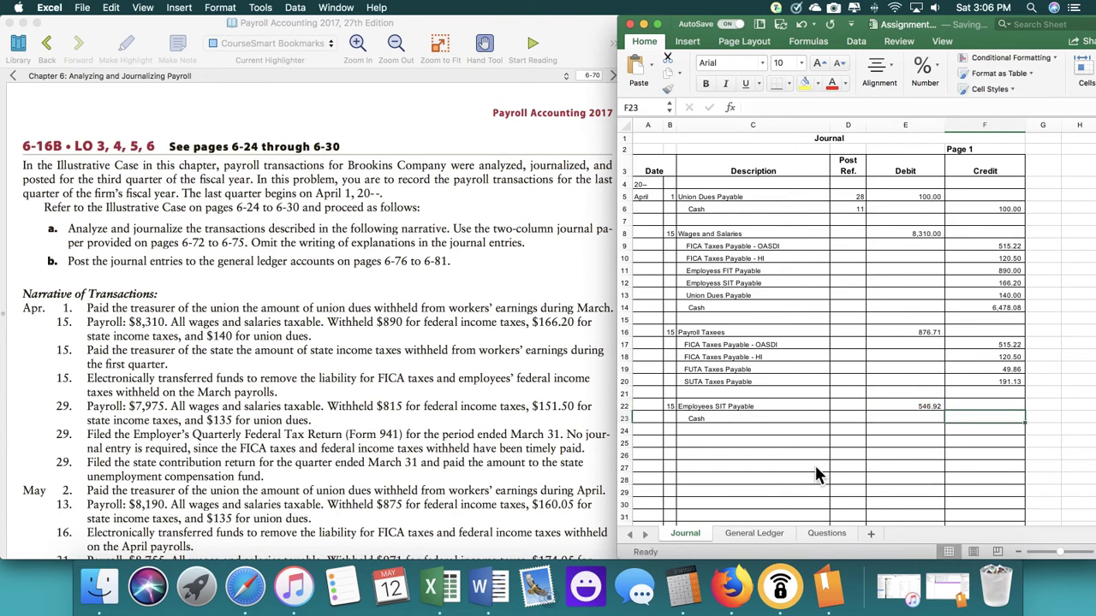
{"action": "type", "text": "546.92"}
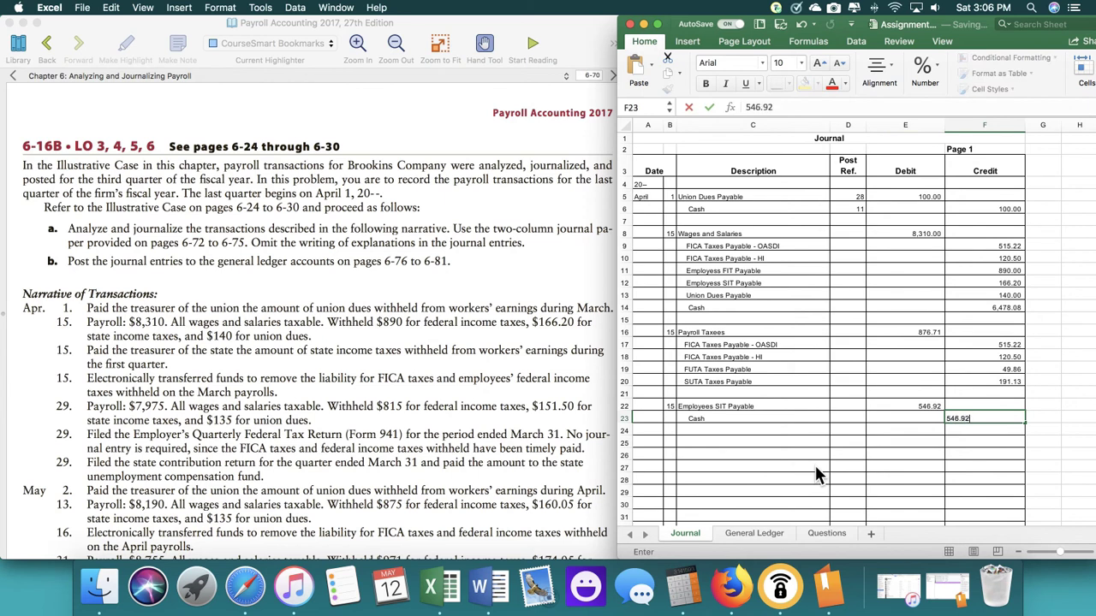
{"action": "key", "text": "Return"}
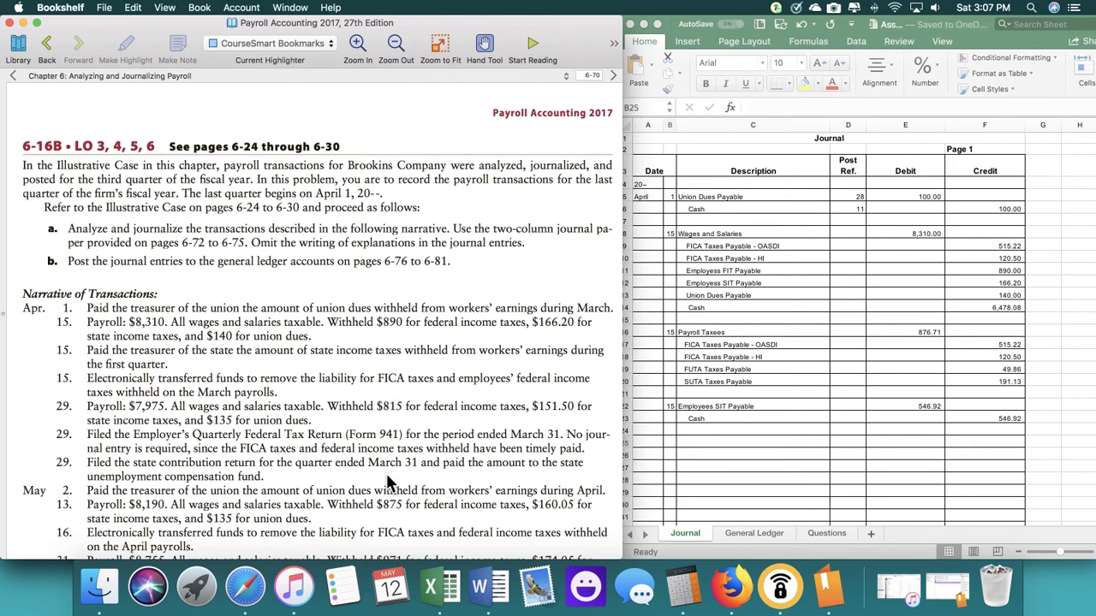
- Start a day 15 entry with the FICA Taxes Payable - OASDI line
{"action": "left_click", "coordinate": [671, 442]}
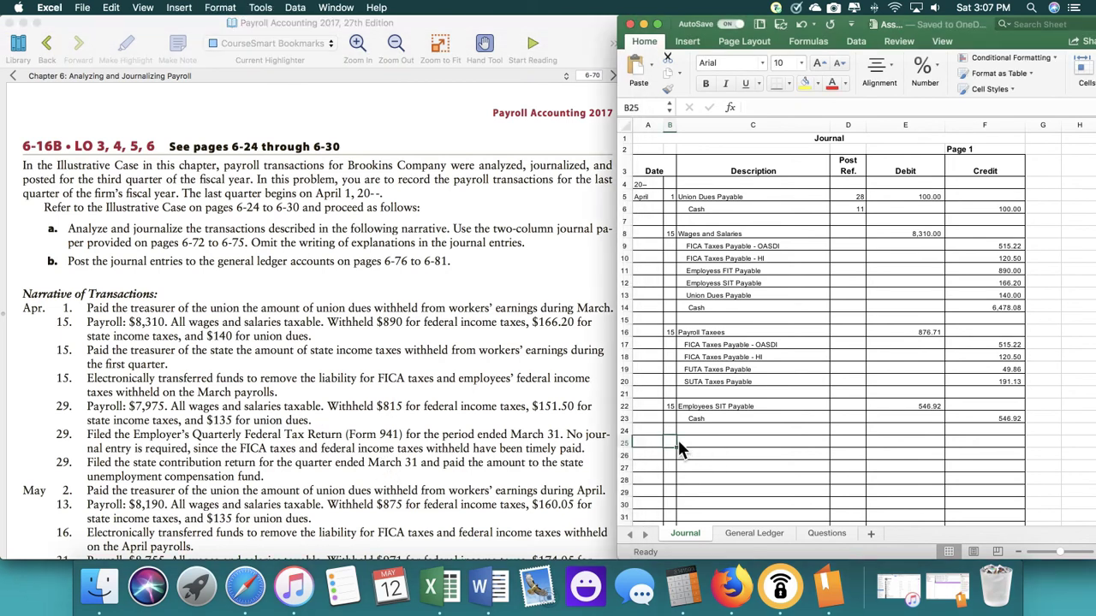
{"action": "type", "text": "15"}
{"action": "left_click", "coordinate": [752, 442]}
{"action": "type", "text": "FICA"}
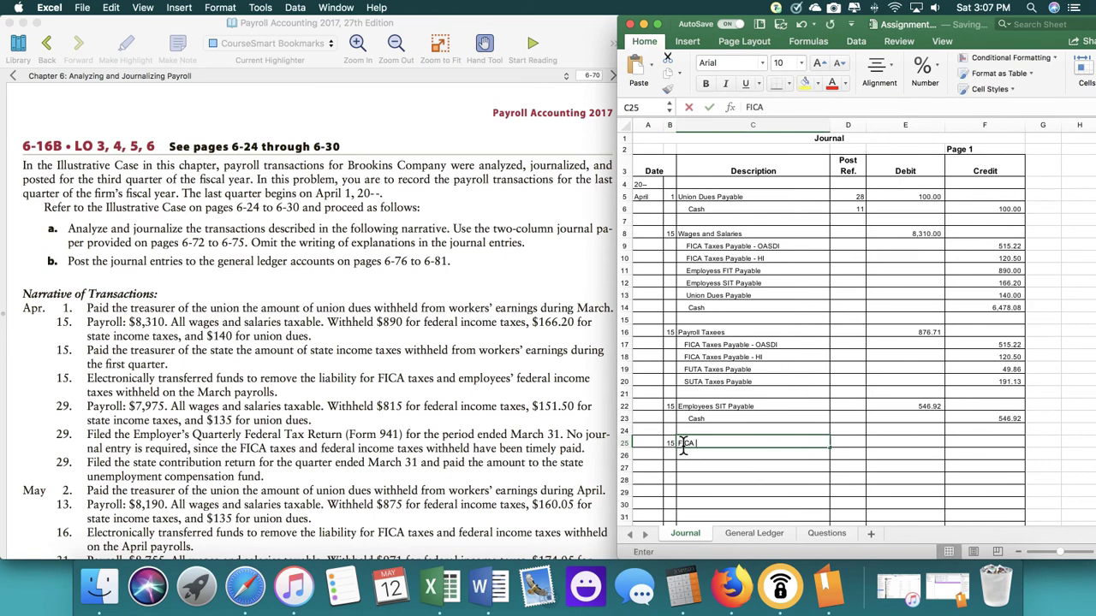
{"action": "type", "text": "Taxab"}
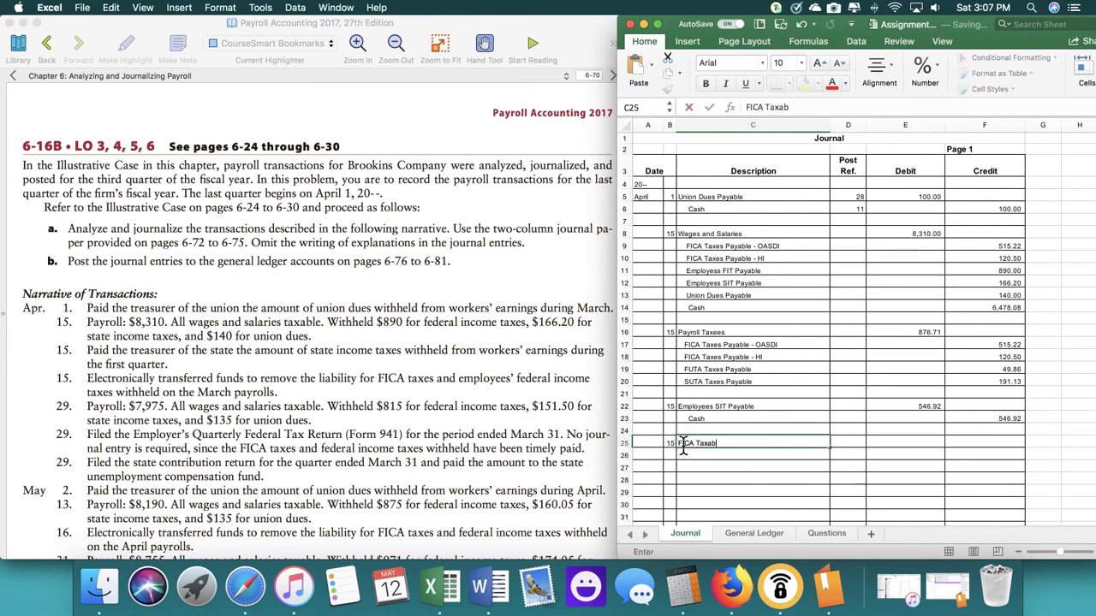
{"action": "type", "text": "es"}
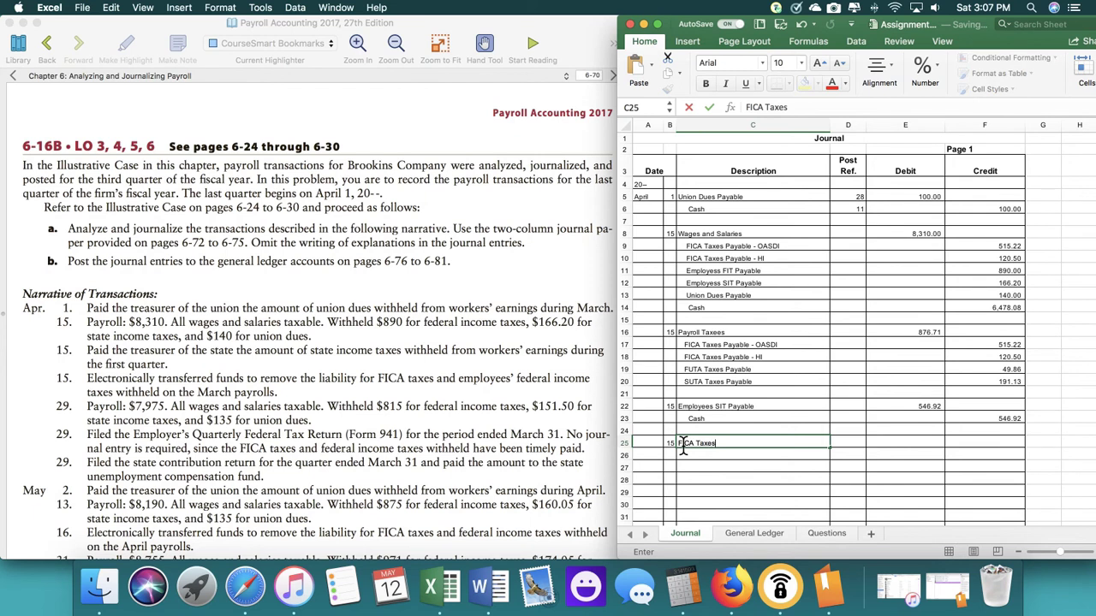
{"action": "type", "text": "Payable -OASDI"}
{"action": "left_click", "coordinate": [752, 455]}
{"action": "type", "text": "FICA Taxes Payable"}
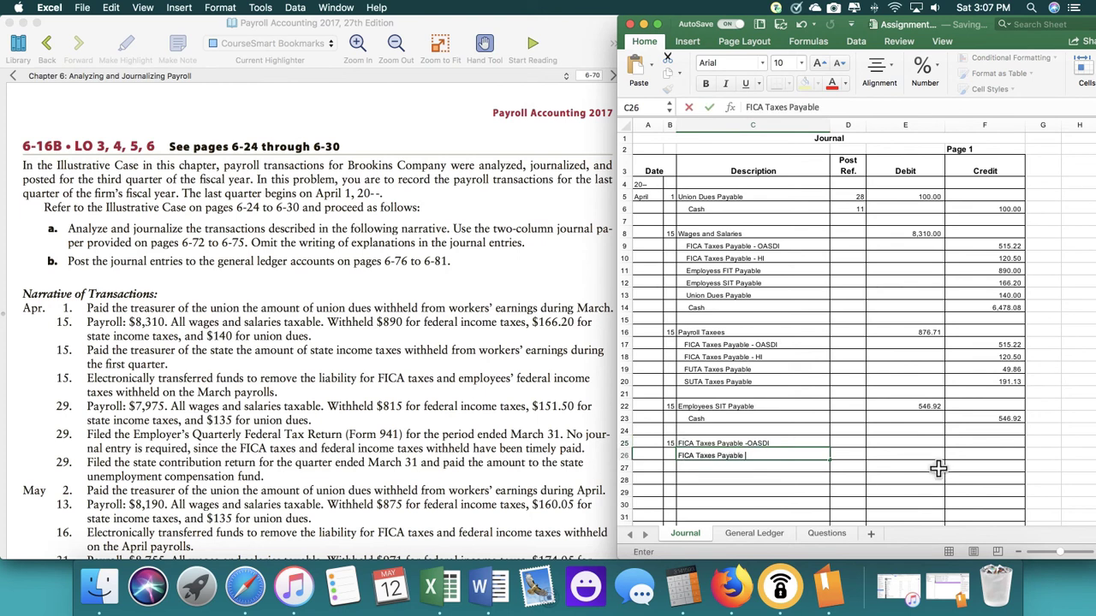
- Add the FICA Taxes Payable - HI and Employees FIT Payable lines
{"action": "type", "text": "- HI"}
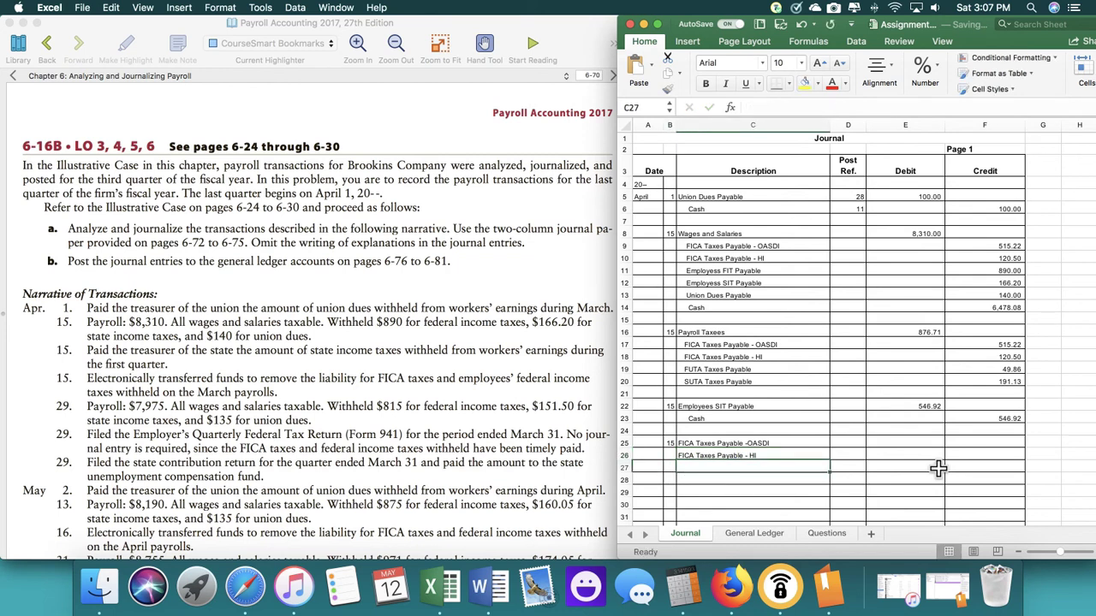
{"action": "type", "text": "Employees FIT Payab"}
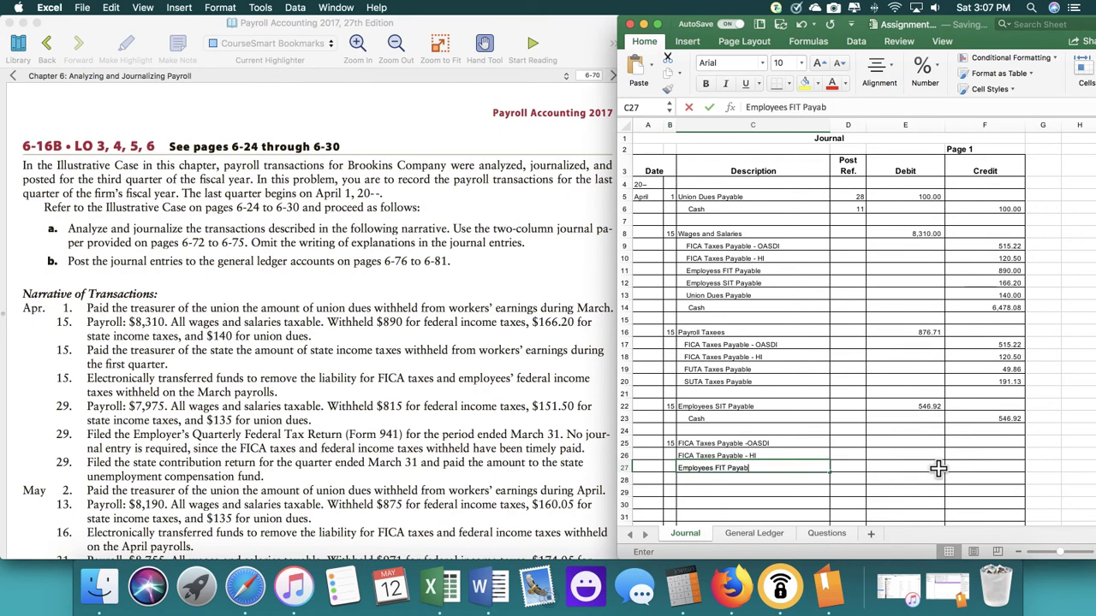
{"action": "key", "text": "Return"}
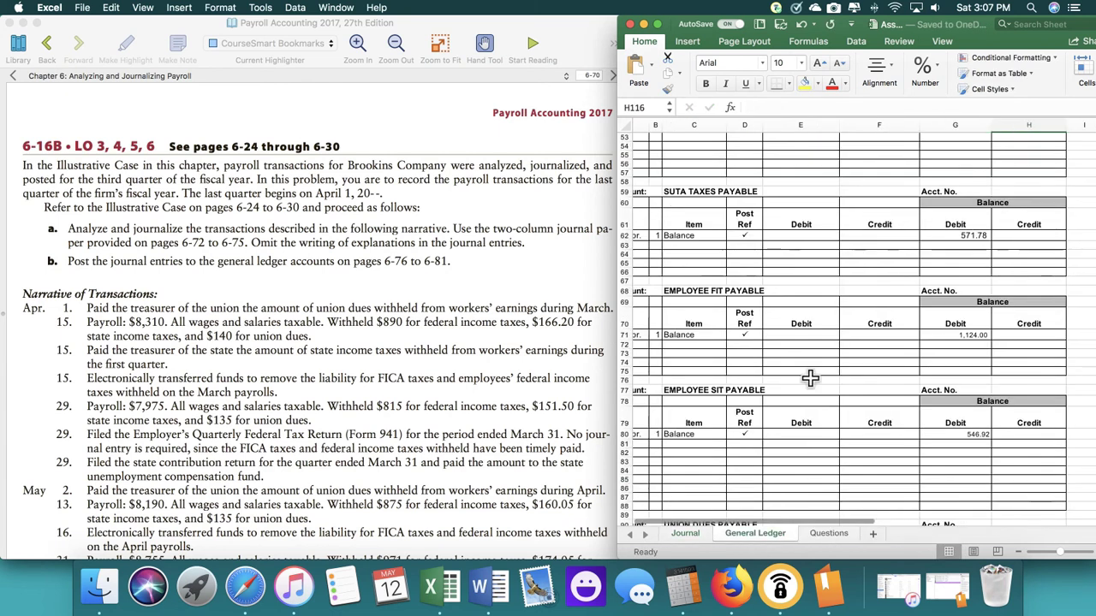
- Enter the FICA OASDI debit 1,068.88 and FICA HI debit 249.98 for April 15
{"action": "scroll", "scroll_direction": "up", "scroll_amount": 3}
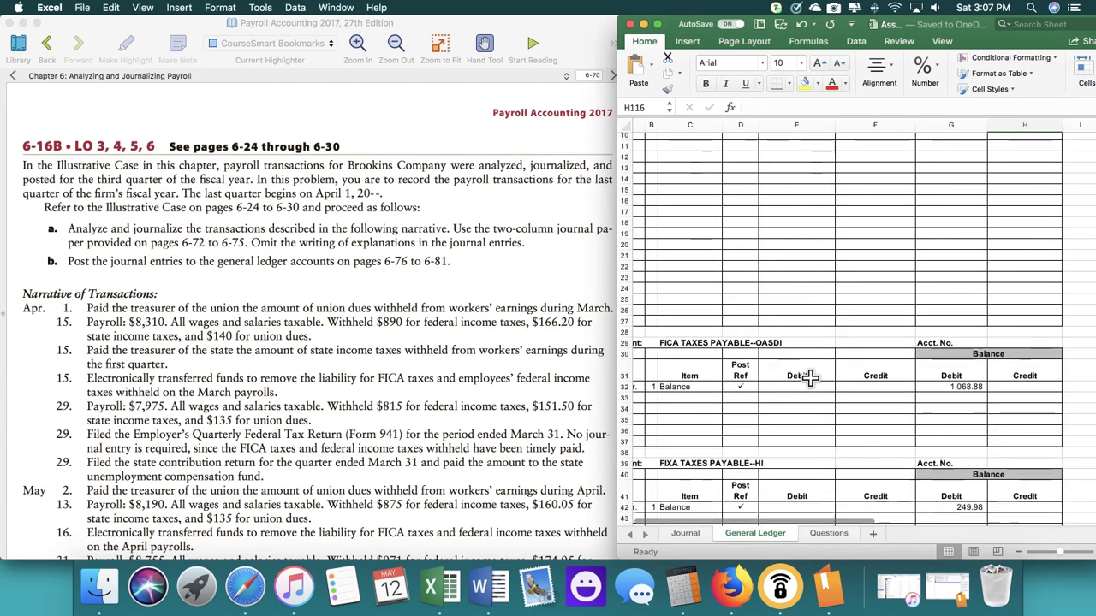
{"action": "scroll", "scroll_direction": "down", "scroll_amount": 3}
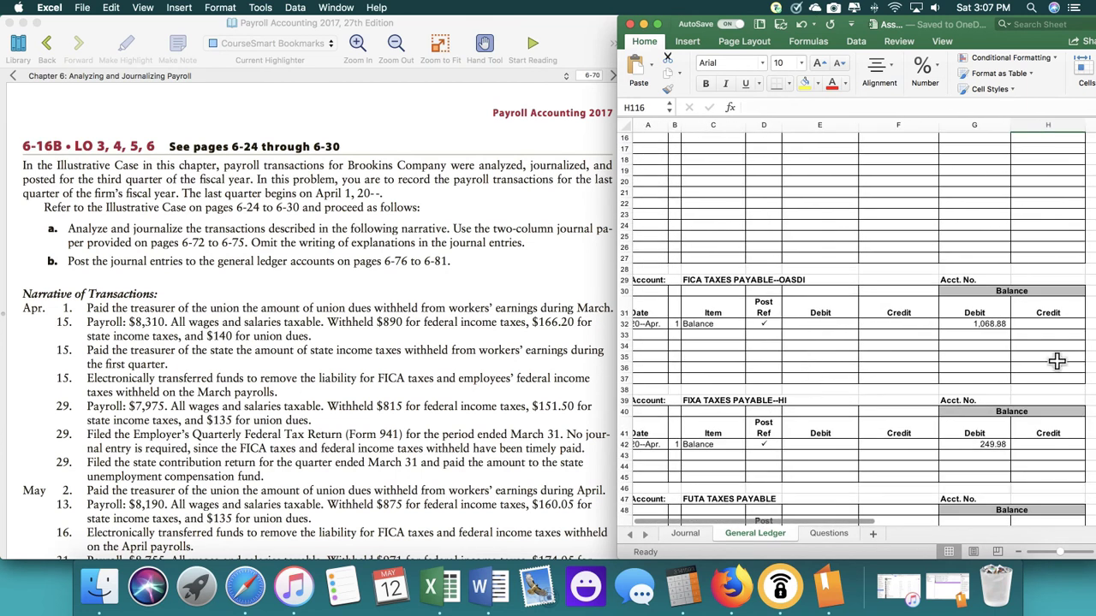
{"action": "mouse_move", "coordinate": [942, 324]}
{"action": "type", "text": "106"}
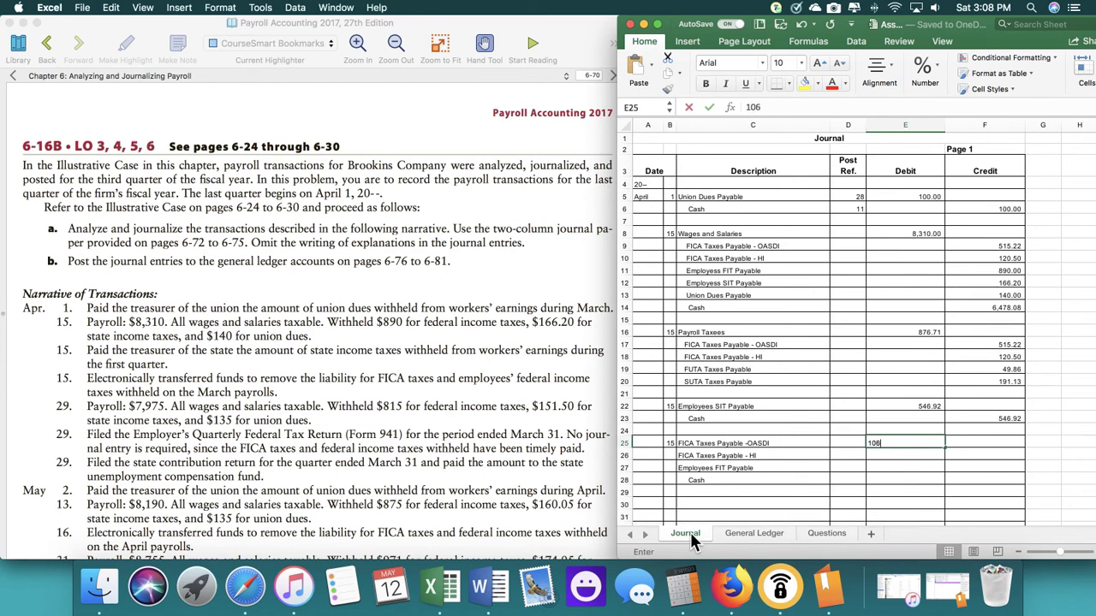
{"action": "key", "text": "Return"}
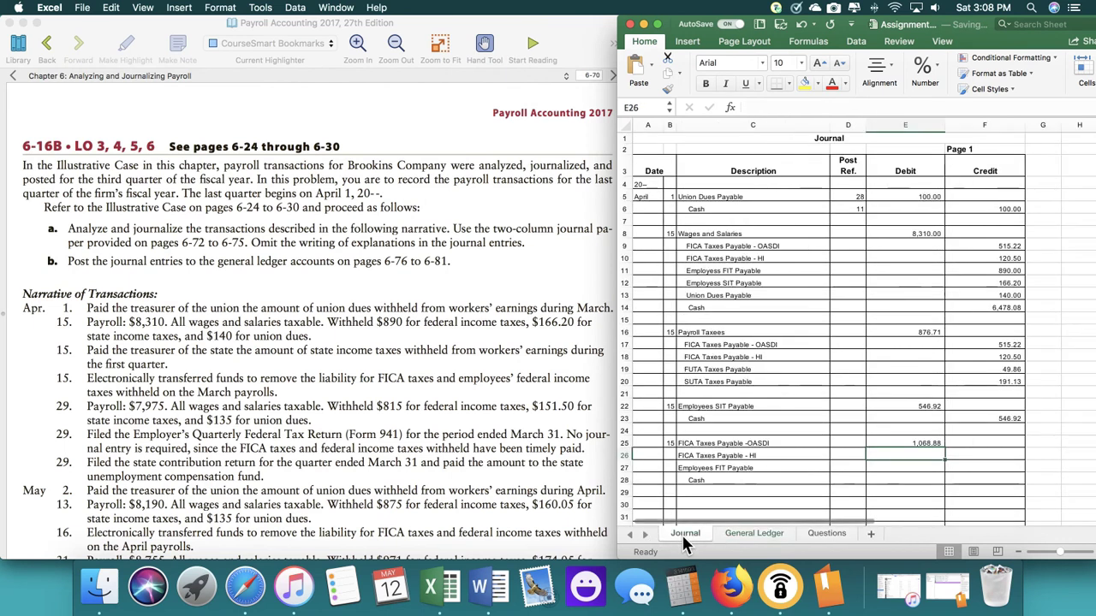
{"action": "type", "text": "249;"}
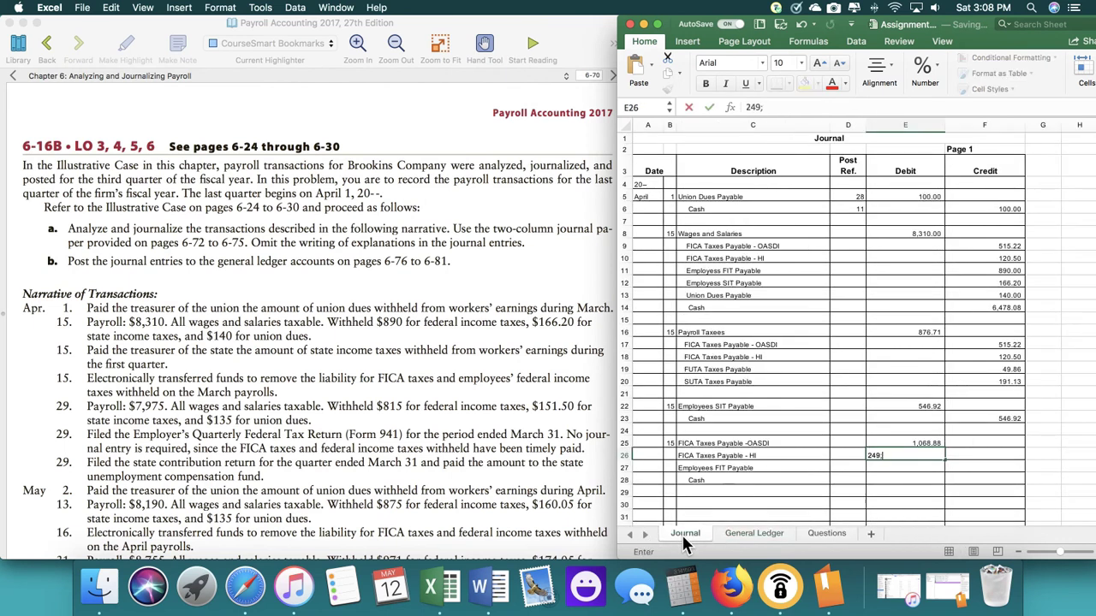
{"action": "type", "text": ".98"}
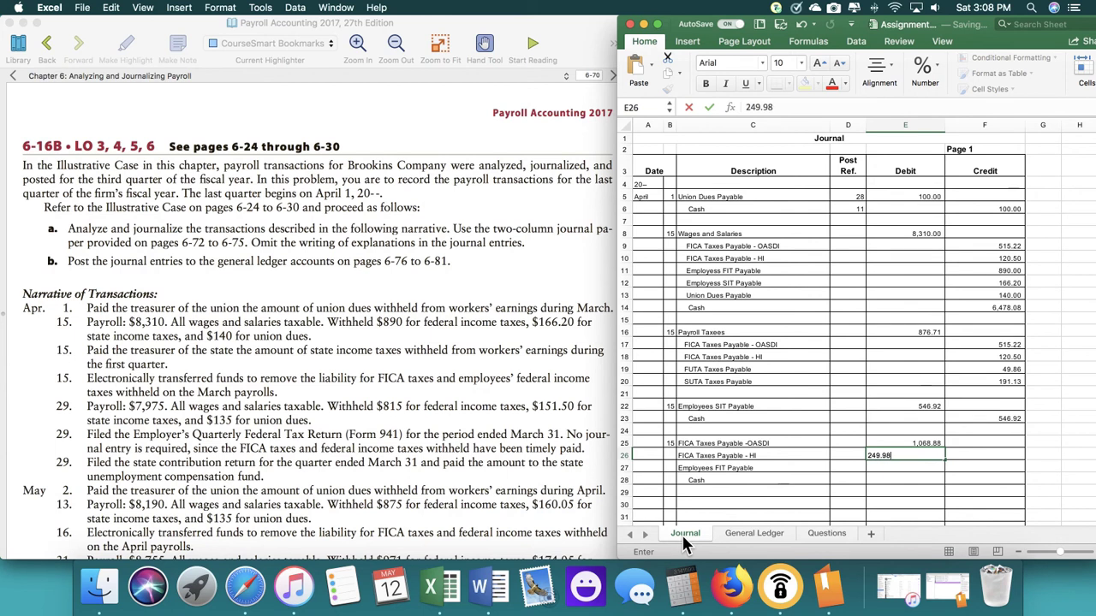
{"action": "key", "text": "Return"}
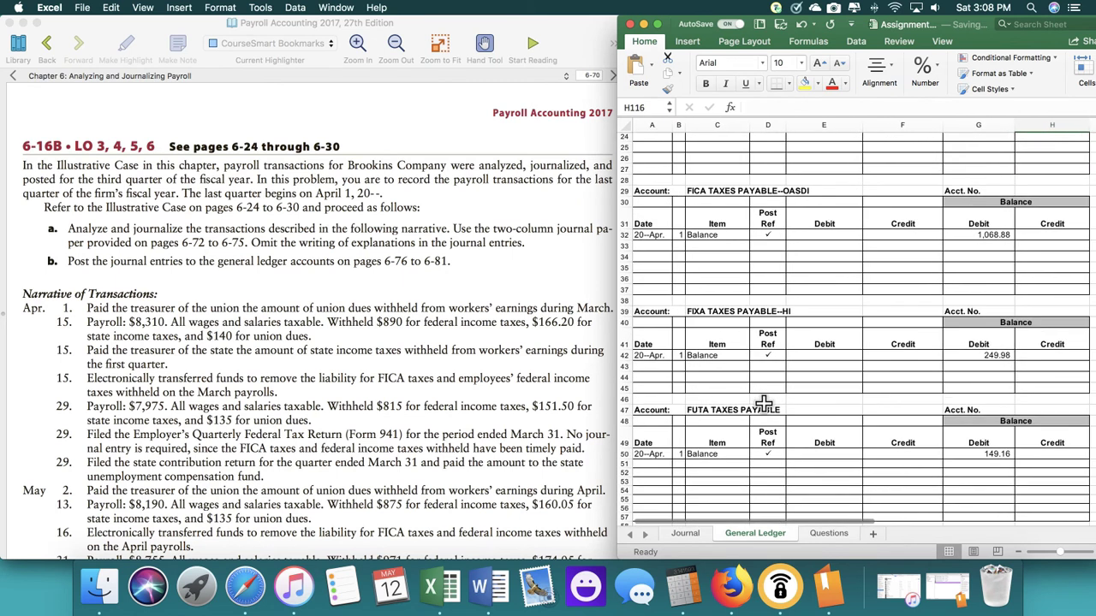
- Enter the FIT debit 1,124.00 and begin a SUM formula for the Cash credit
{"action": "scroll", "scroll_direction": "down", "scroll_amount": 3}
{"action": "type", "text": "11"}
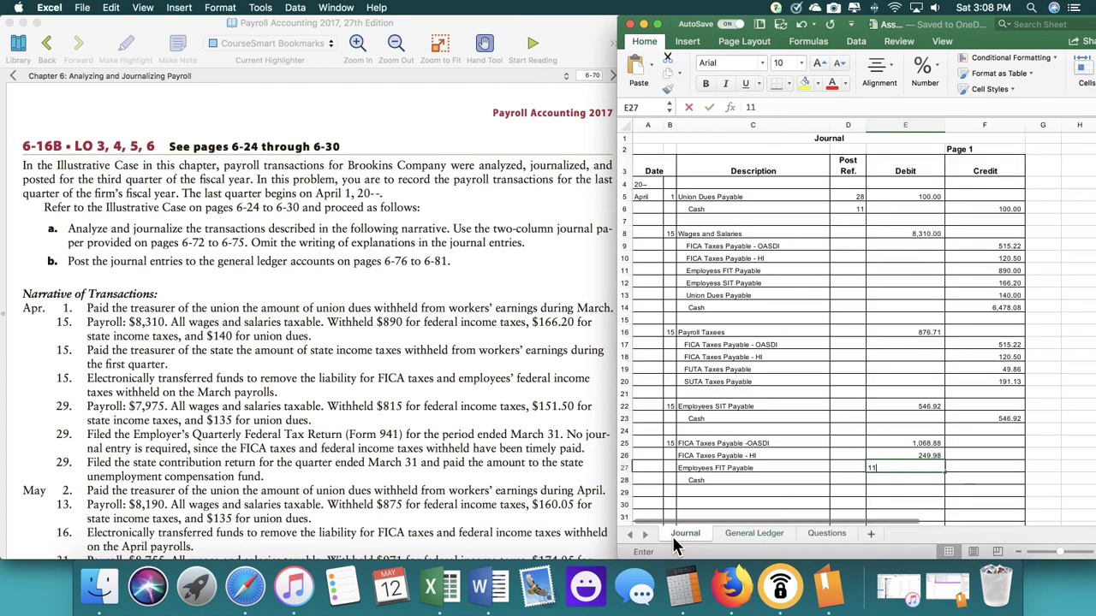
{"action": "key", "text": "Return"}
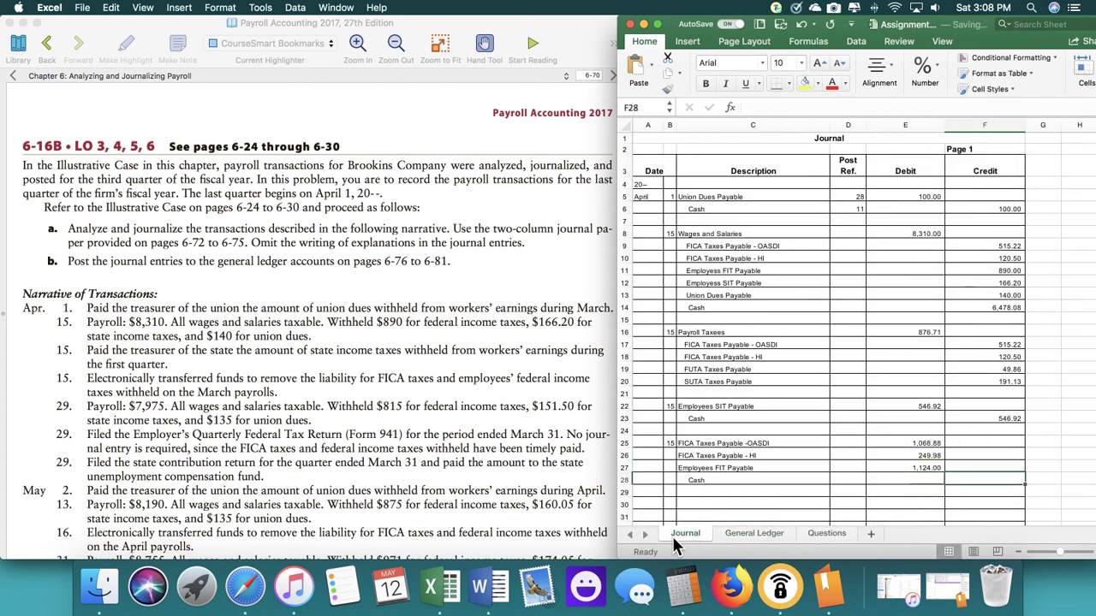
{"action": "type", "text": "=sum(E25"}
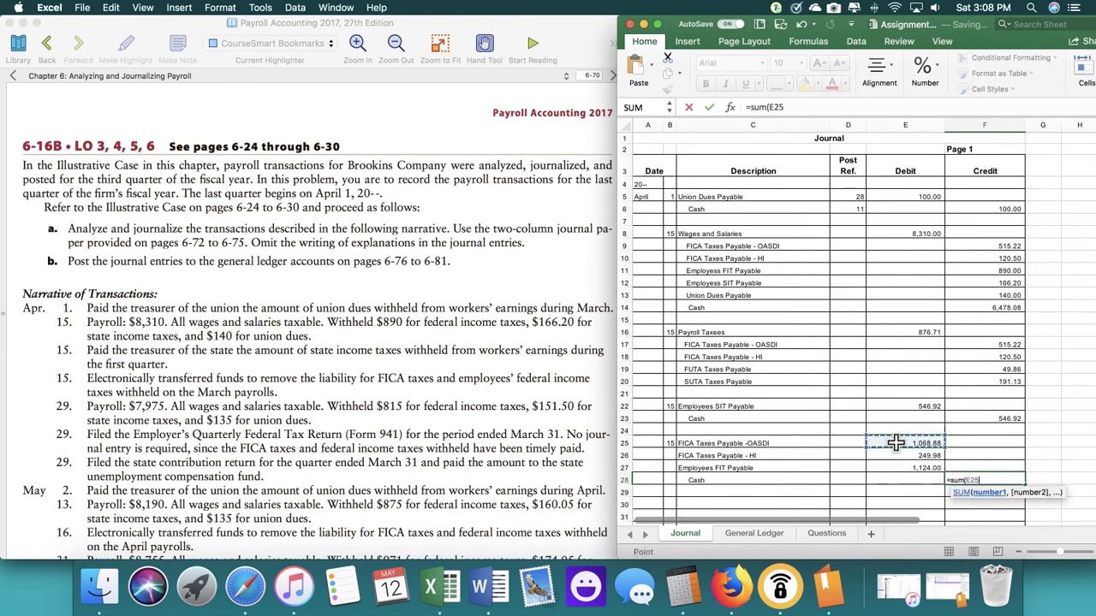
- Total the three tax debits into a Cash credit of 2,442.86
{"action": "left_click_drag", "start_coordinate": [904, 441], "coordinate": [904, 468]}
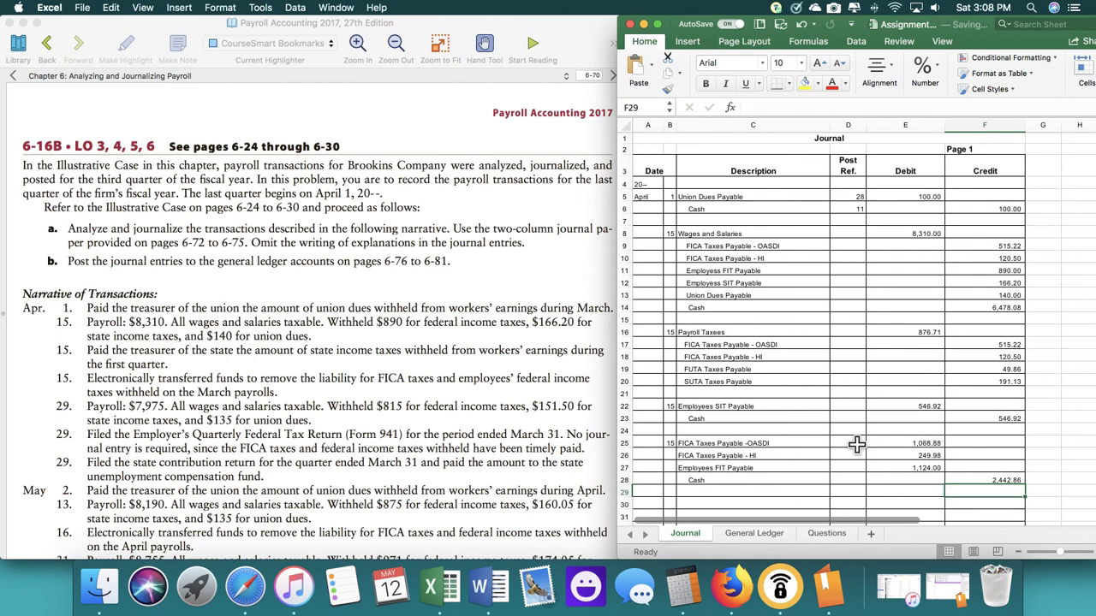
{"action": "scroll", "scroll_direction": "up", "scroll_amount": 3}
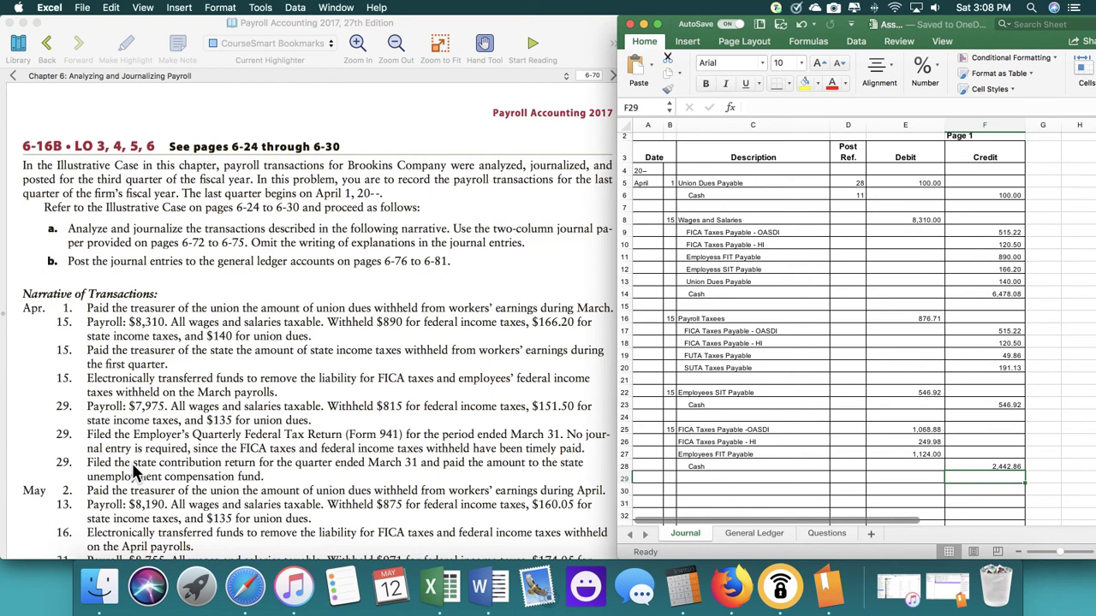
- Start a day-29 entry and copy the April 15 wages account descriptions, dismissing the merged-cell alert
{"action": "left_click", "coordinate": [670, 490]}
{"action": "type", "text": "29"}
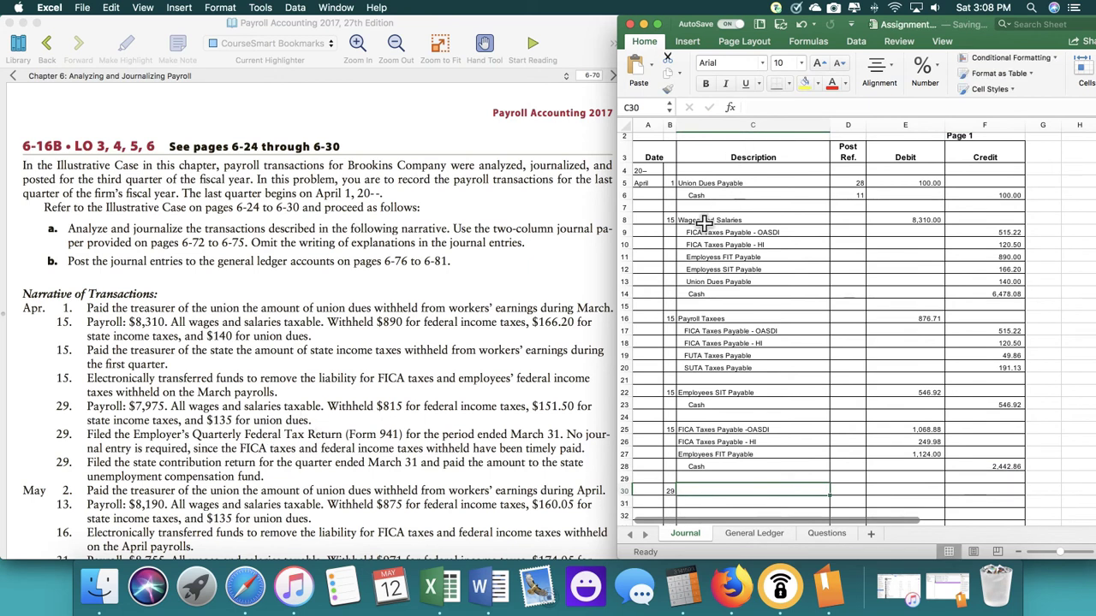
{"action": "left_click_drag", "start_coordinate": [753, 219], "coordinate": [753, 295]}
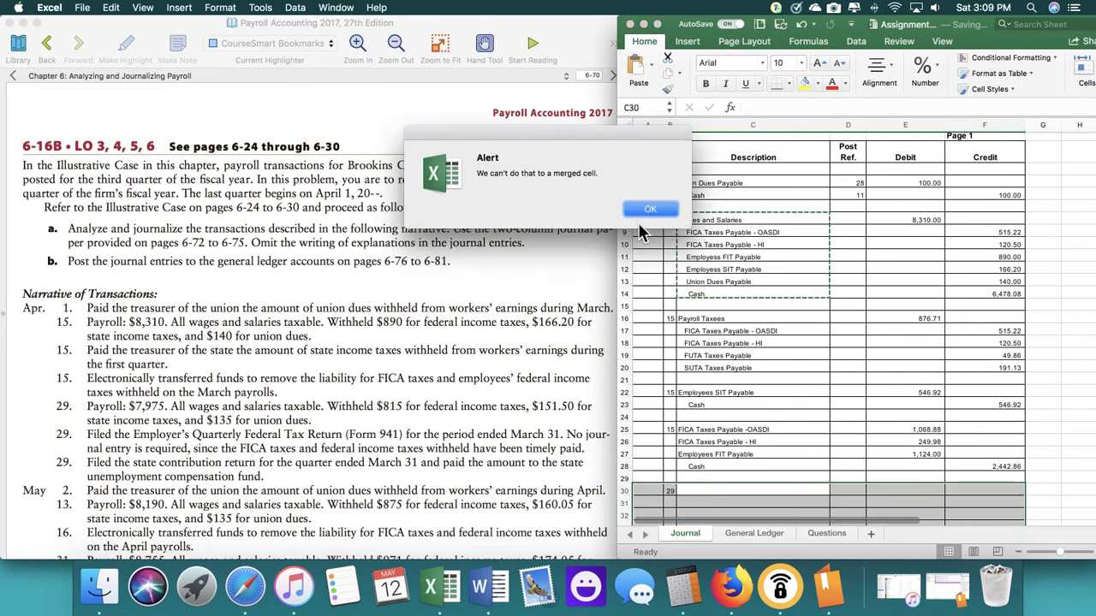
{"action": "left_click", "coordinate": [651, 209]}
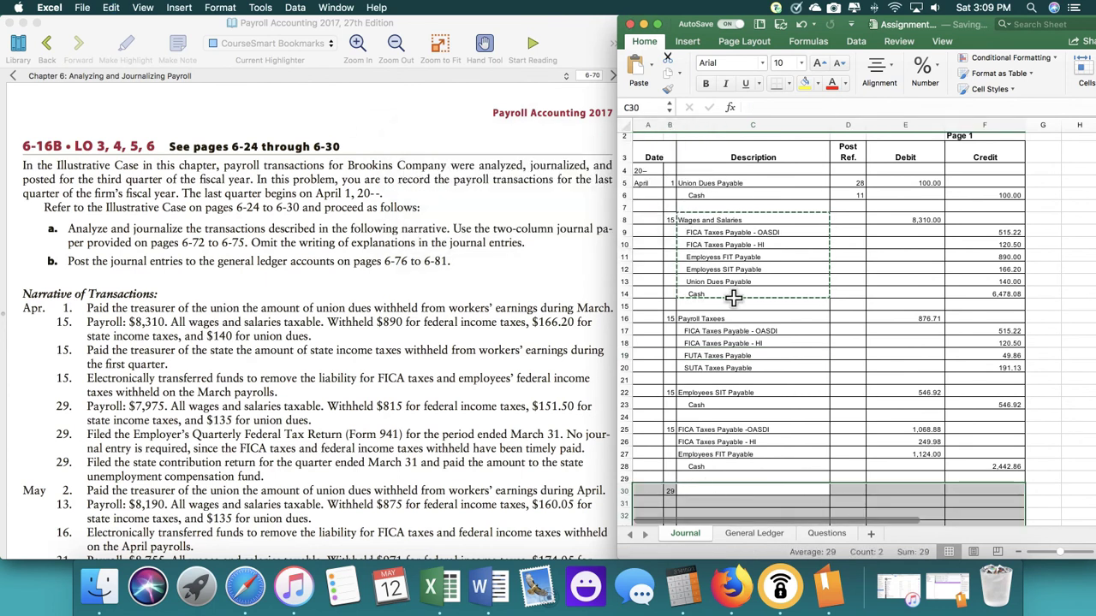
- Write the April 29 Wages and Salaries, FICA Taxes Payable and related account titles on journal page 2
{"action": "scroll", "scroll_direction": "down", "scroll_amount": 3}
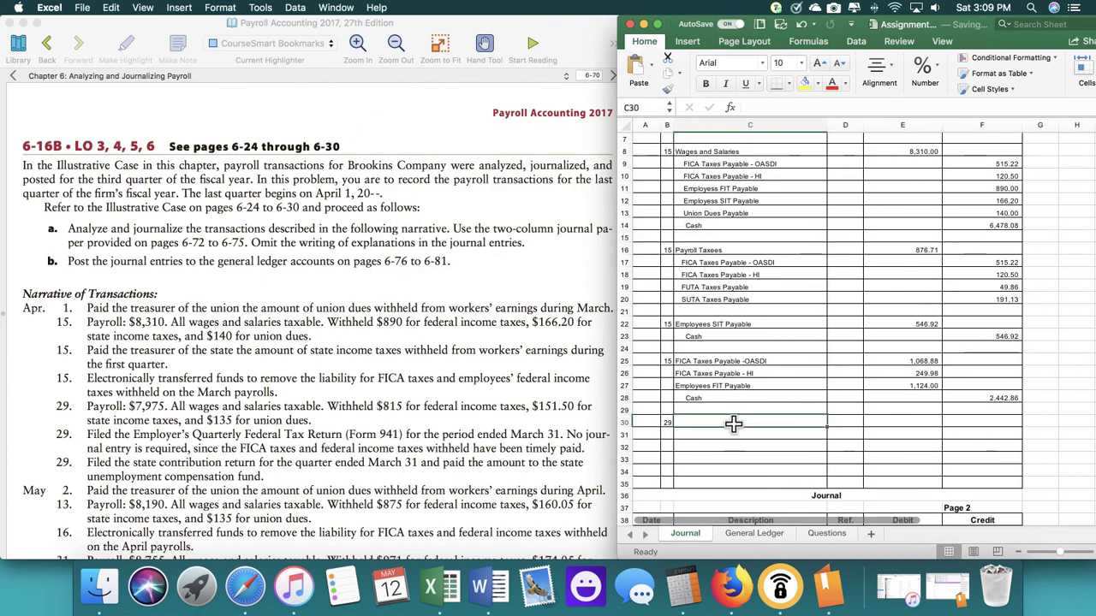
{"action": "type", "text": "Wages and Salaries"}
{"action": "left_click", "coordinate": [750, 435]}
{"action": "type", "text": "Fix"}
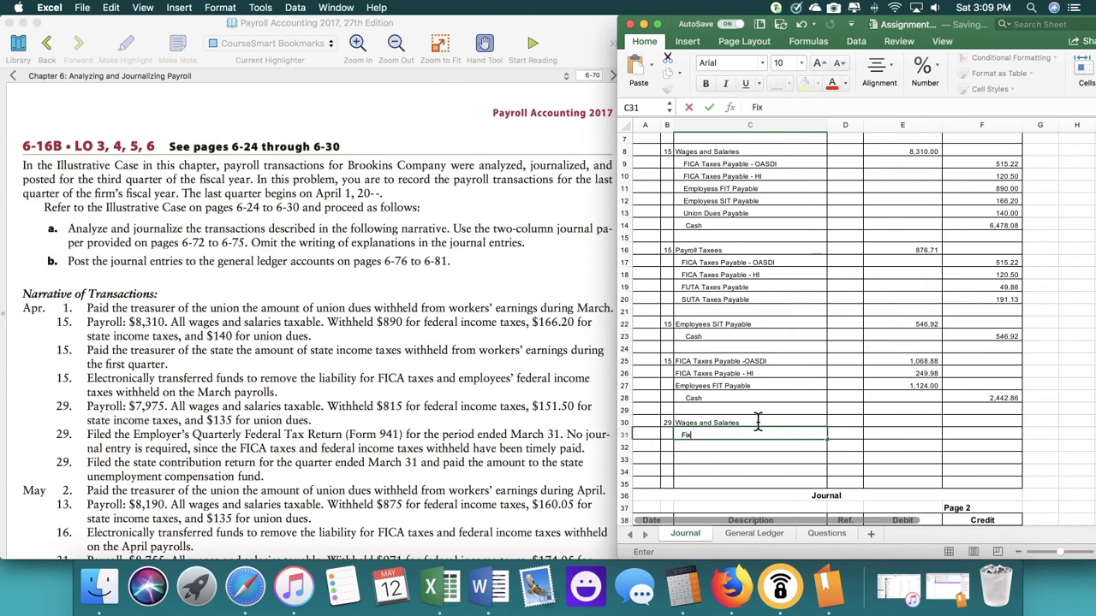
{"action": "type", "text": "ICA Taxab"}
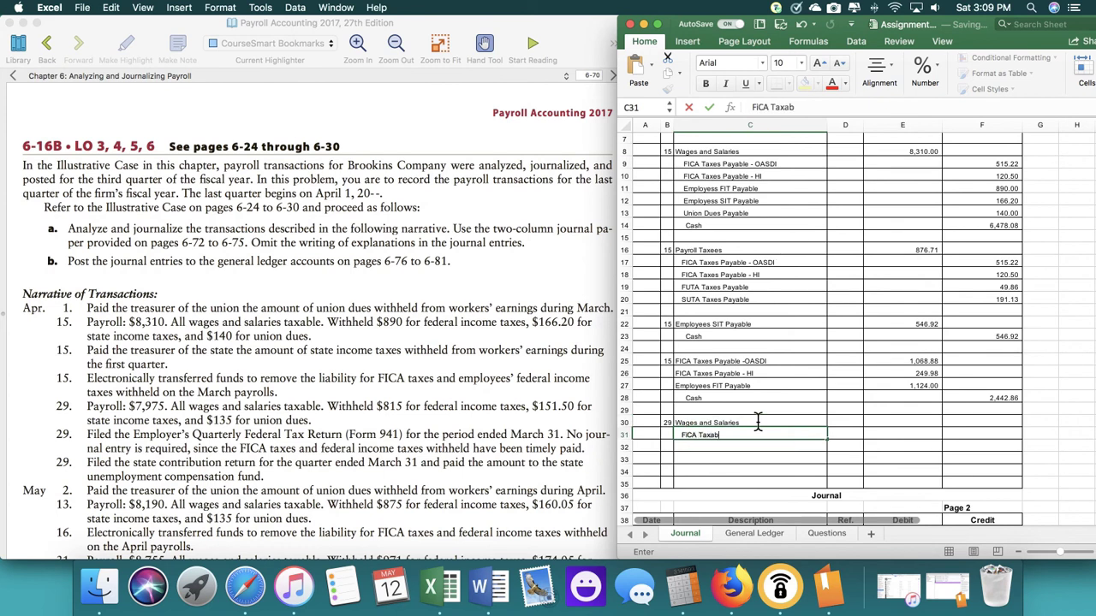
{"action": "type", "text": "les"}
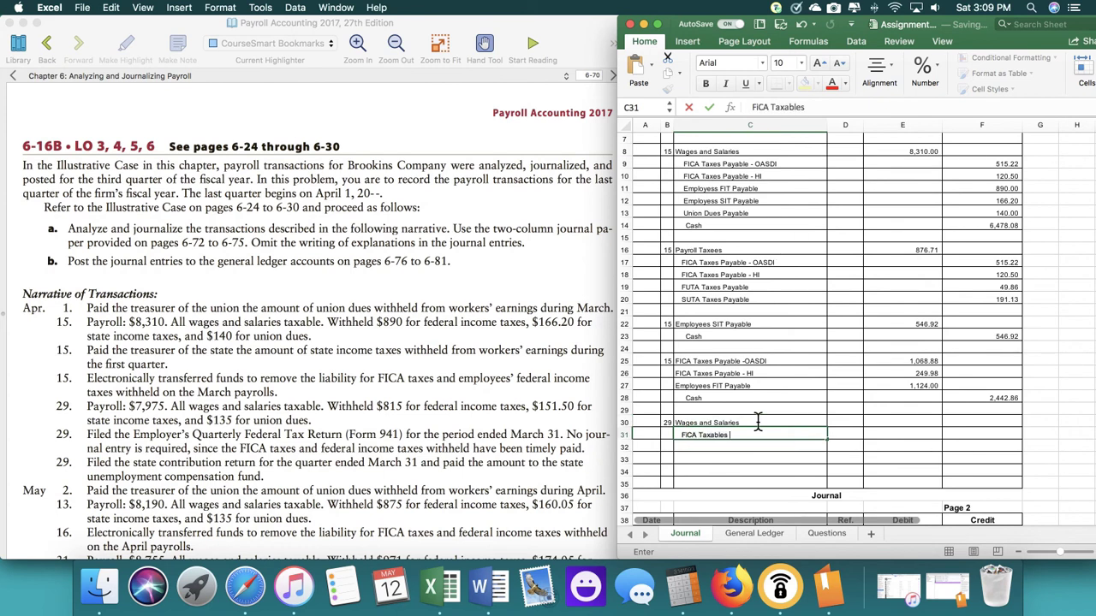
{"action": "type", "text": "Payble"}
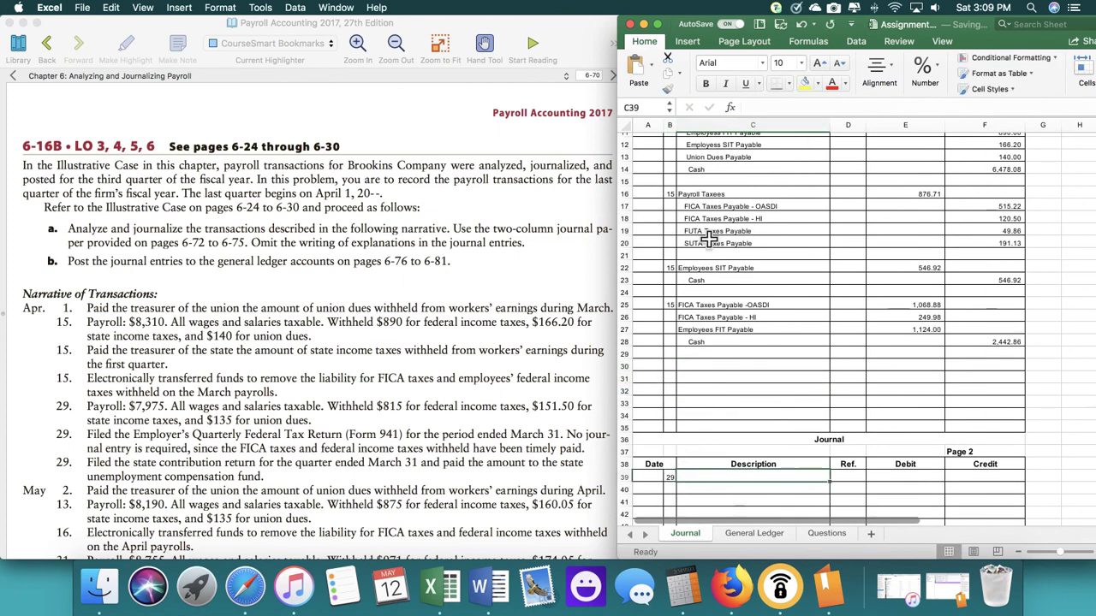
{"action": "scroll", "scroll_direction": "up", "scroll_amount": 3}
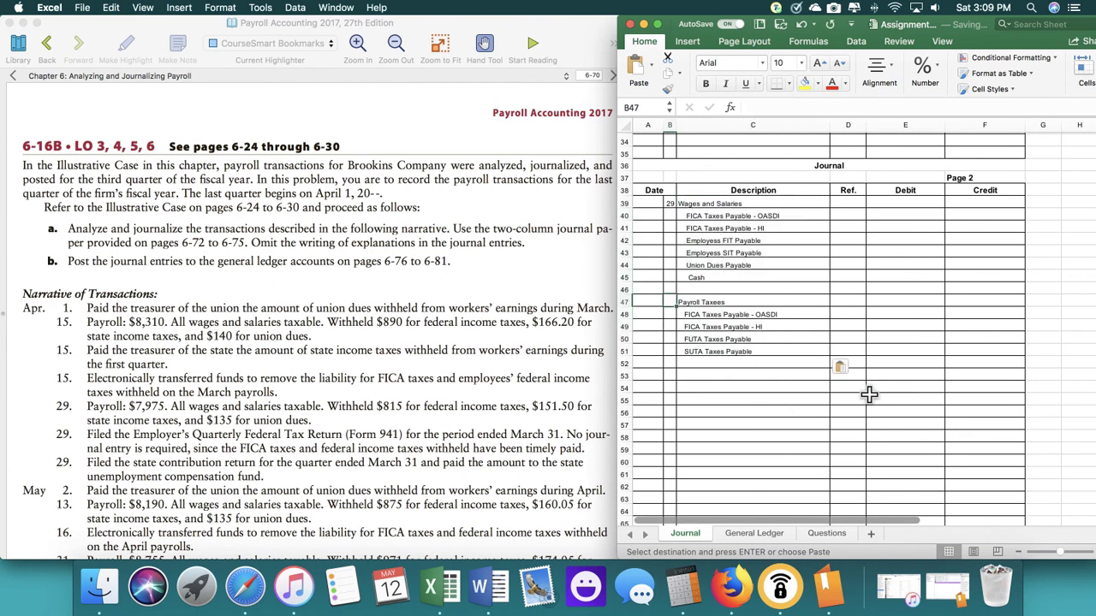
- Date the payroll taxes entry 29 and debit Wages 7,975.00
{"action": "left_click", "coordinate": [904, 301]}
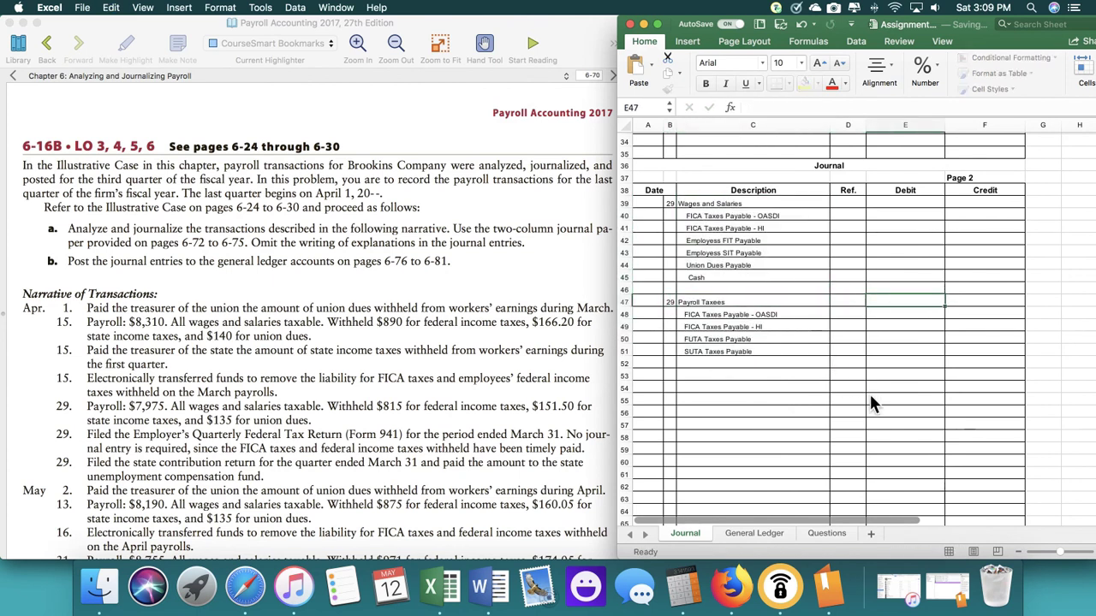
{"action": "left_click", "coordinate": [904, 202]}
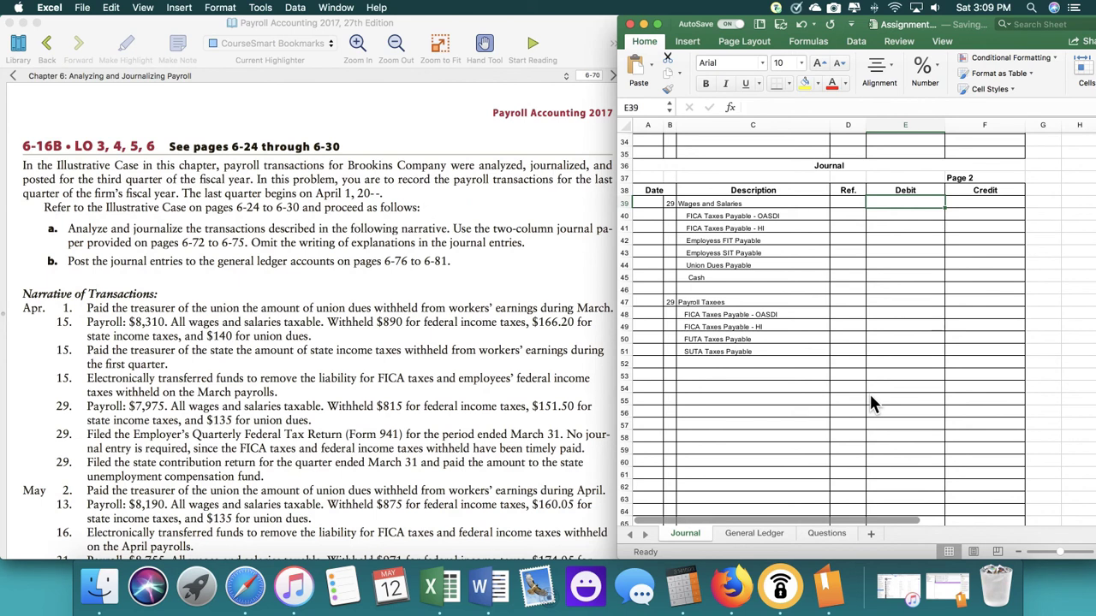
{"action": "type", "text": "7975"}
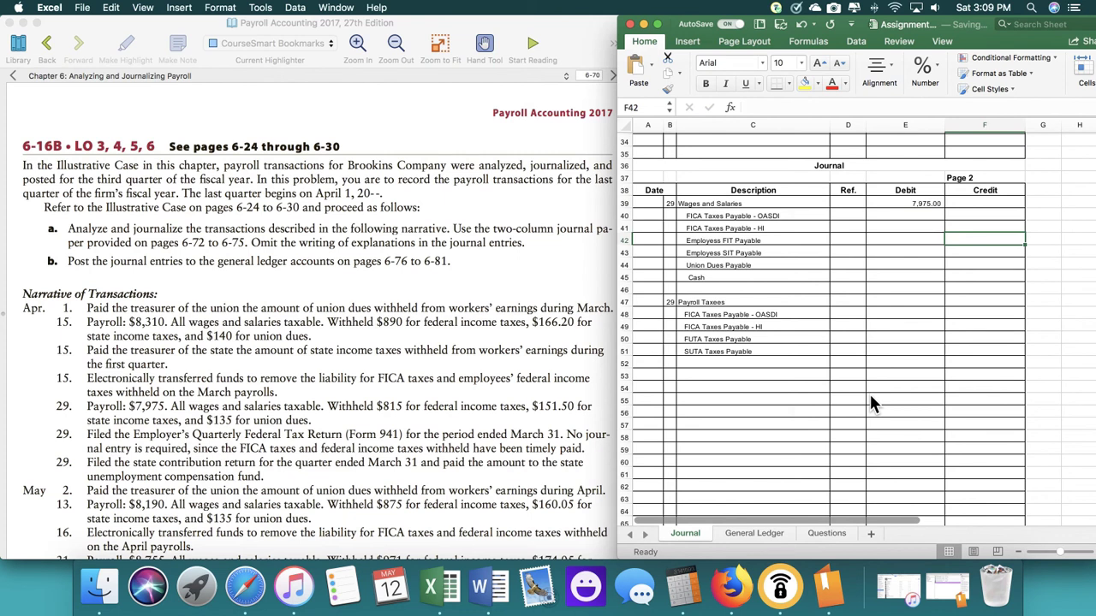
- Credit FIT 815.00, SIT 151.50 and union dues 135.00 in the wages entry
{"action": "type", "text": "81"}
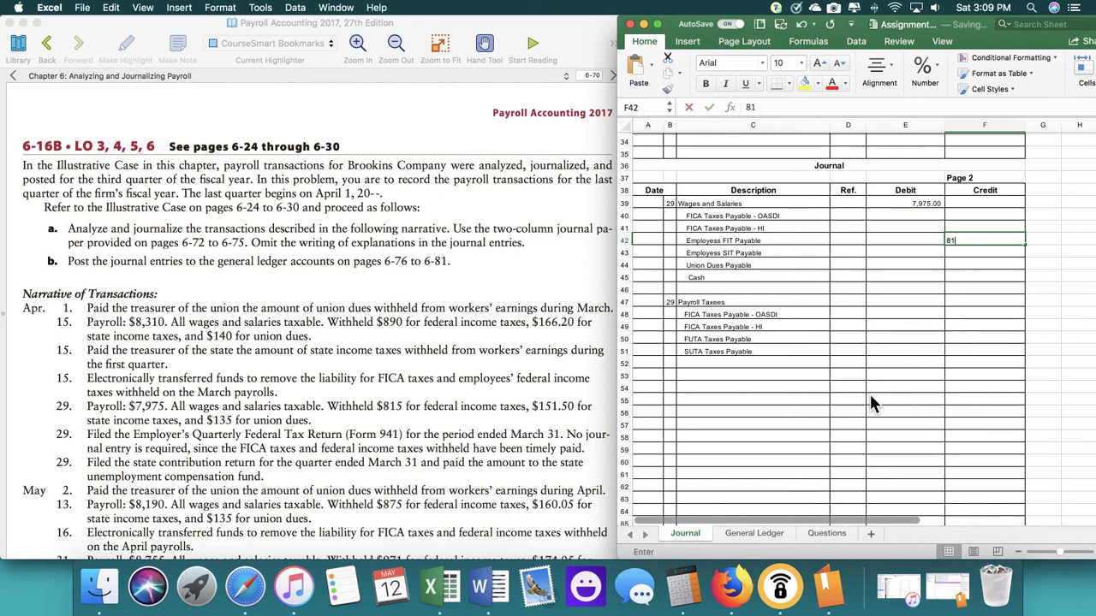
{"action": "key", "text": "Return"}
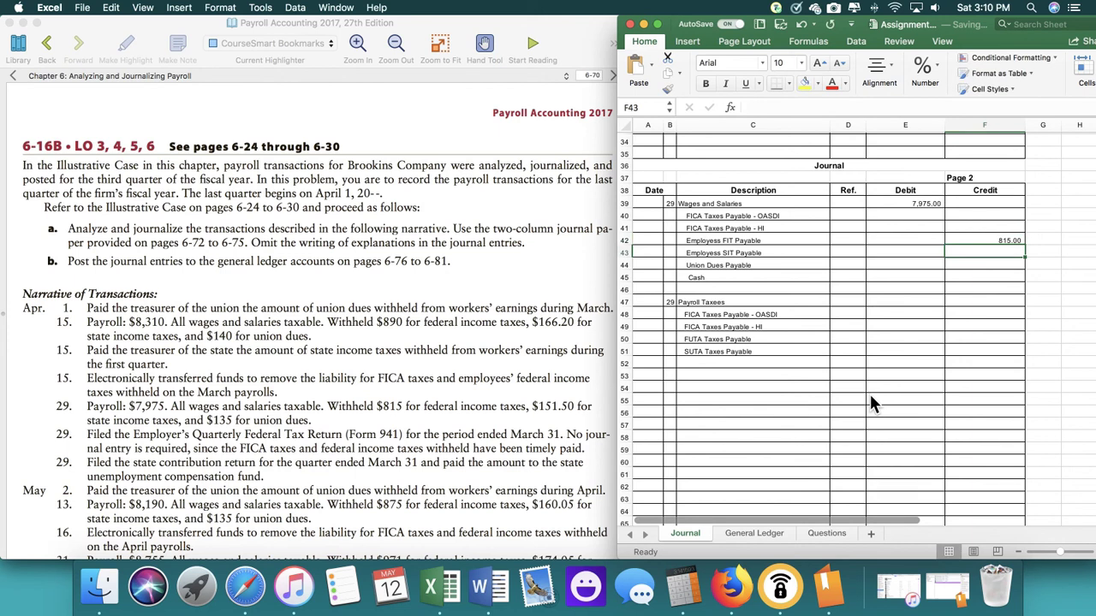
{"action": "type", "text": "151.5"}
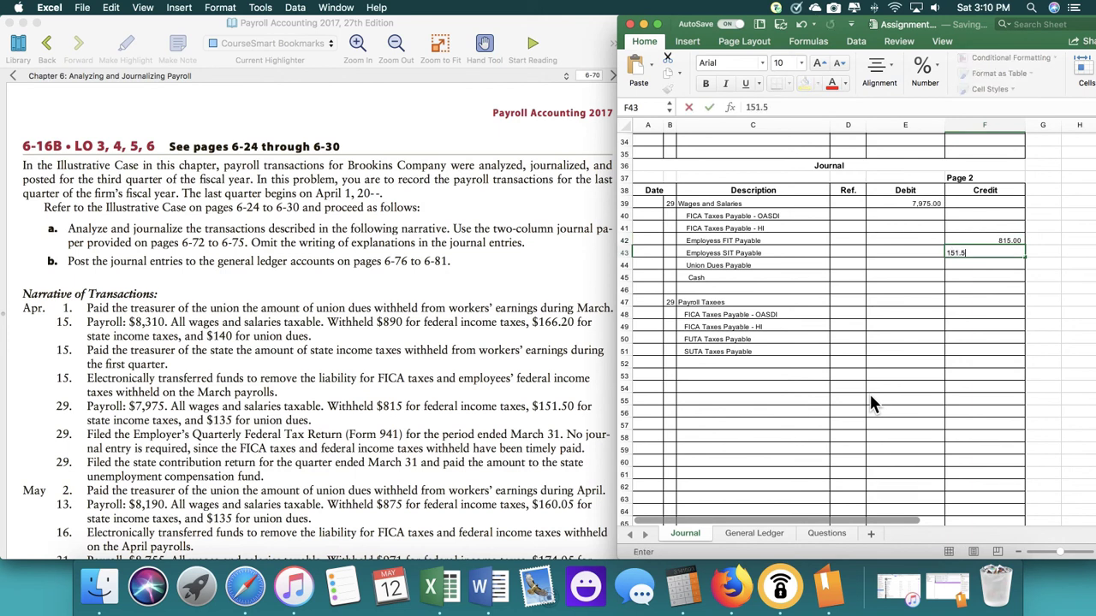
{"action": "key", "text": "Return"}
{"action": "type", "text": "135"}
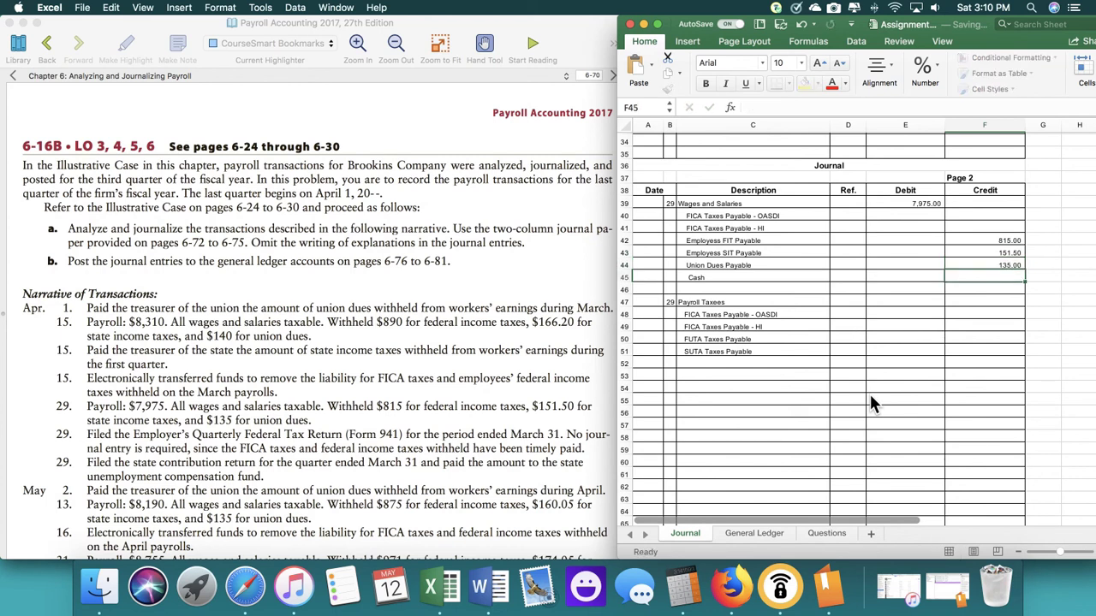
{"action": "left_click", "coordinate": [904, 215]}
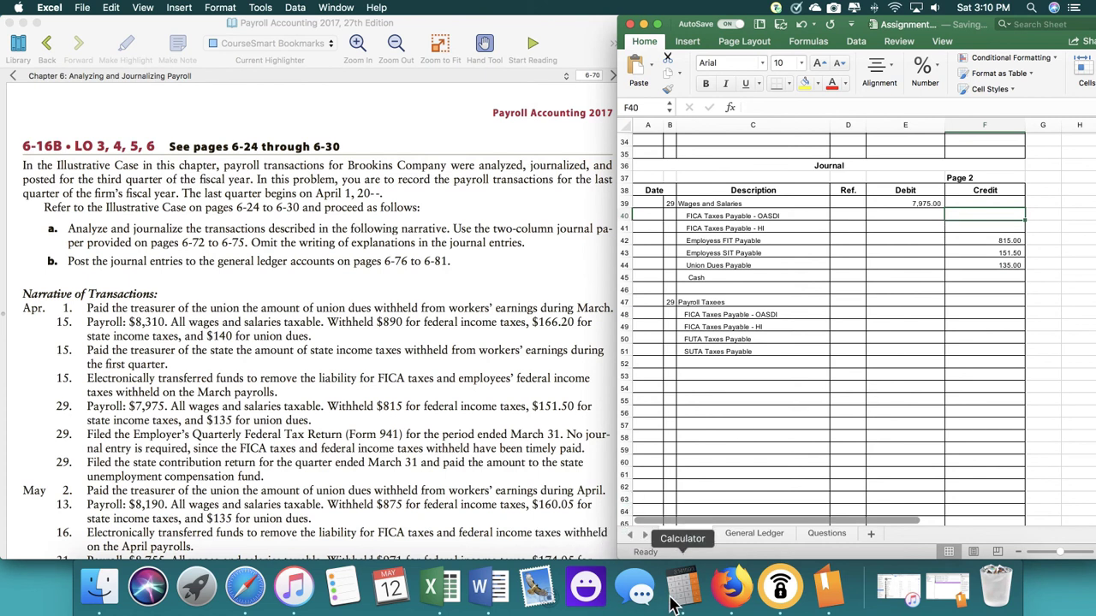
- Use Calculator to work out and enter the FICA OASDI 494.45 and HI 115.64 credits
{"action": "left_click", "coordinate": [681, 585]}
{"action": "type", "text": "494"}
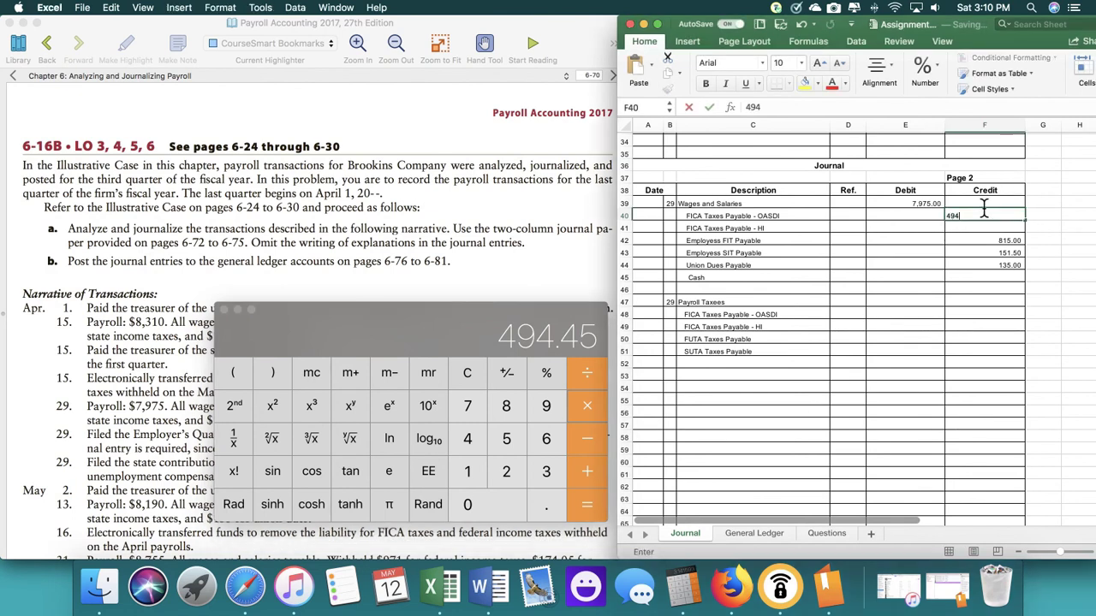
{"action": "key", "text": "Return"}
{"action": "type", "text": "11"}
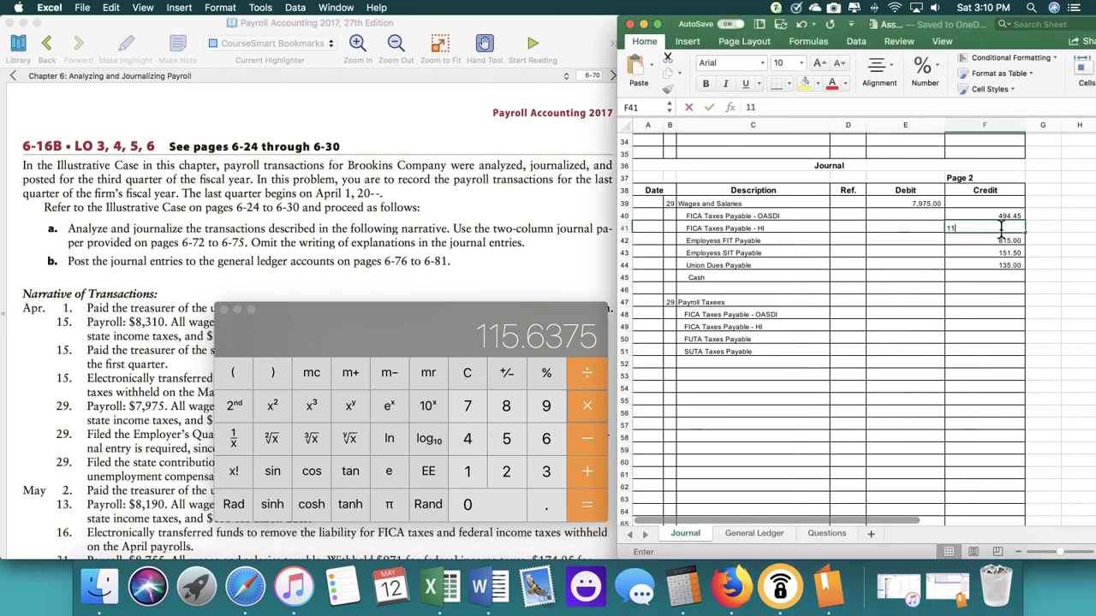
{"action": "key", "text": "Return"}
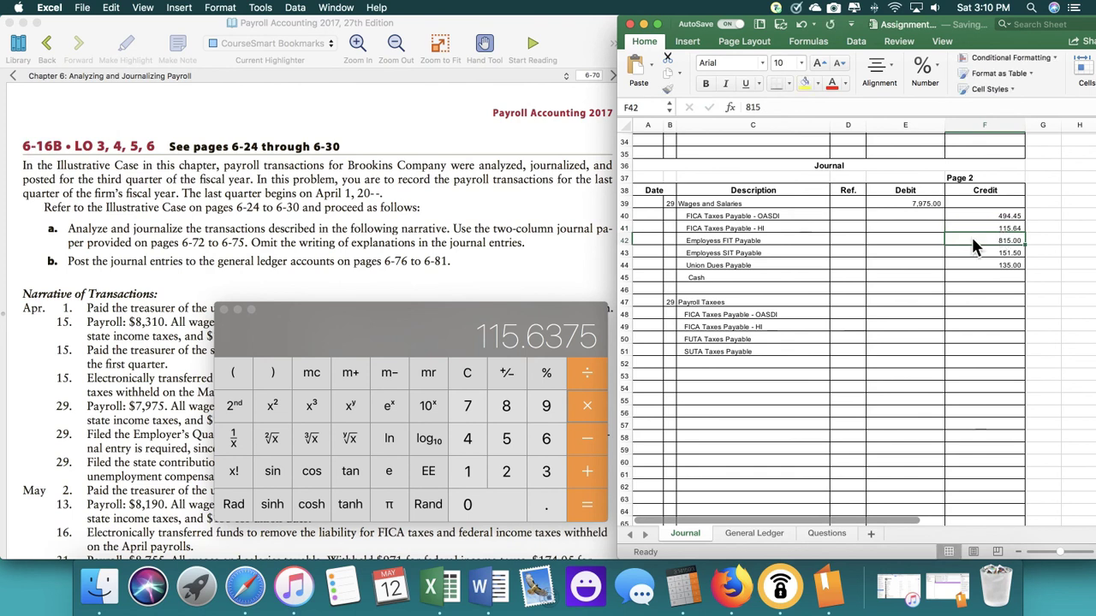
- Compute net pay 6,263.41 in Calculator and record it as the wages entry's Cash credit
{"action": "left_click", "coordinate": [465, 373]}
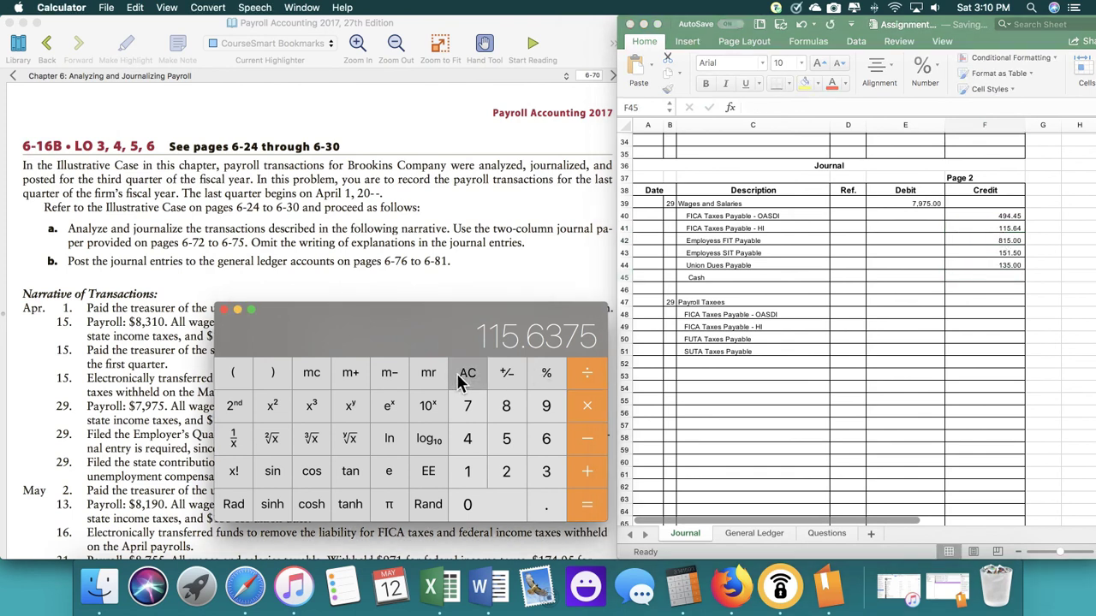
{"action": "left_click", "coordinate": [466, 373]}
{"action": "type", "text": "6263.41"}
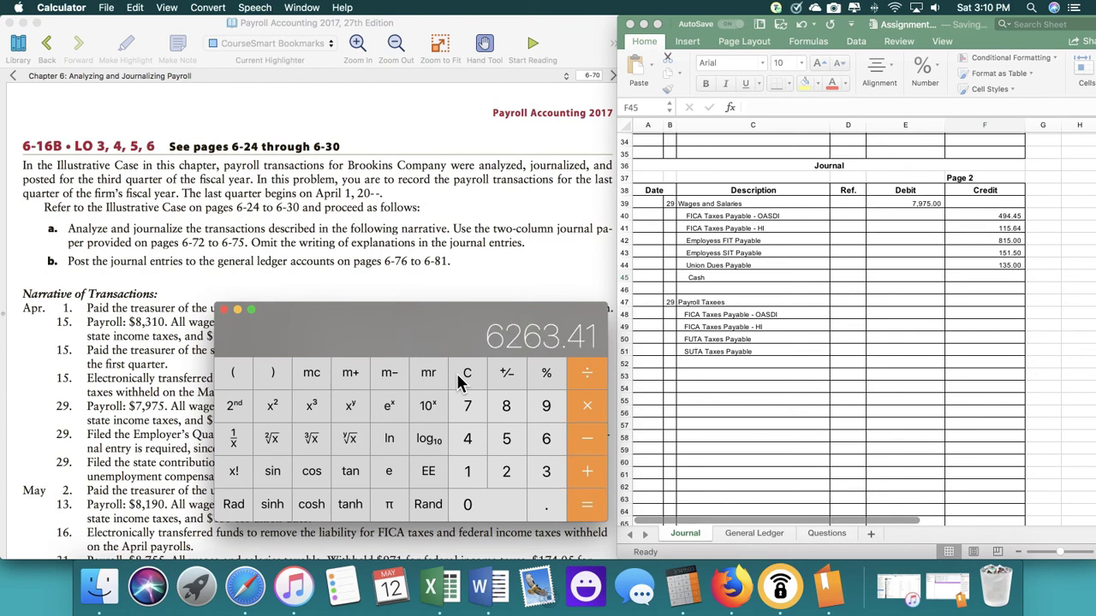
{"action": "mouse_move", "coordinate": [1058, 302]}
{"action": "type", "text": "6263.41"}
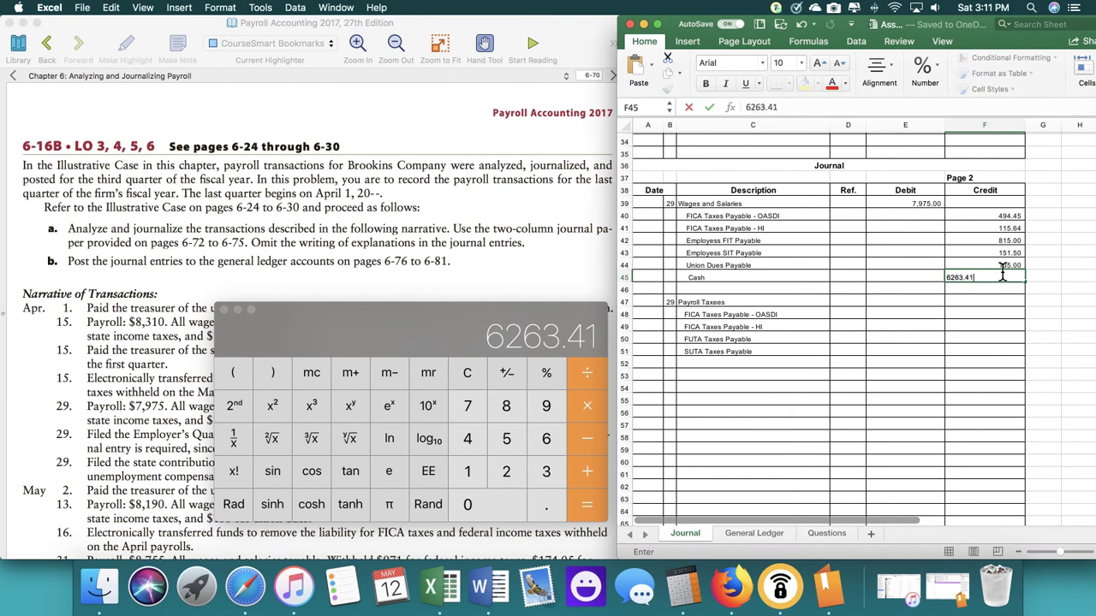
{"action": "key", "text": "Return"}
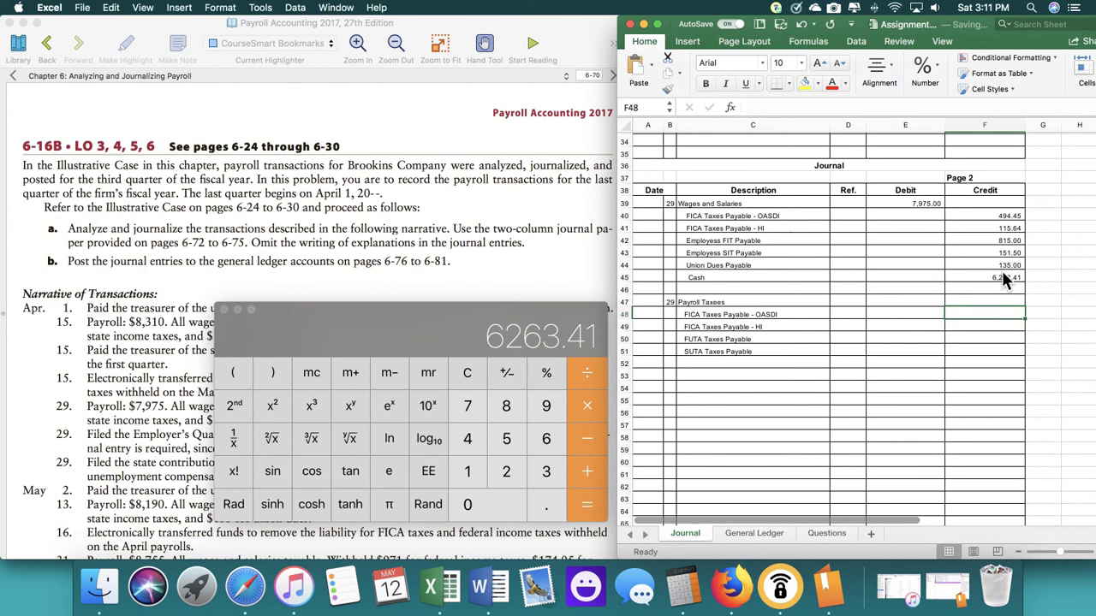
{"action": "left_click", "coordinate": [466, 373]}
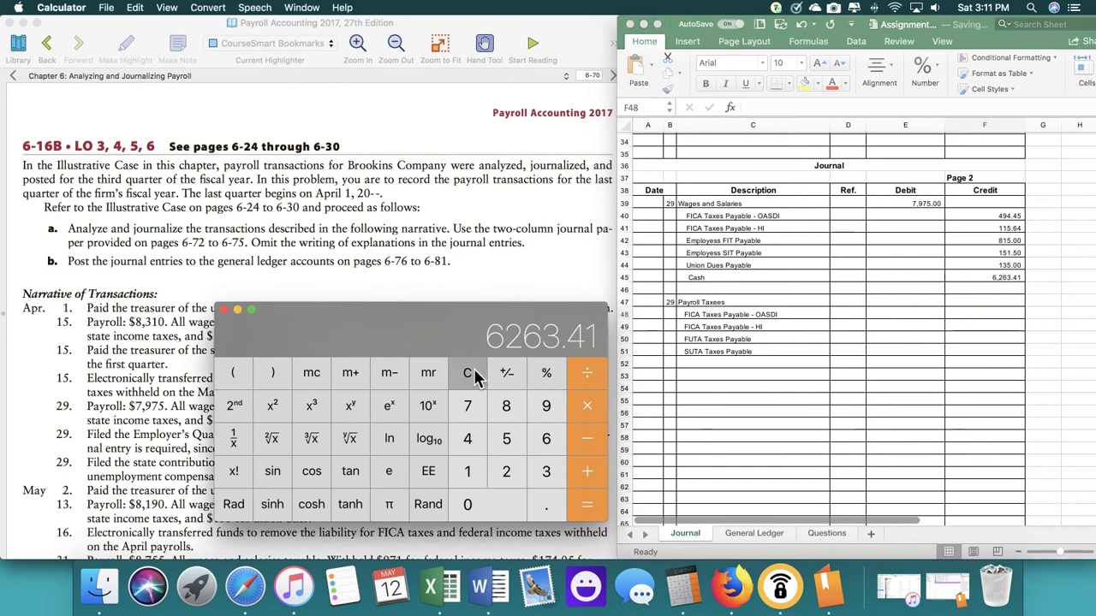
- Copy the FICA credits into the payroll taxes entry and add FUTA 47.85 and SUTA 183.43 from Calculator
{"action": "left_click", "coordinate": [466, 373]}
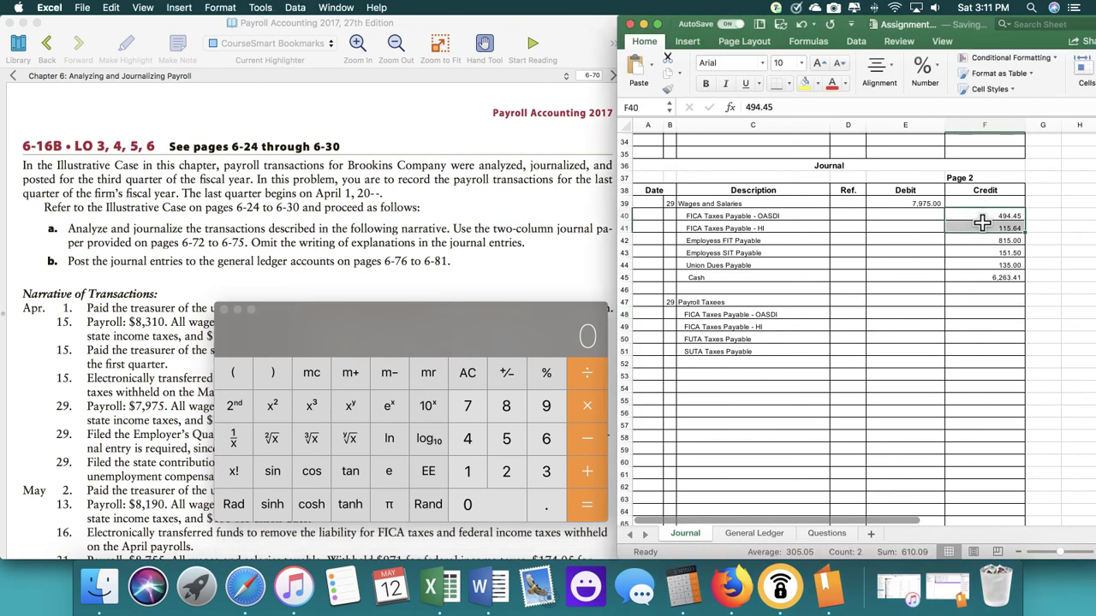
{"action": "left_click", "coordinate": [984, 313]}
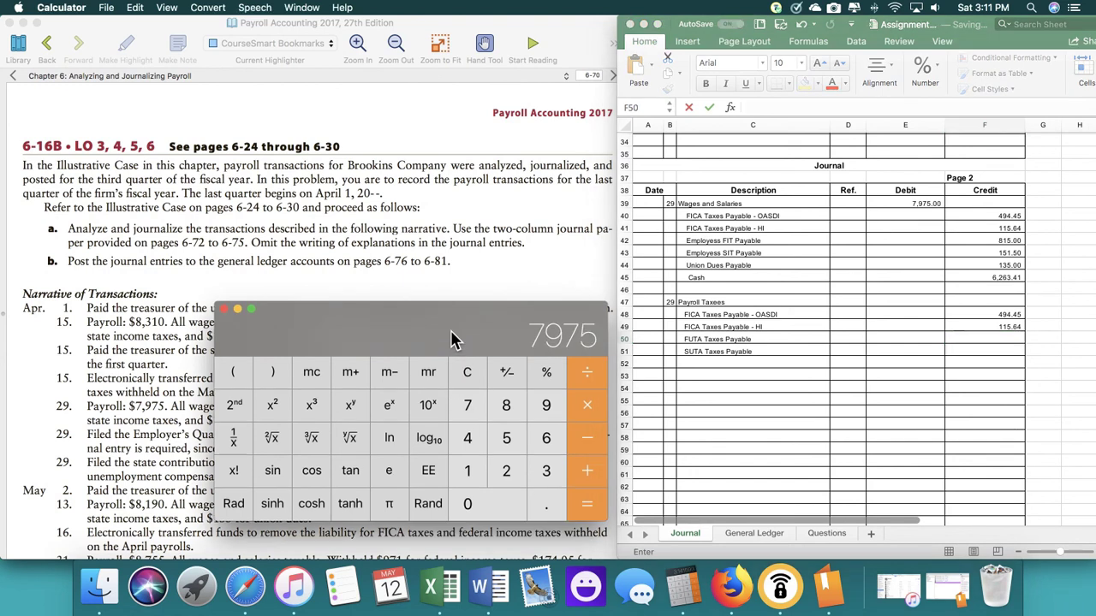
{"action": "left_click", "coordinate": [233, 404]}
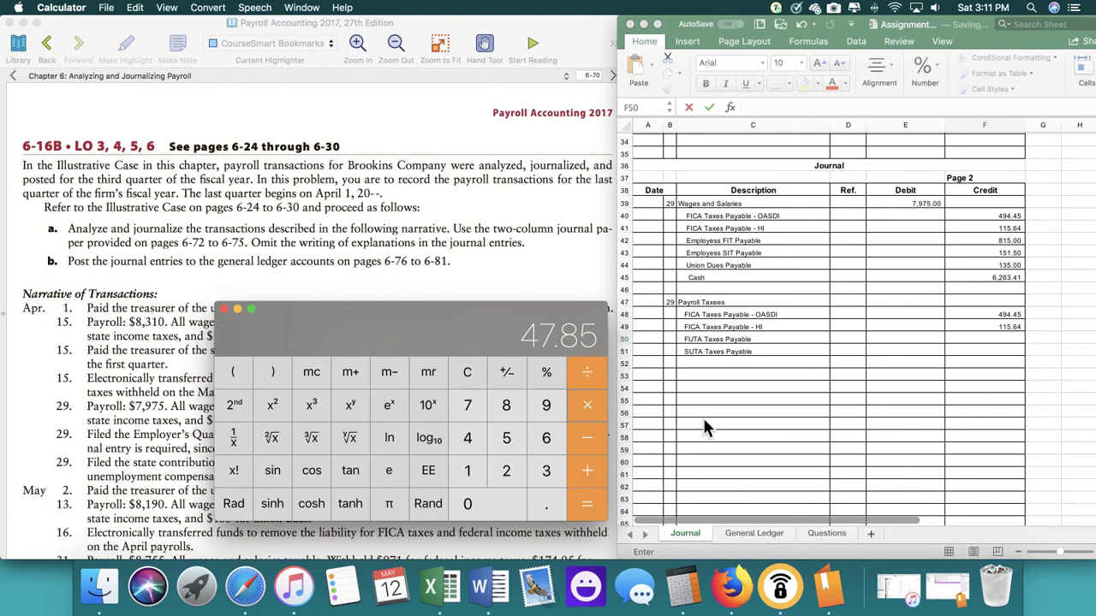
{"action": "mouse_move", "coordinate": [728, 432]}
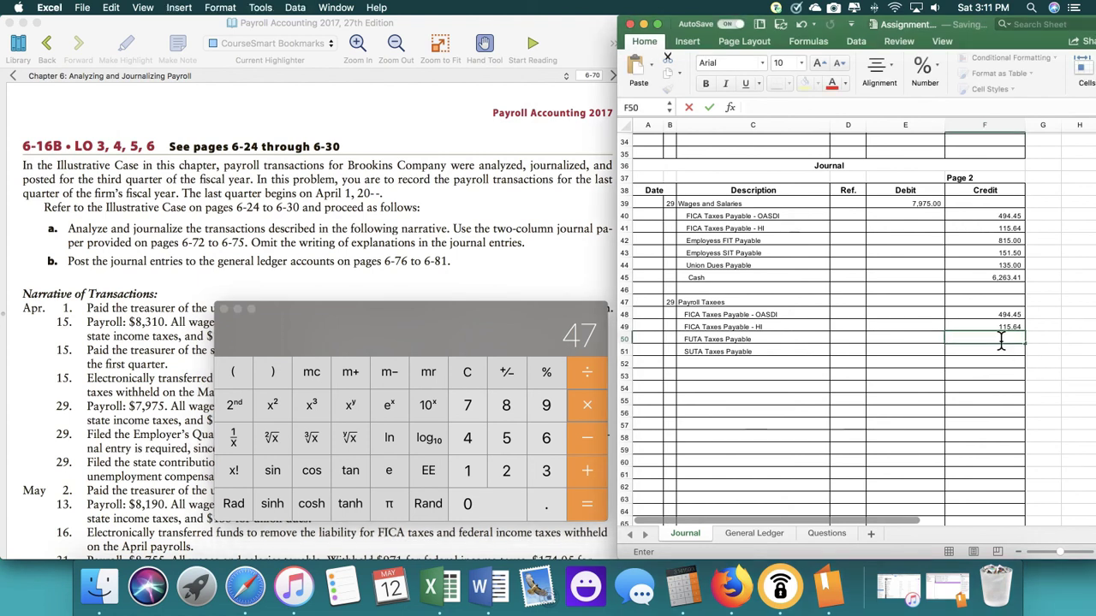
{"action": "key", "text": "Return"}
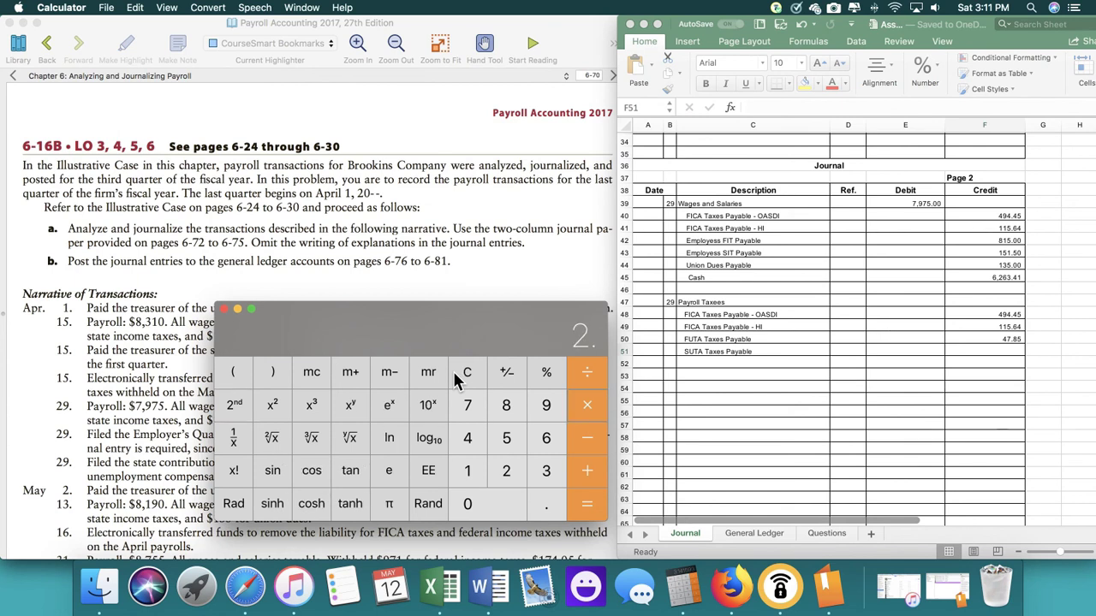
{"action": "left_click", "coordinate": [544, 471]}
{"action": "type", "text": "183.43"}
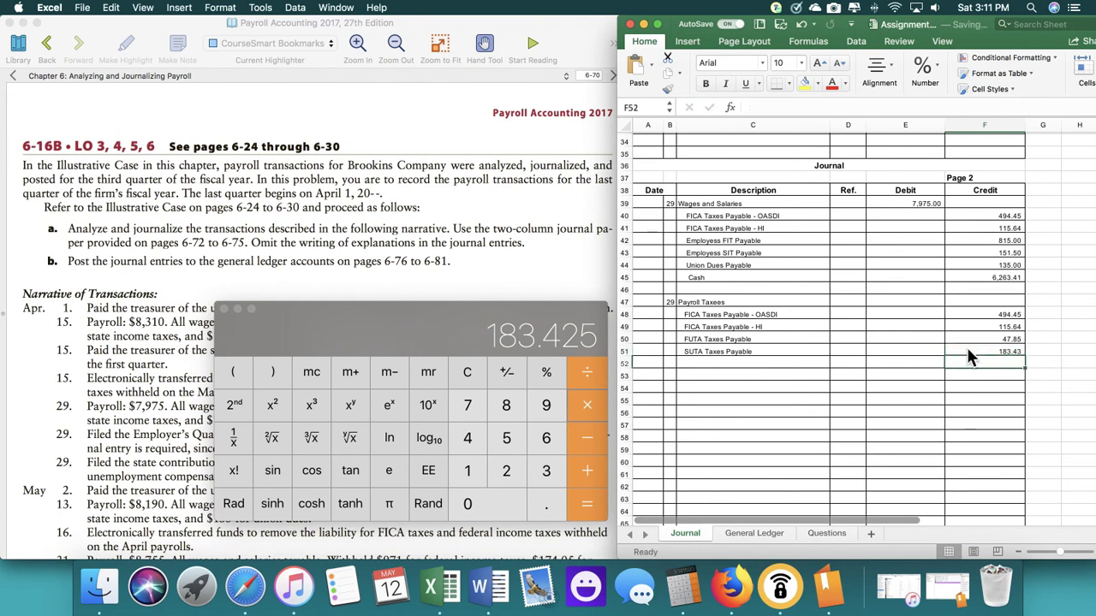
- Sum the four credits in Calculator and enter the 841.37 Payroll Taxes debit
{"action": "left_click", "coordinate": [904, 301]}
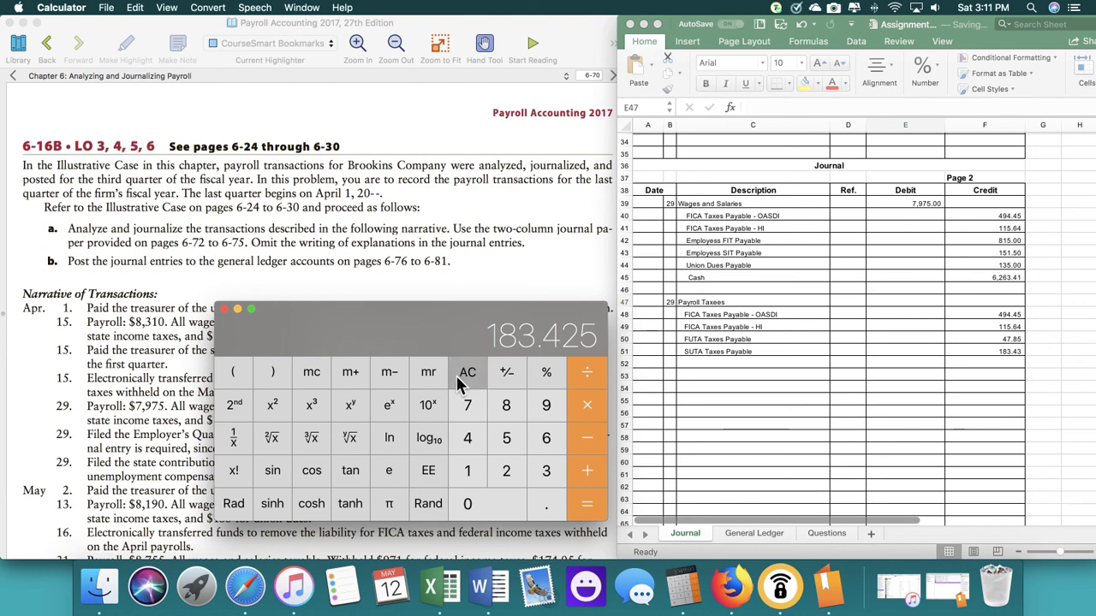
{"action": "left_click", "coordinate": [465, 371]}
{"action": "type", "text": "47"}
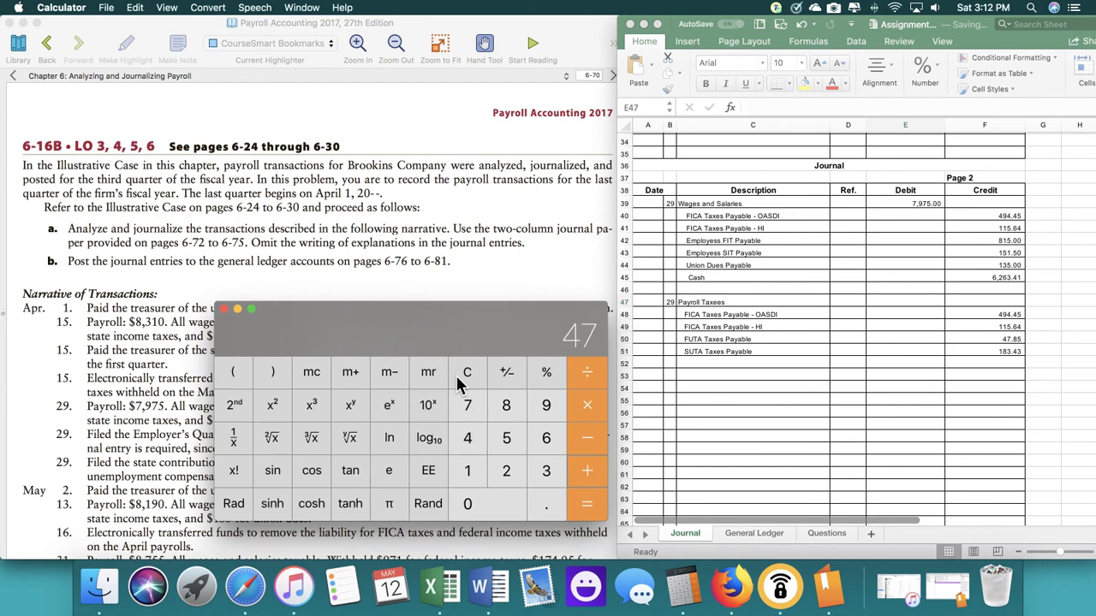
{"action": "left_click", "coordinate": [546, 504]}
{"action": "type", "text": "183."}
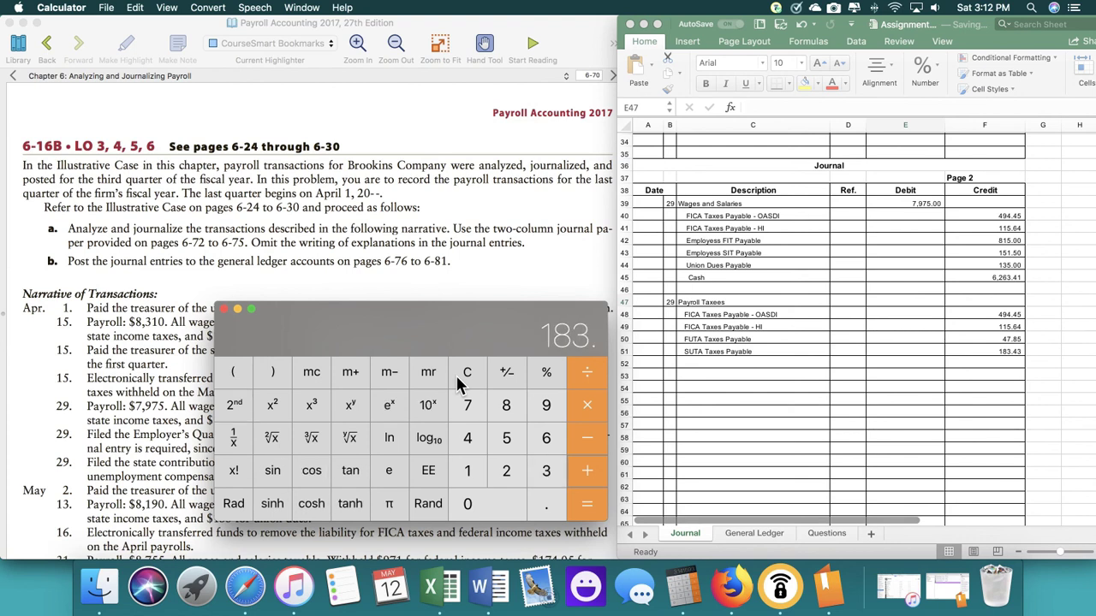
{"action": "left_click", "coordinate": [587, 503]}
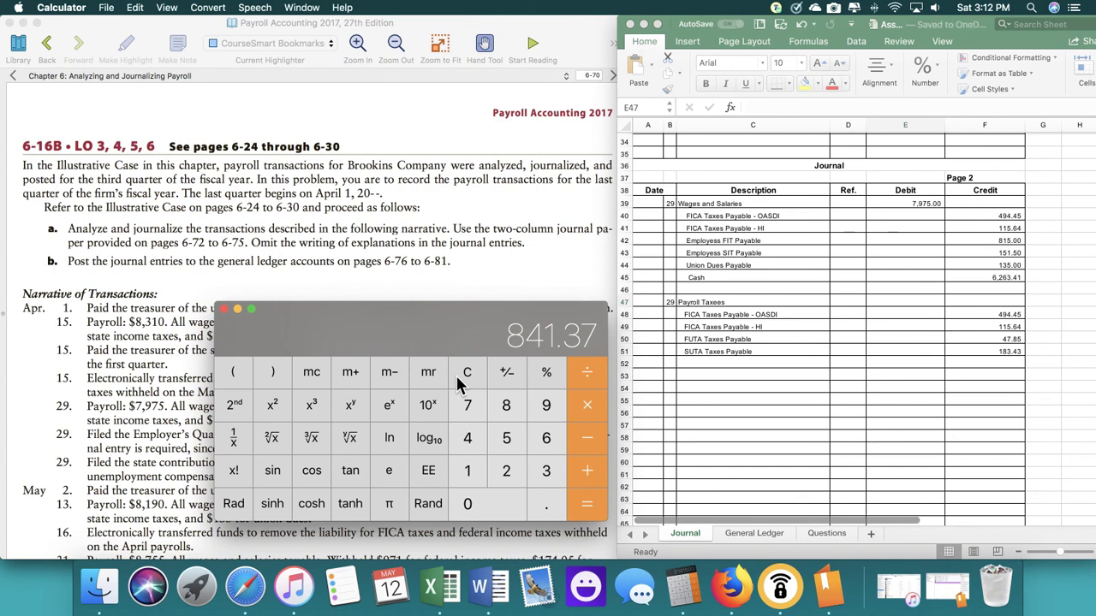
{"action": "left_click", "coordinate": [904, 301]}
{"action": "type", "text": "841.37"}
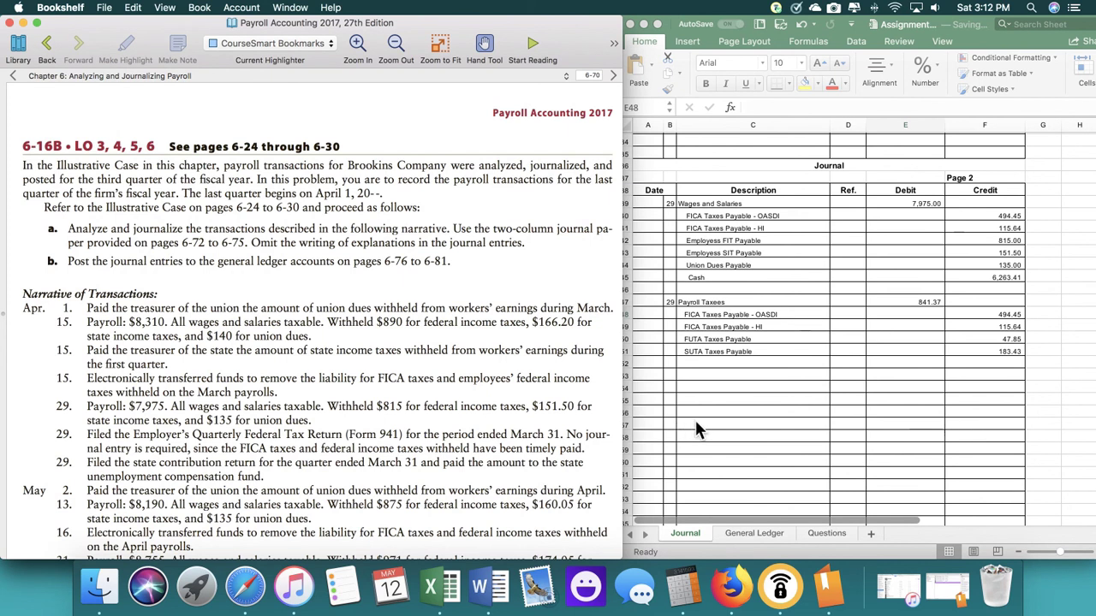
- Name the new April 29 entry's debit account SUTA Tax Payable
{"action": "left_click", "coordinate": [670, 375]}
{"action": "type", "text": "29"}
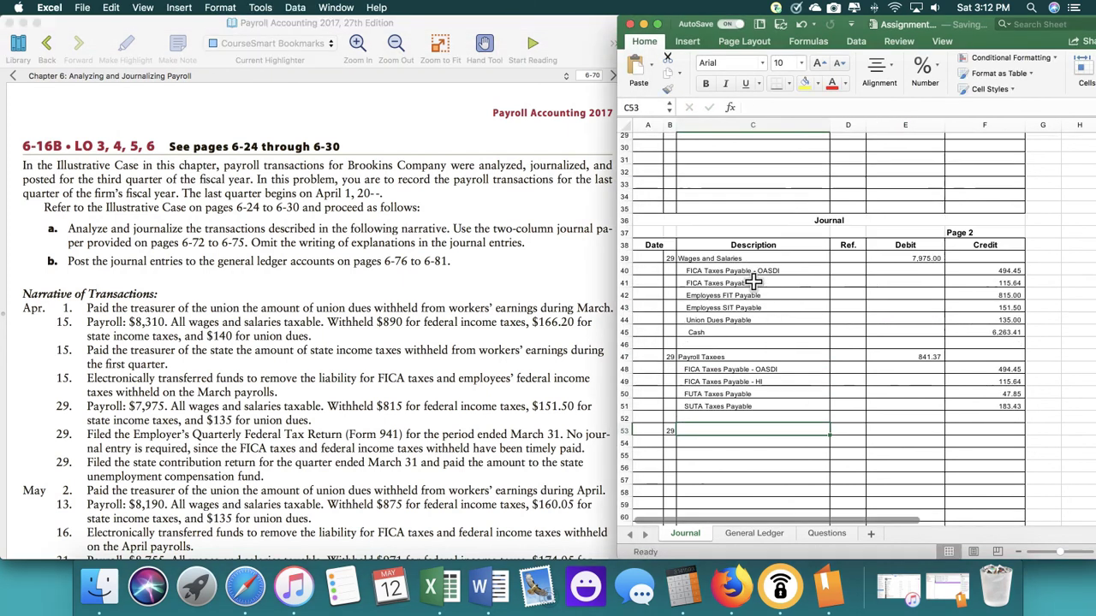
{"action": "scroll", "scroll_direction": "up", "scroll_amount": 3}
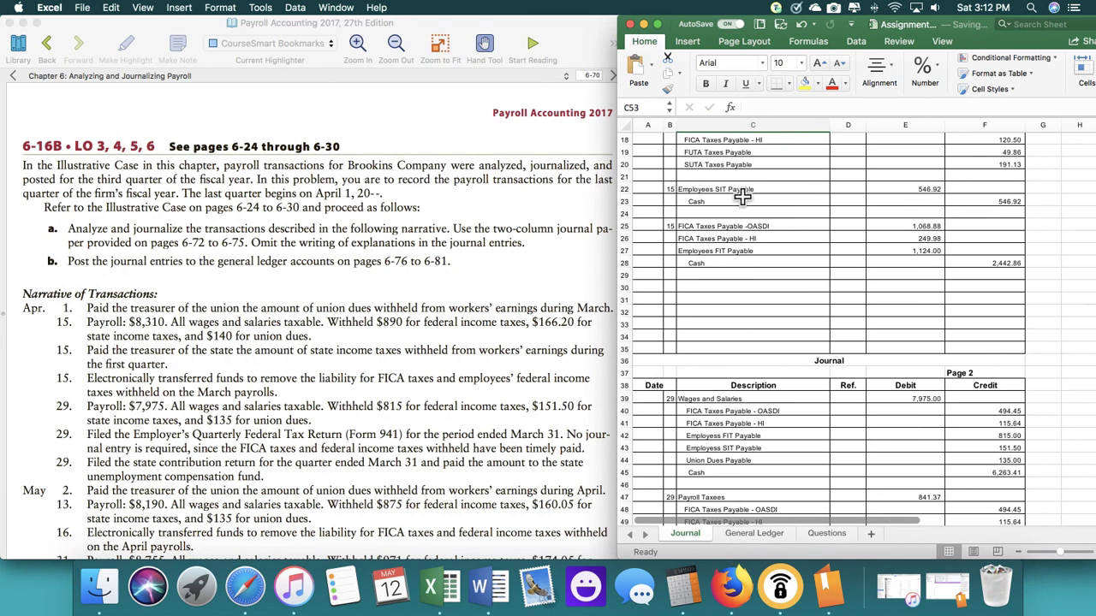
{"action": "scroll", "scroll_direction": "down", "scroll_amount": 3}
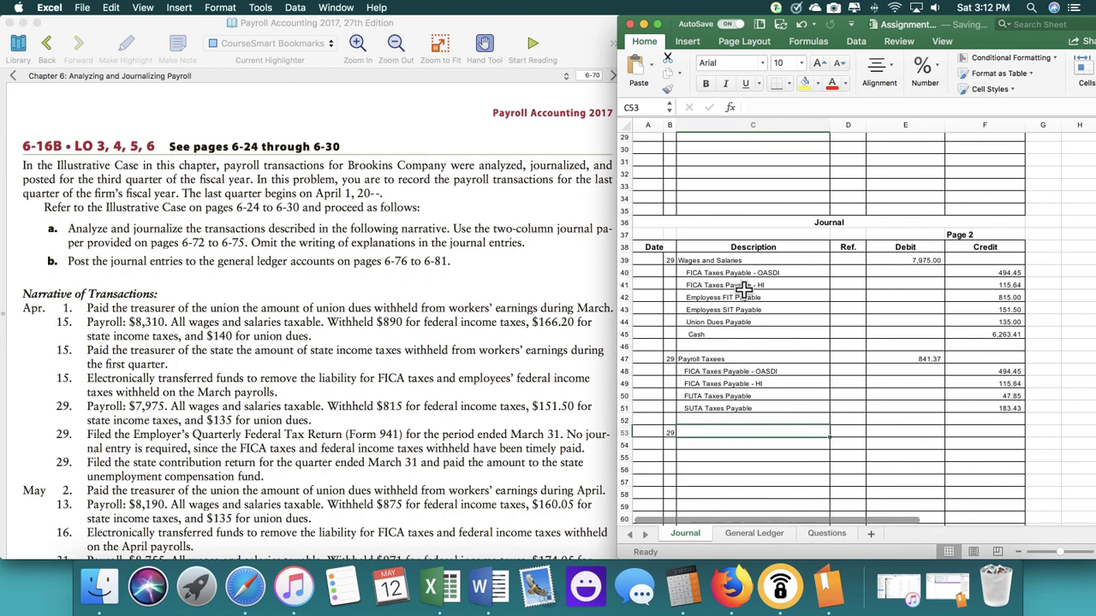
{"action": "mouse_move", "coordinate": [760, 442]}
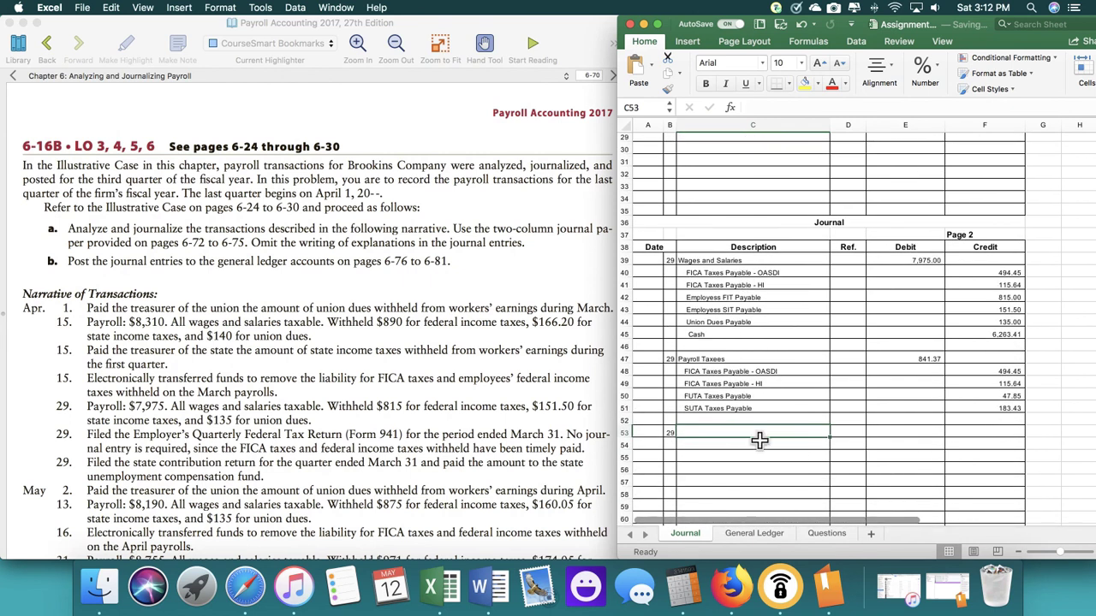
{"action": "type", "text": "SUTA"}
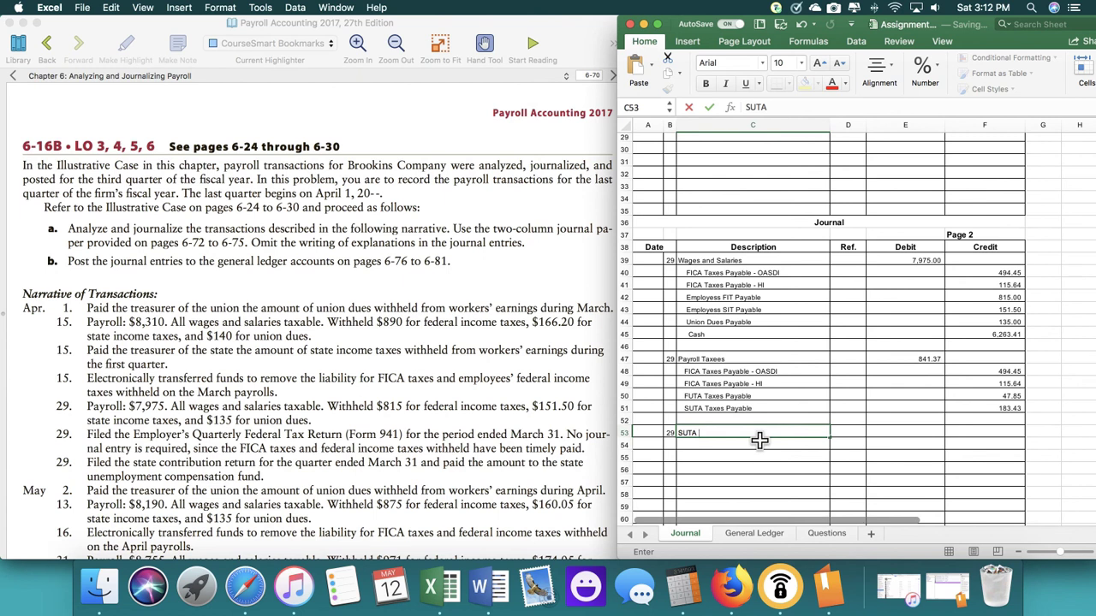
{"action": "type", "text": "Tax"}
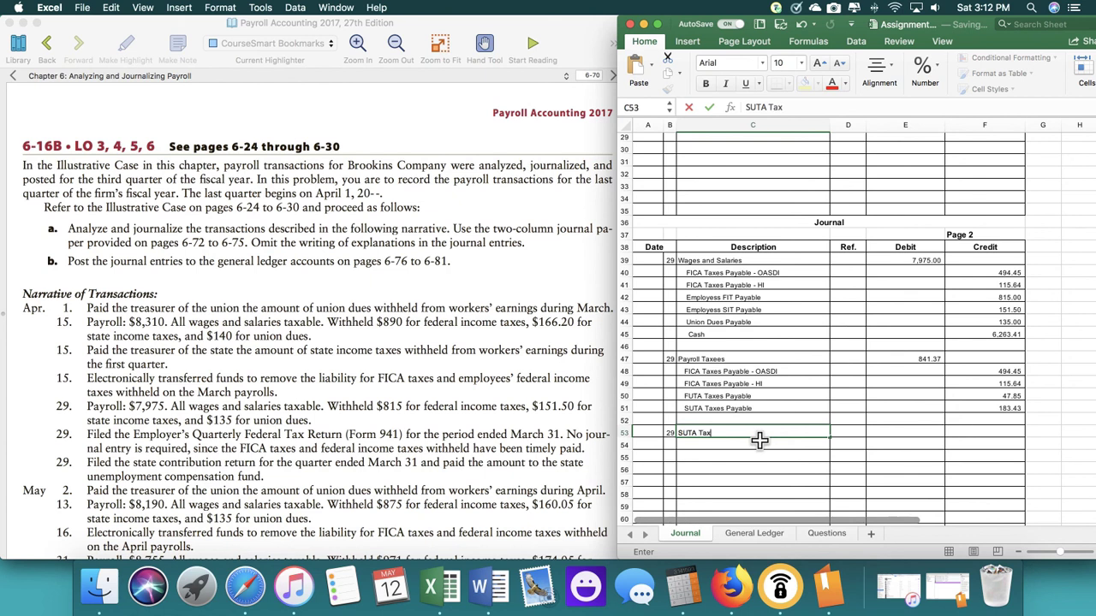
{"action": "key", "text": "Return"}
{"action": "type", "text": "57"}
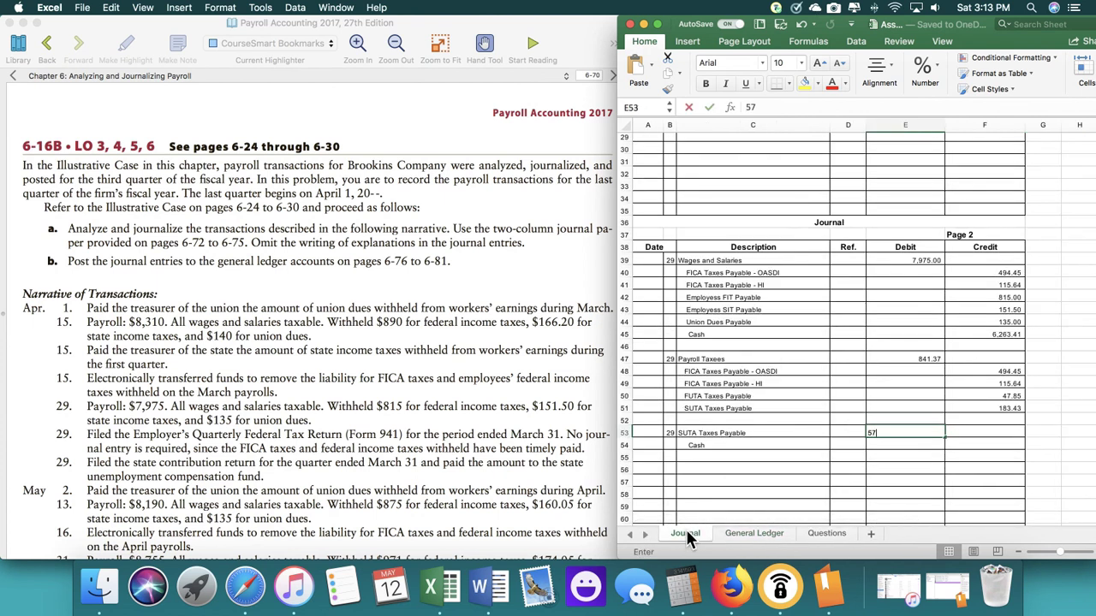
- Debit SUTA Tax Payable 571.78 and credit Cash 571.78
{"action": "type", "text": "1.78"}
{"action": "left_click", "coordinate": [985, 445]}
{"action": "type", "text": "571"}
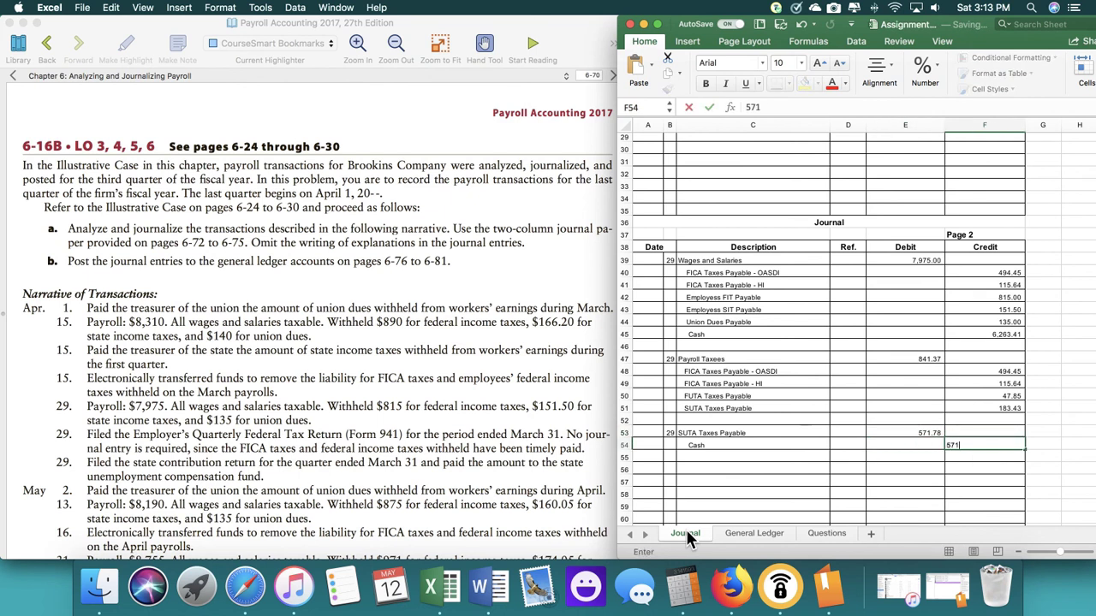
{"action": "type", "text": ".78"}
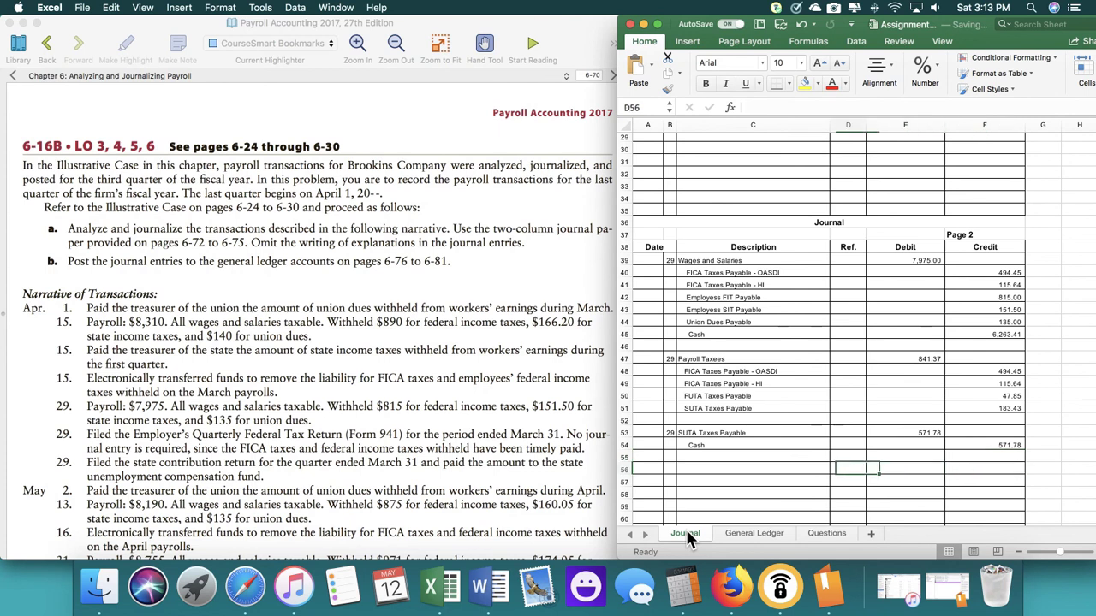
{"action": "left_click", "coordinate": [671, 469]}
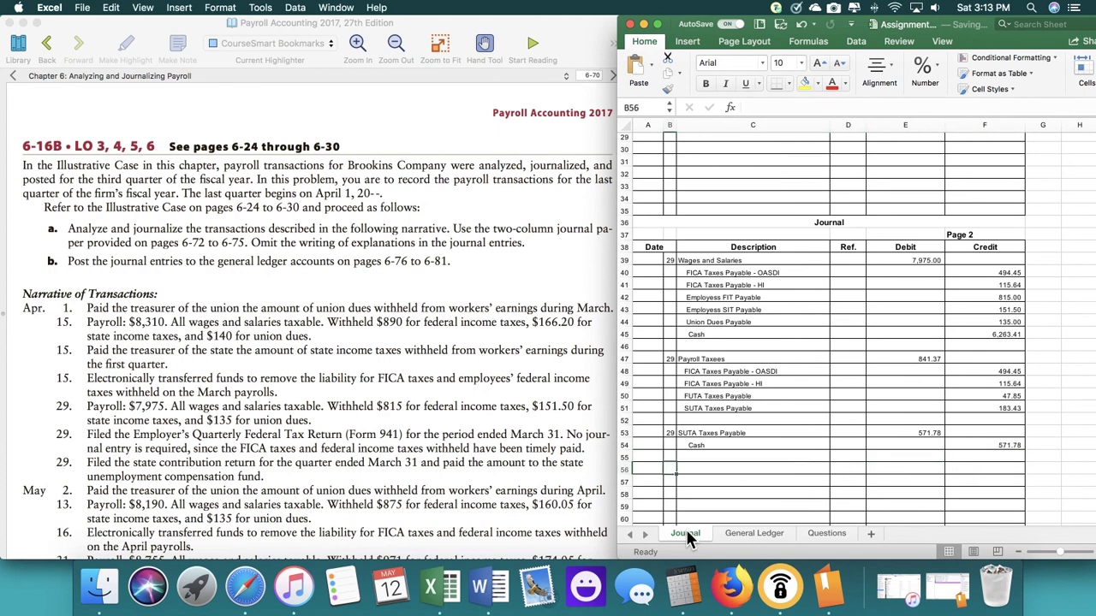